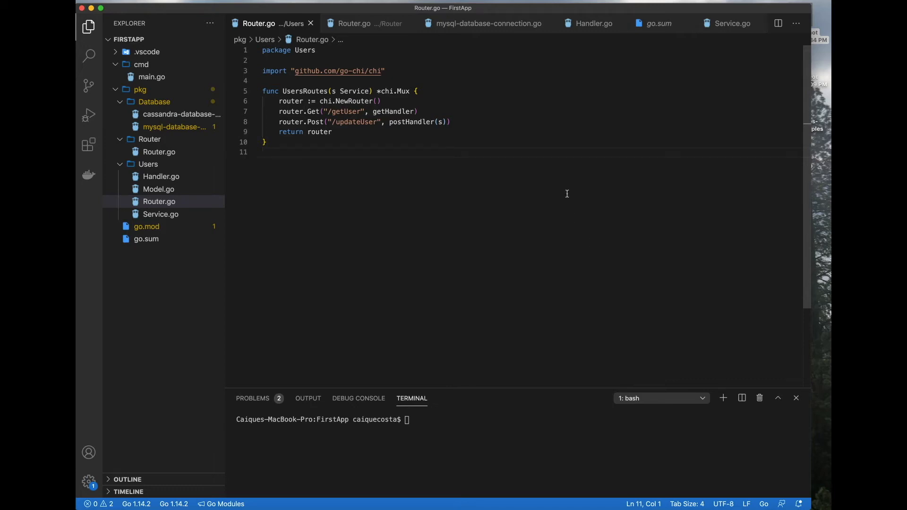
mouse_move(581, 164)
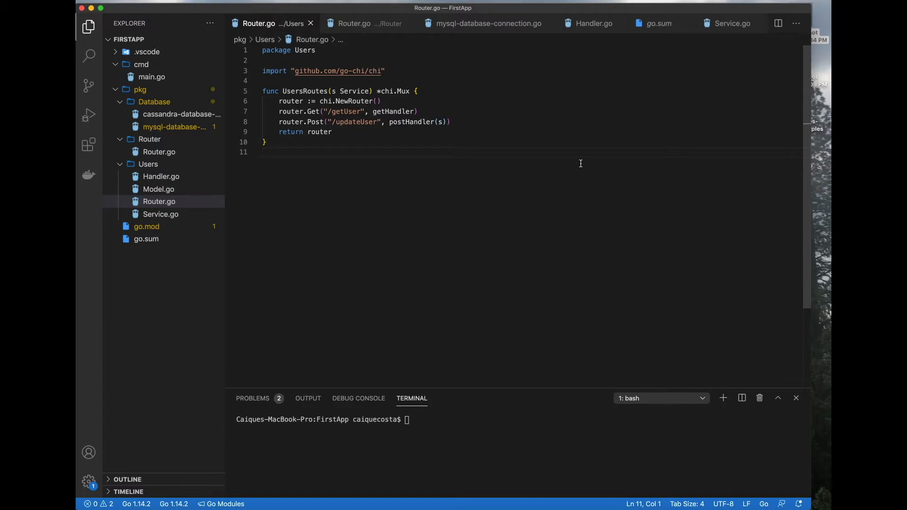
mouse_move(550, 165)
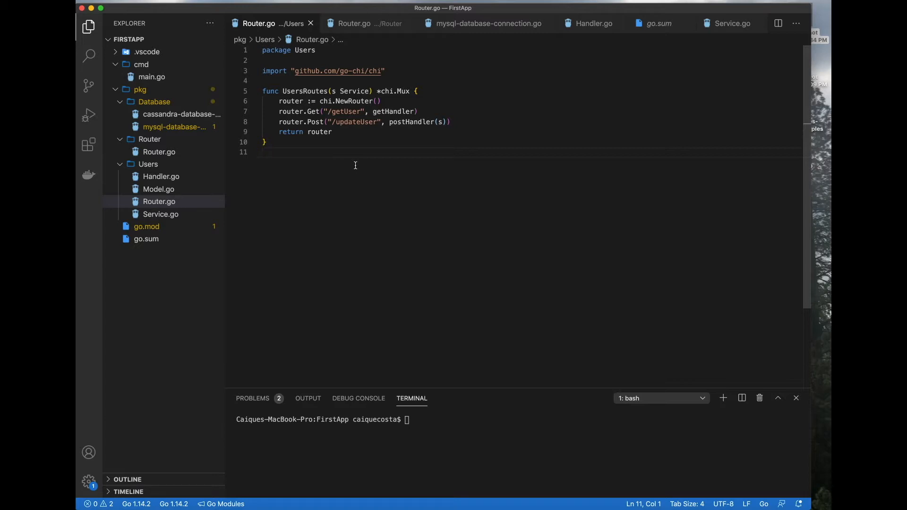
mouse_move(348, 165)
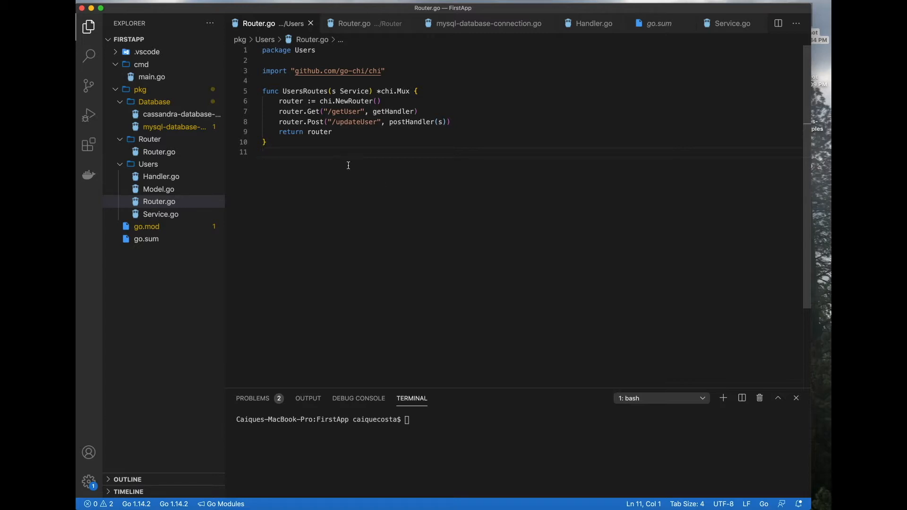
mouse_move(350, 154)
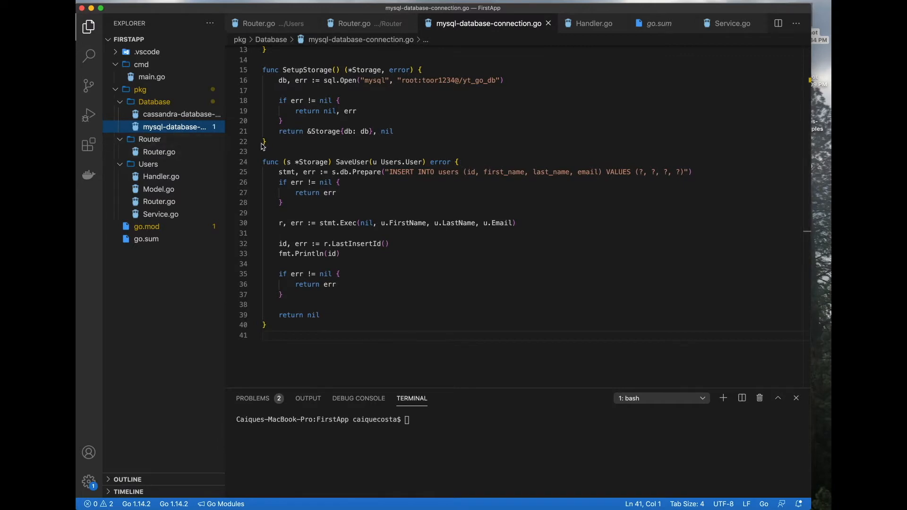
Scroll through mysql-database-connection.go and select its SaveUser function for review.
scroll(up, 3)
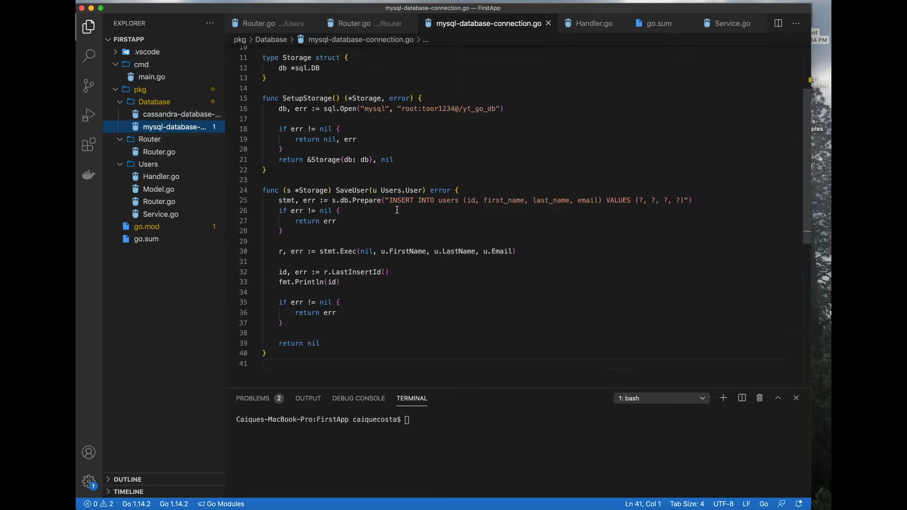
scroll(down, 3)
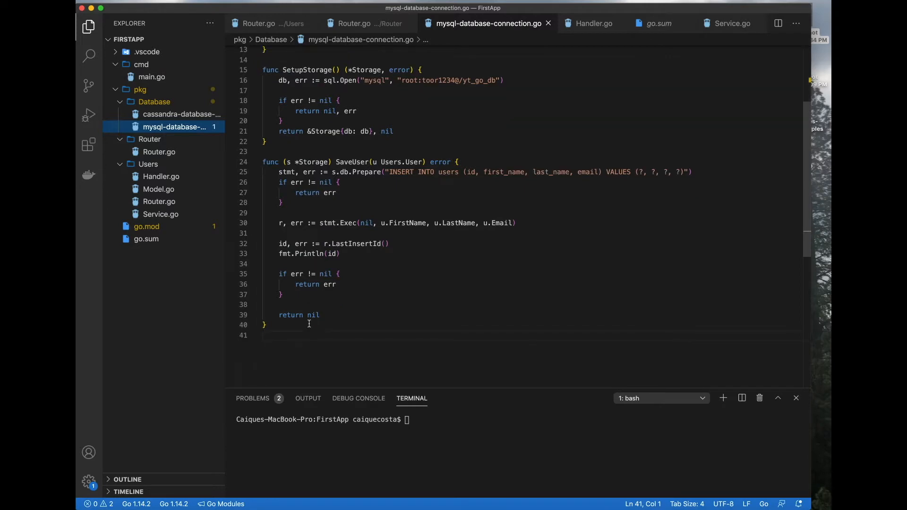
click(267, 325)
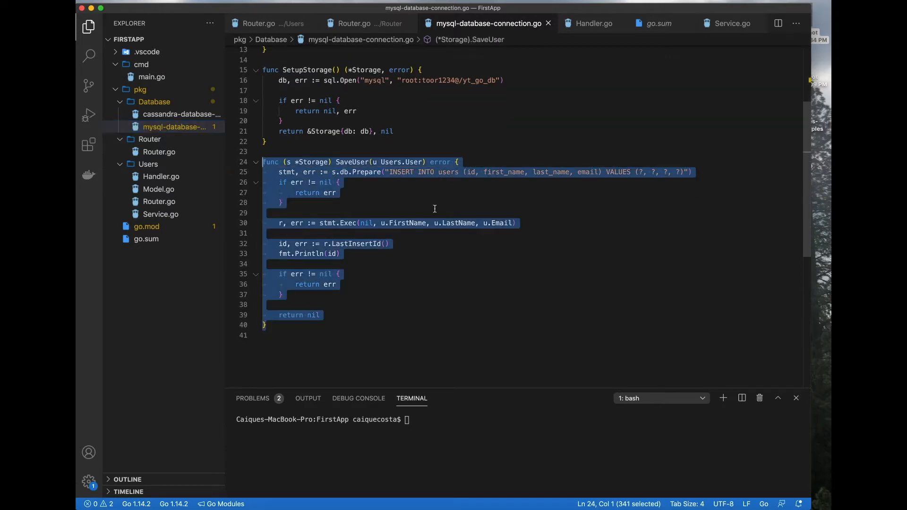
mouse_move(493, 189)
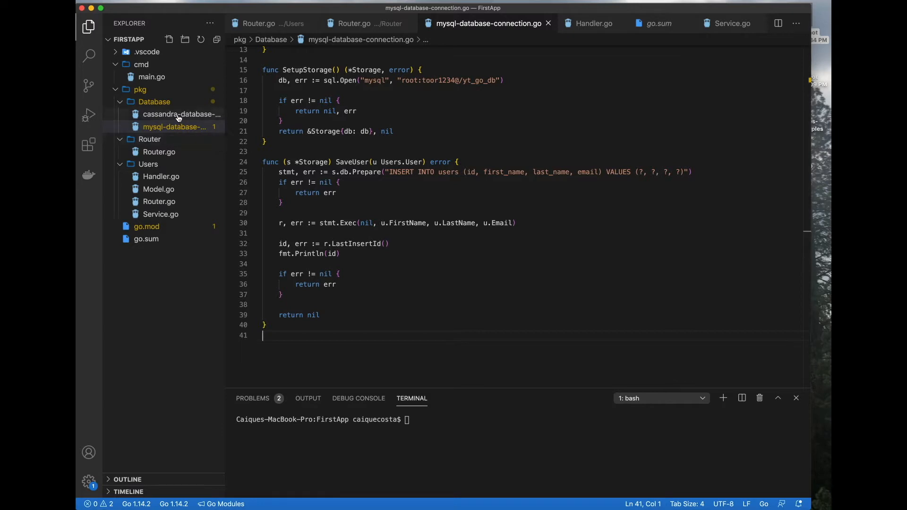
mouse_move(159, 103)
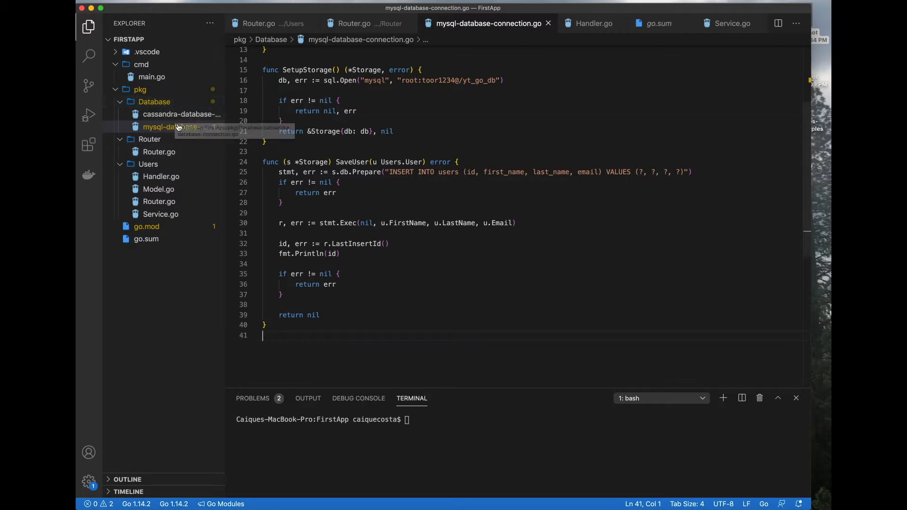
Create saving.go and reading.go inside the Database folder.
right_click(168, 127)
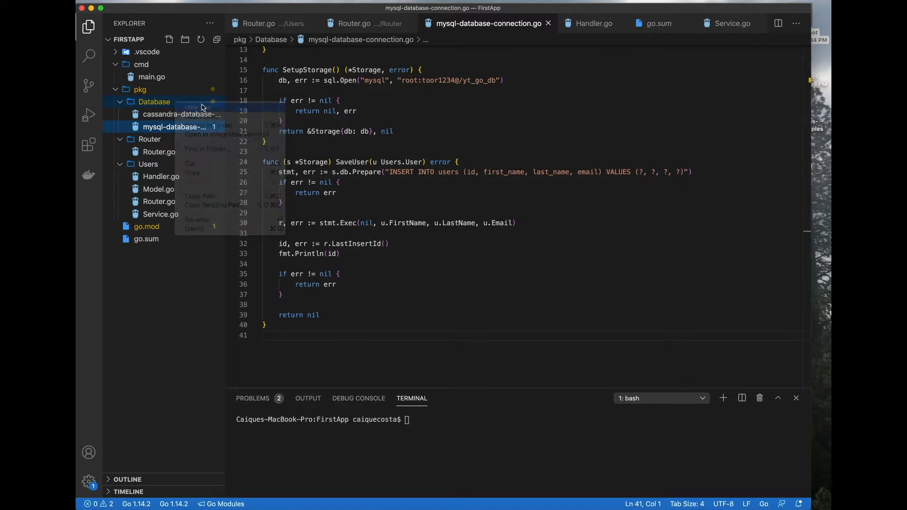
text(saving.)
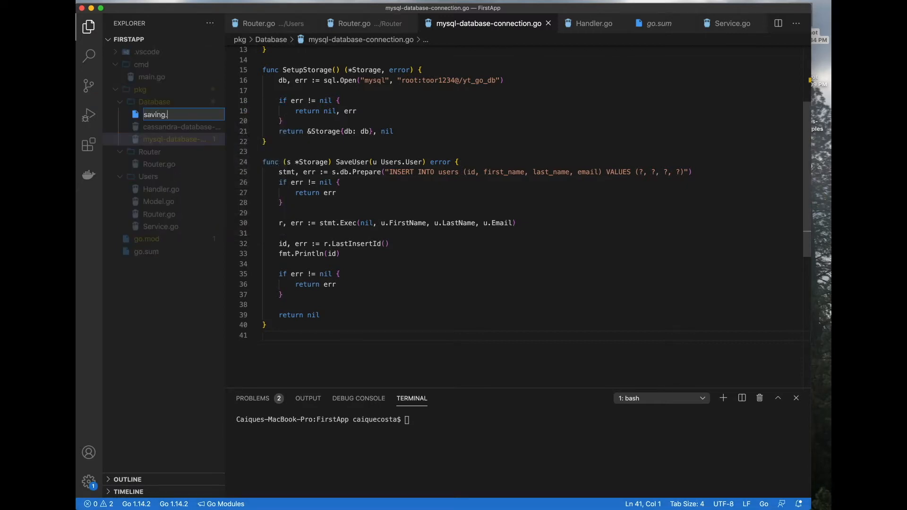
key(Enter)
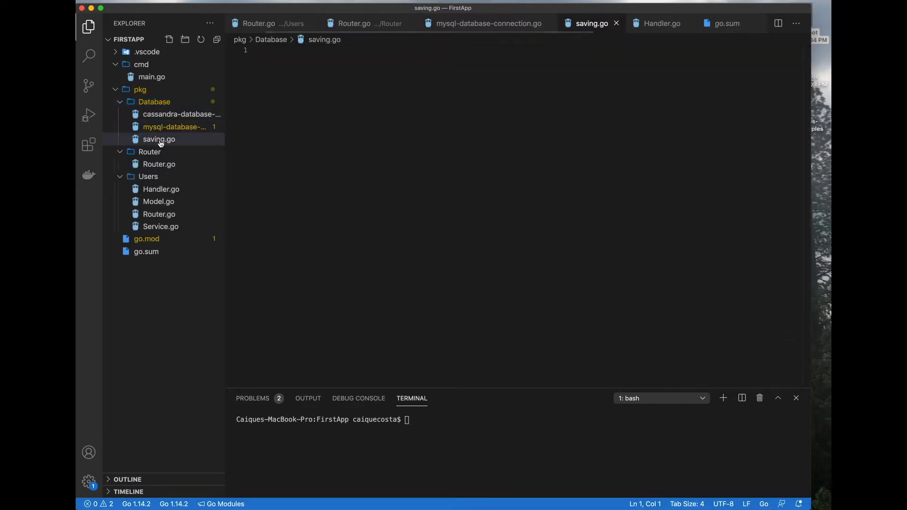
click(169, 39)
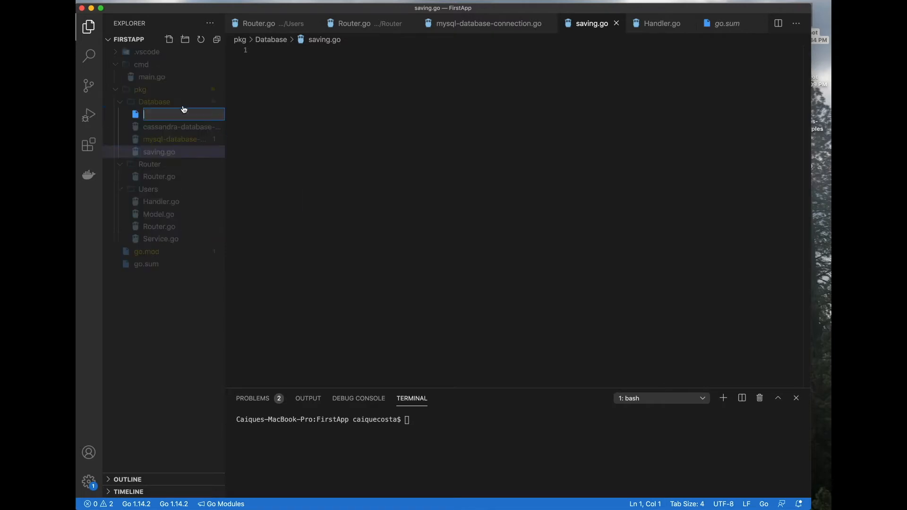
text(reading.go)
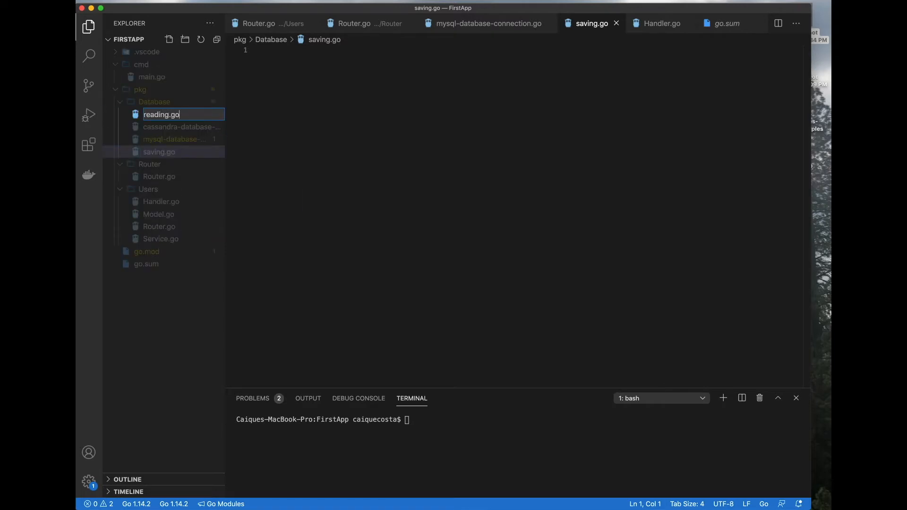
key(Enter)
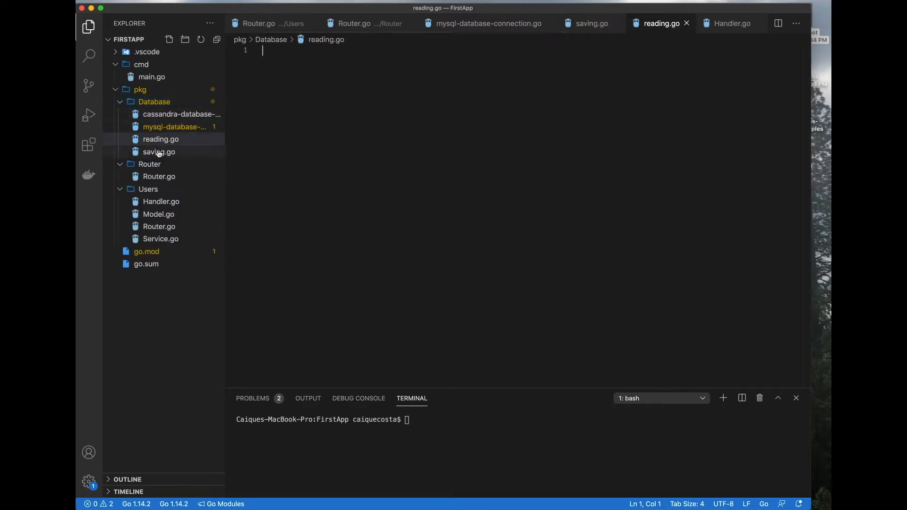
Start the new files with the line 'package database'.
click(159, 151)
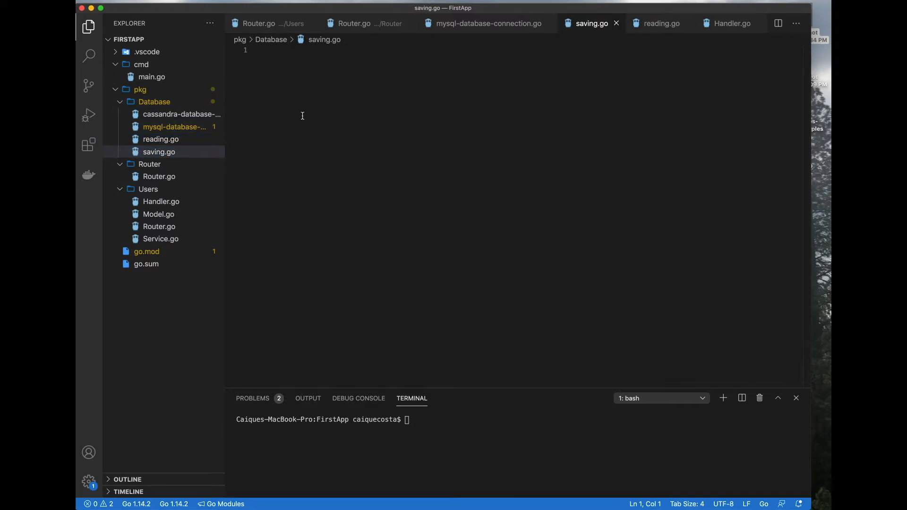
text(package)
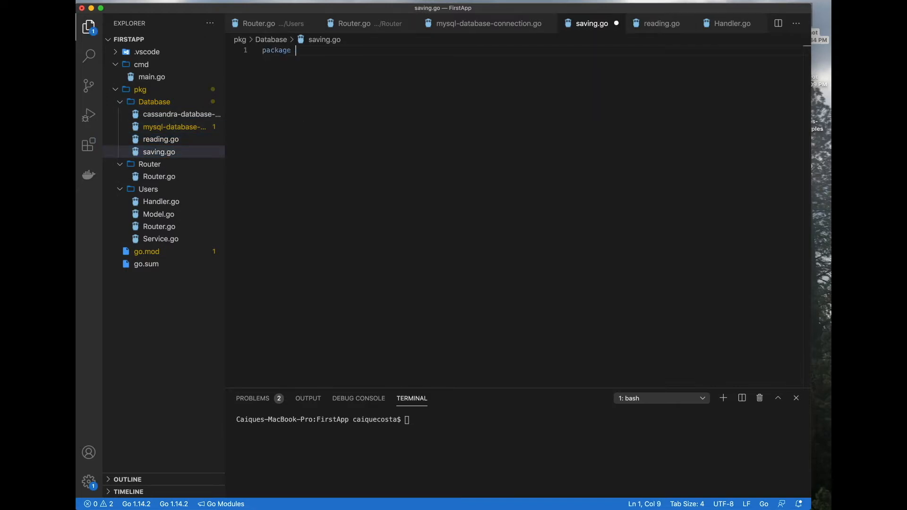
text(database)
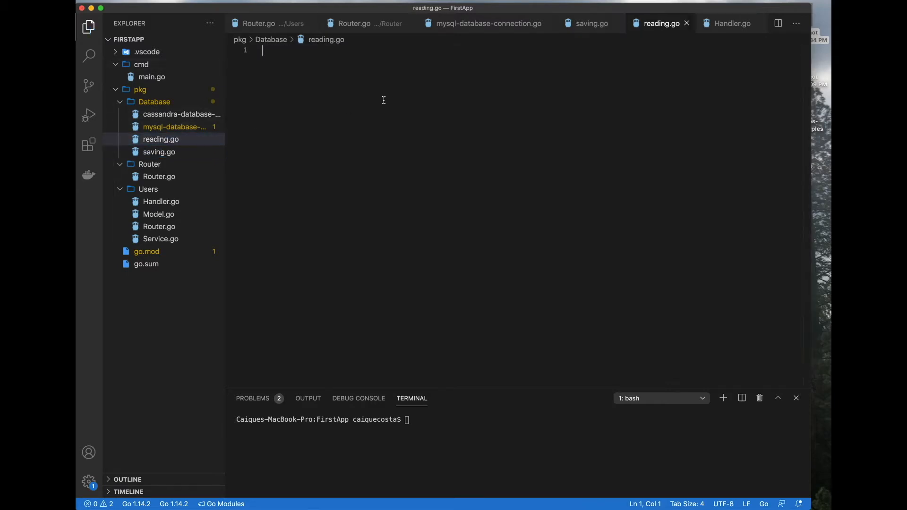
text(package database)
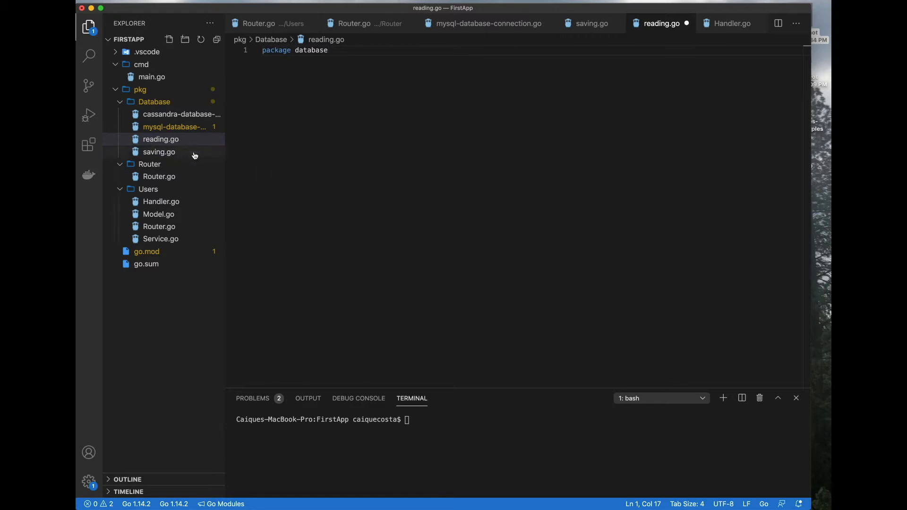
click(159, 151)
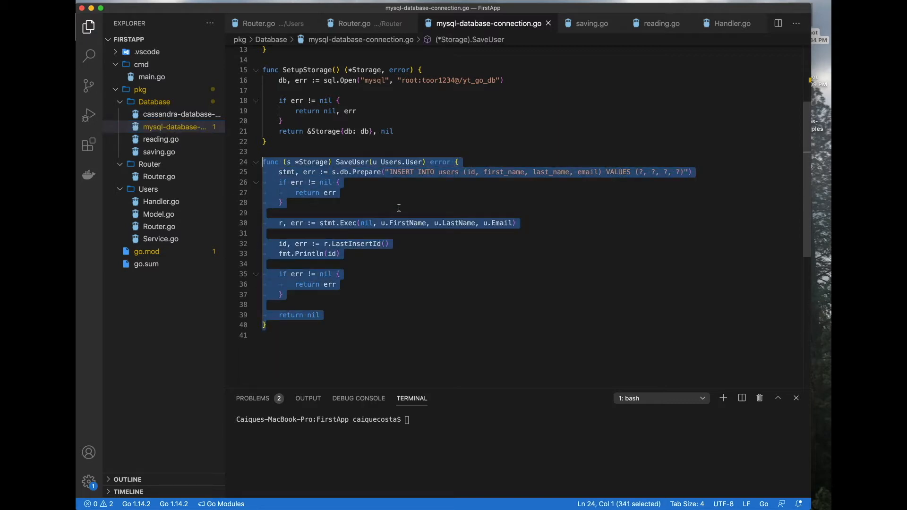
Cut SaveUser from the MySQL connection file into saving.go, importing Users and fmt.
key(Delete)
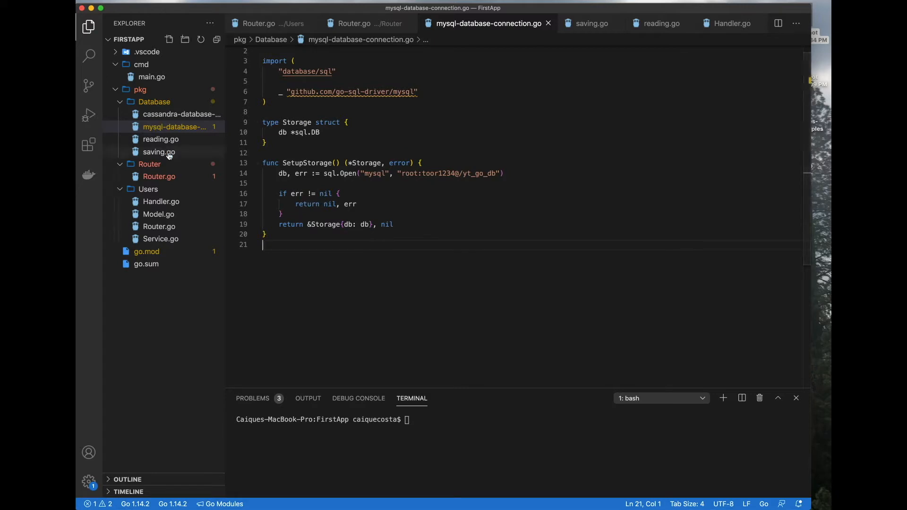
click(159, 151)
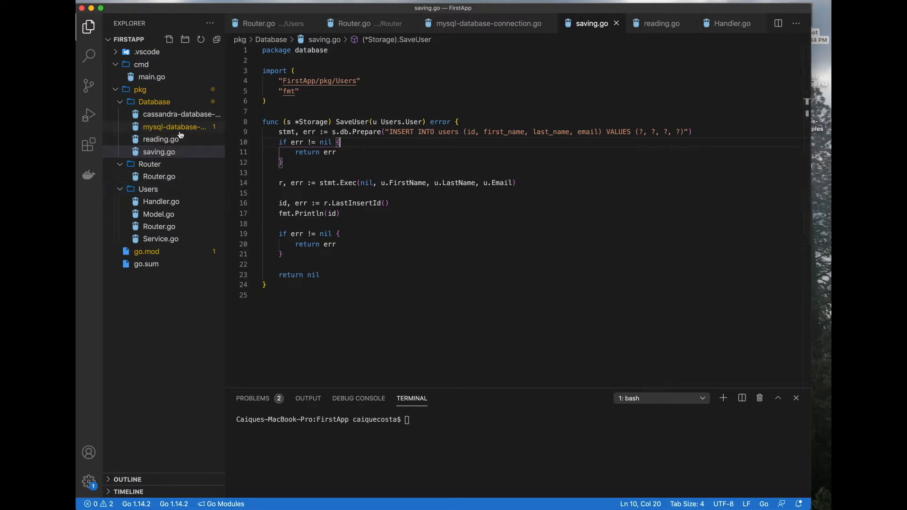
click(161, 139)
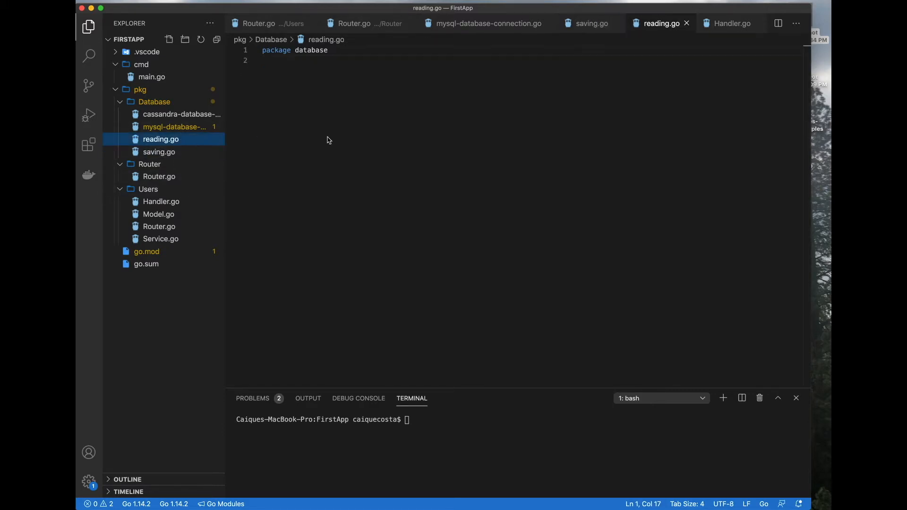
In reading.go, import FirstApp/pkg/Users and declare func (s *Storage) ReadUser(id int) Users.User.
key(Enter)
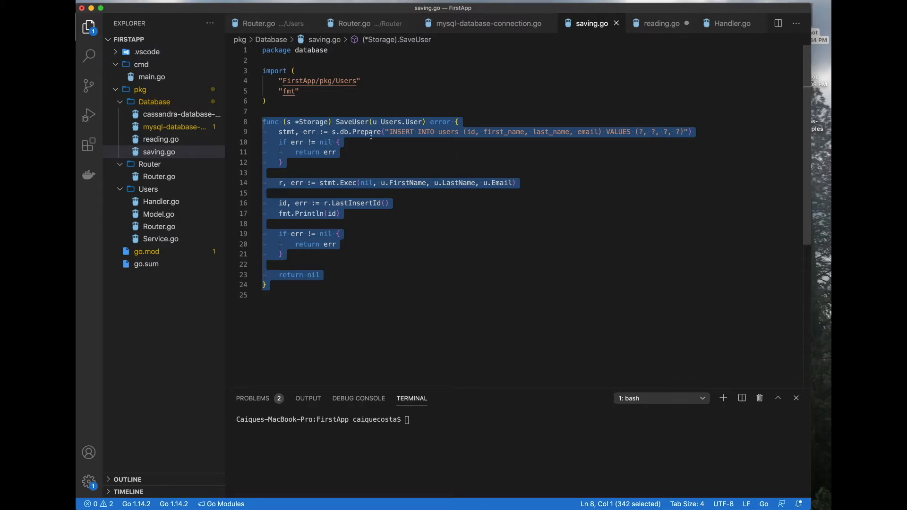
mouse_move(360, 237)
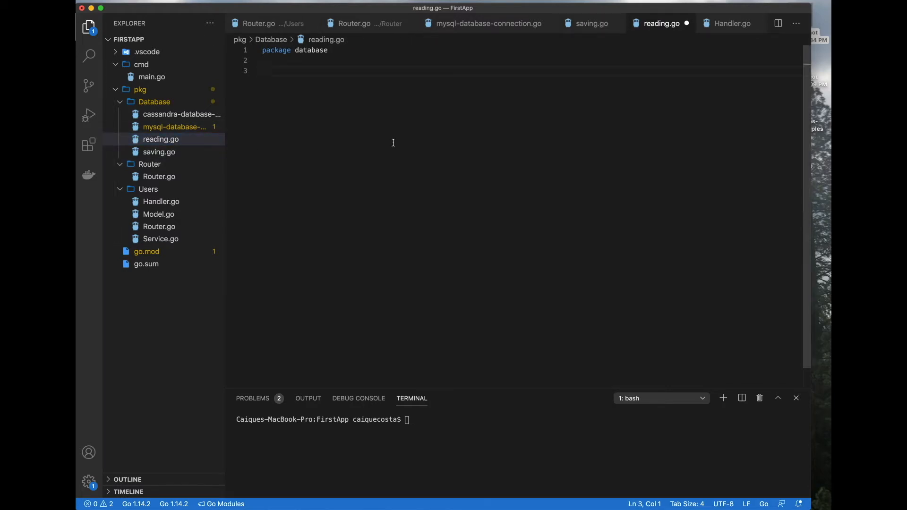
text(func (s)
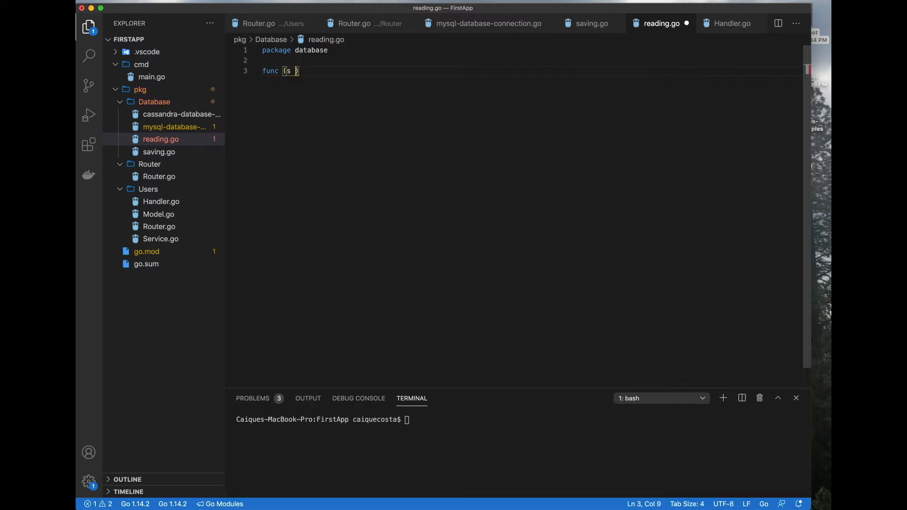
text(*Storage)
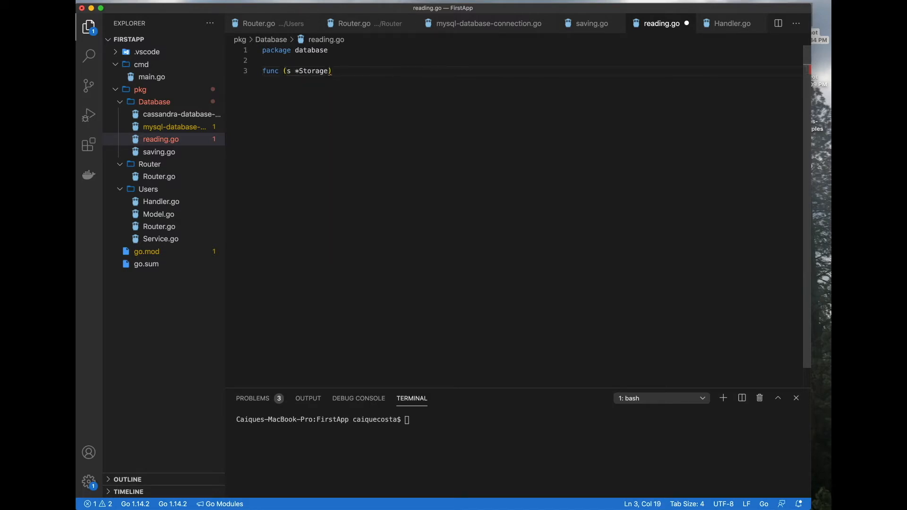
text(ReadUser)
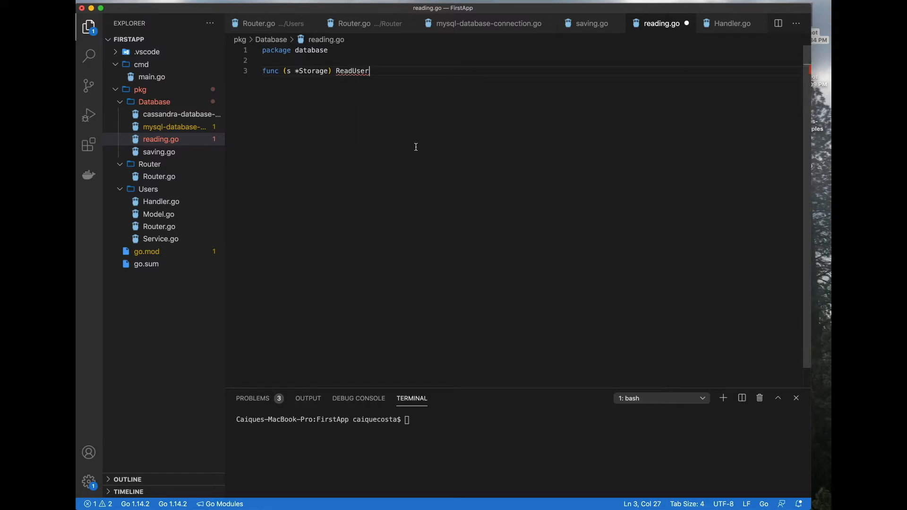
text((id int)
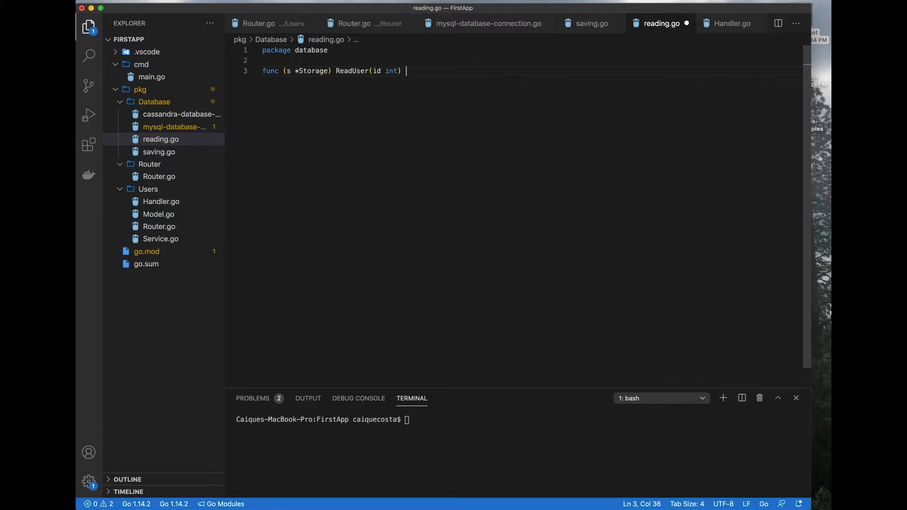
text((users.user)
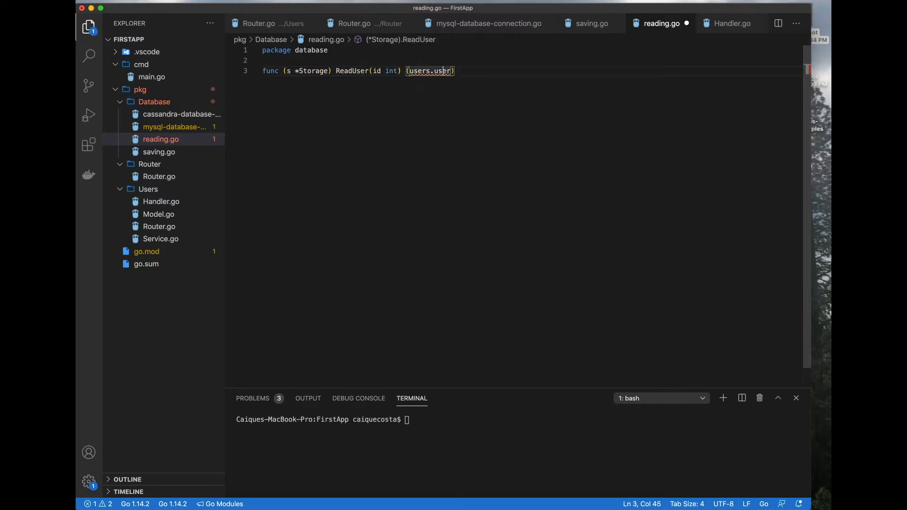
text(User)
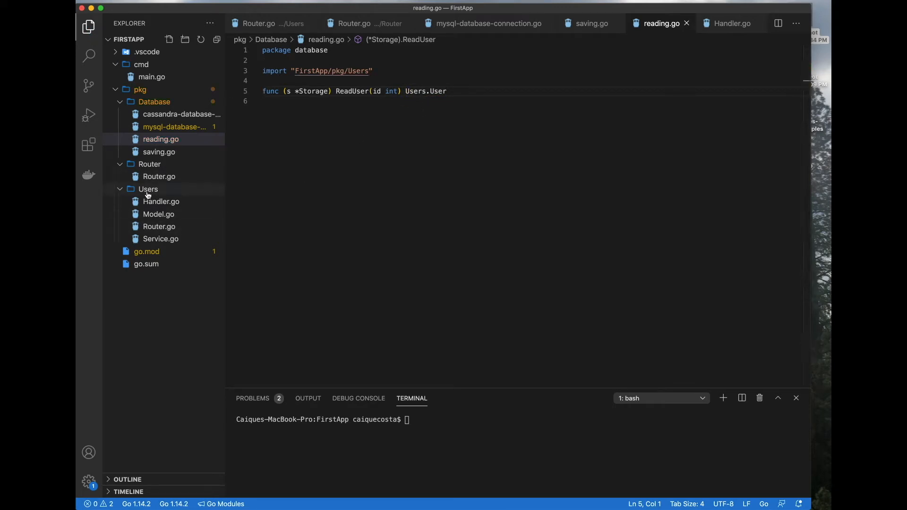
mouse_move(179, 214)
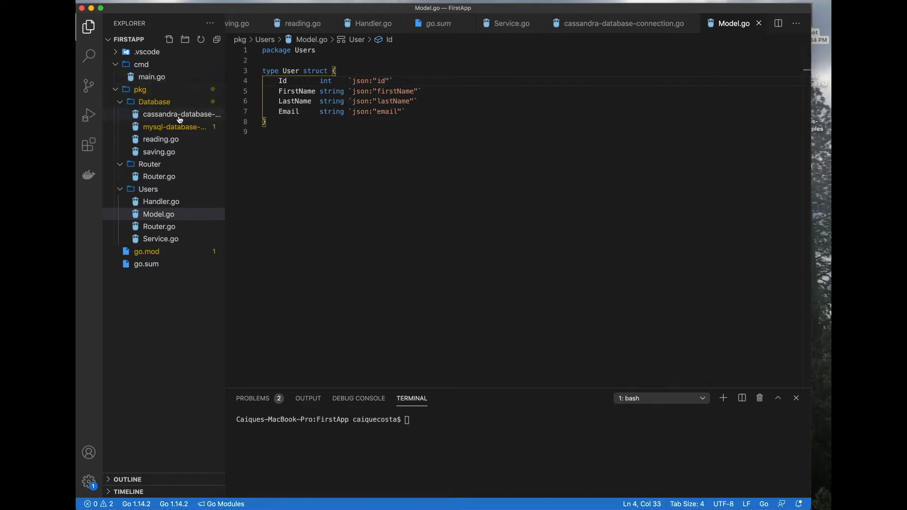
mouse_move(165, 142)
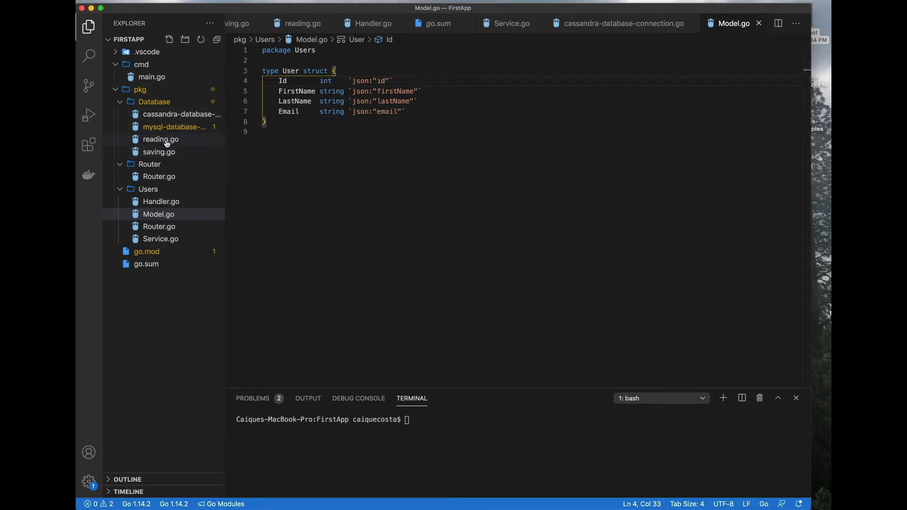
Change ReadUser's return to (Users.User, error) and open its body with u := Users.User{}.
click(161, 140)
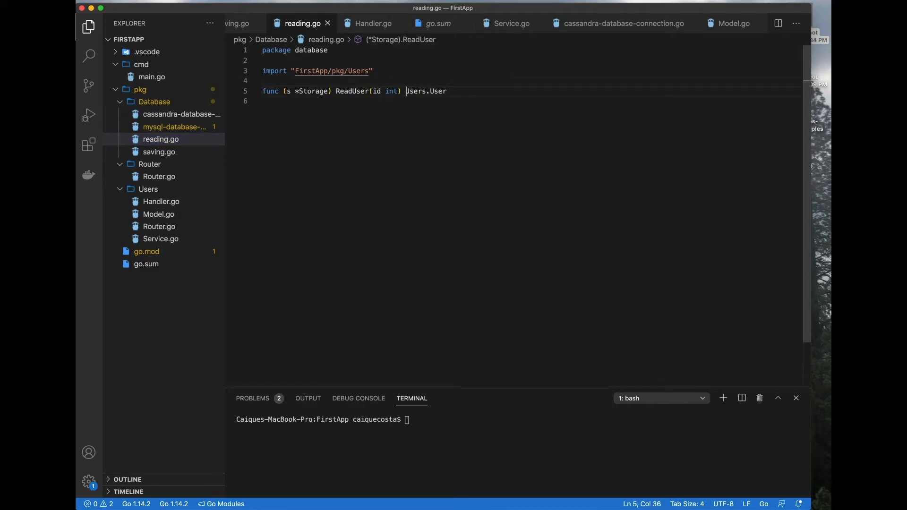
text(()
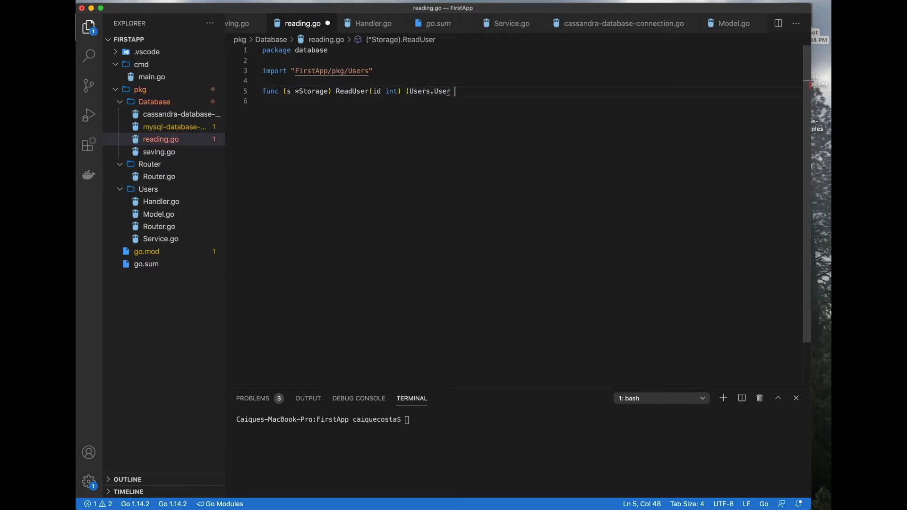
key(Backspace)
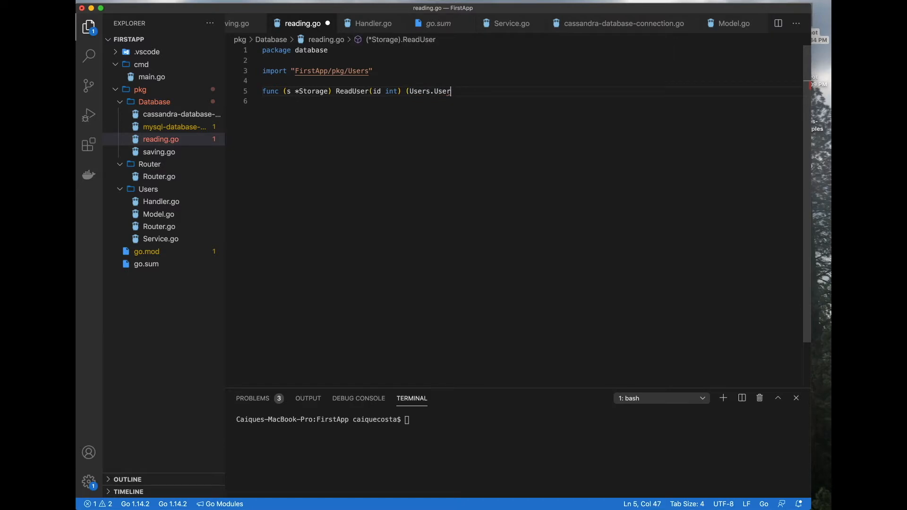
text(, error))
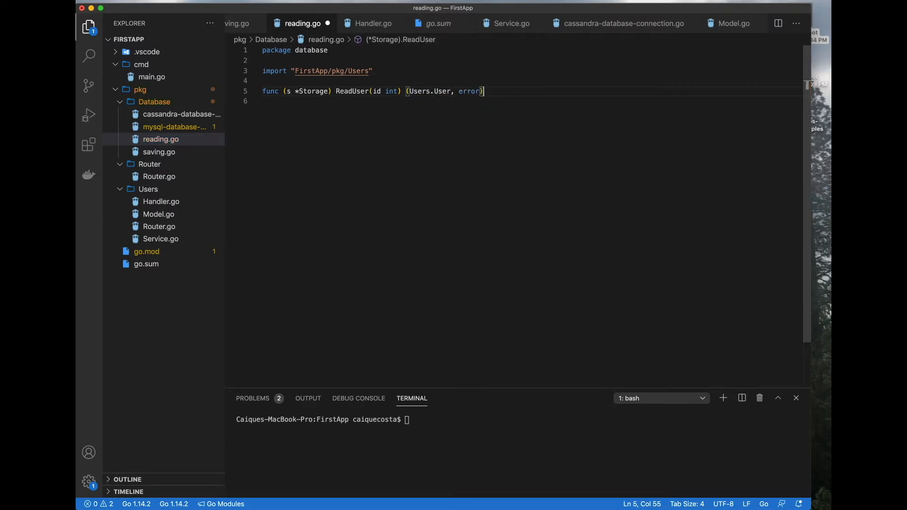
text({)
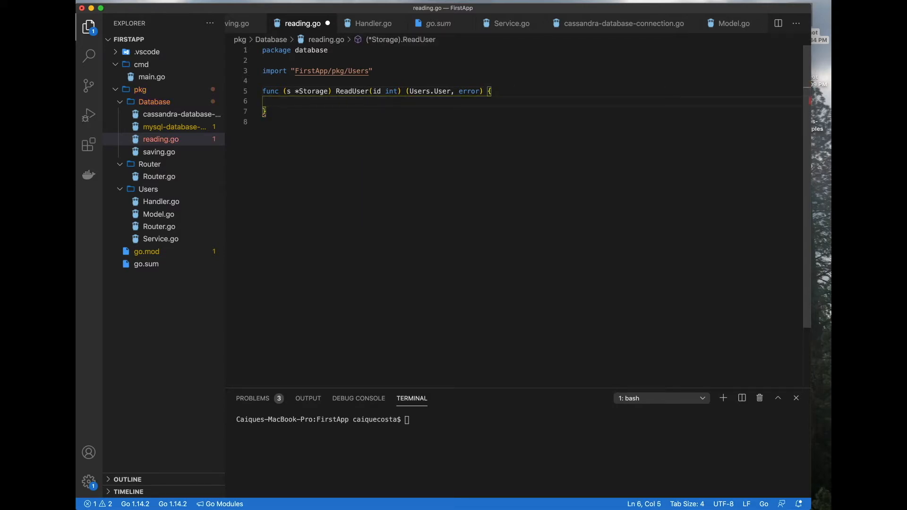
text(u :=)
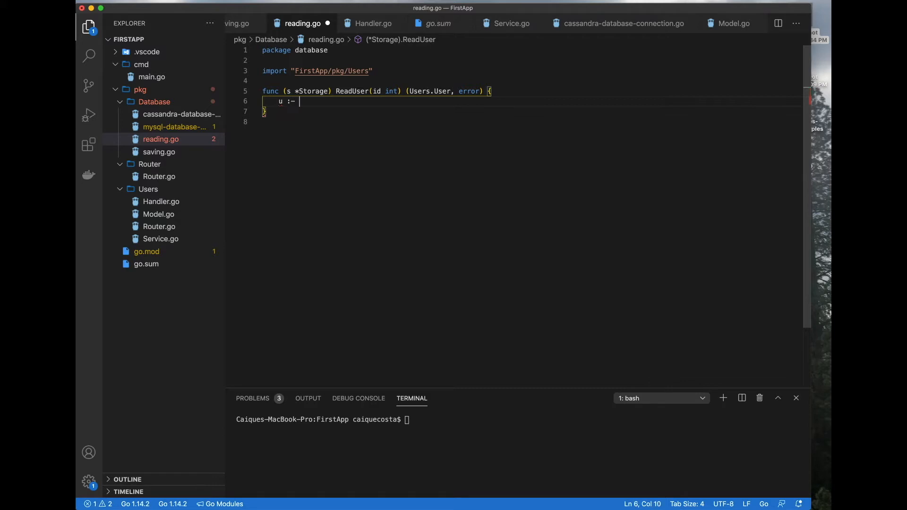
text(Users.)
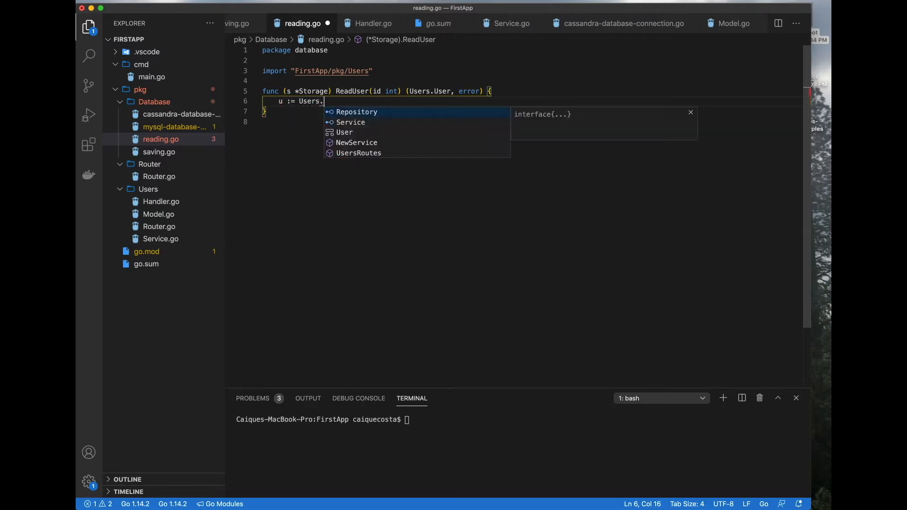
text(User)
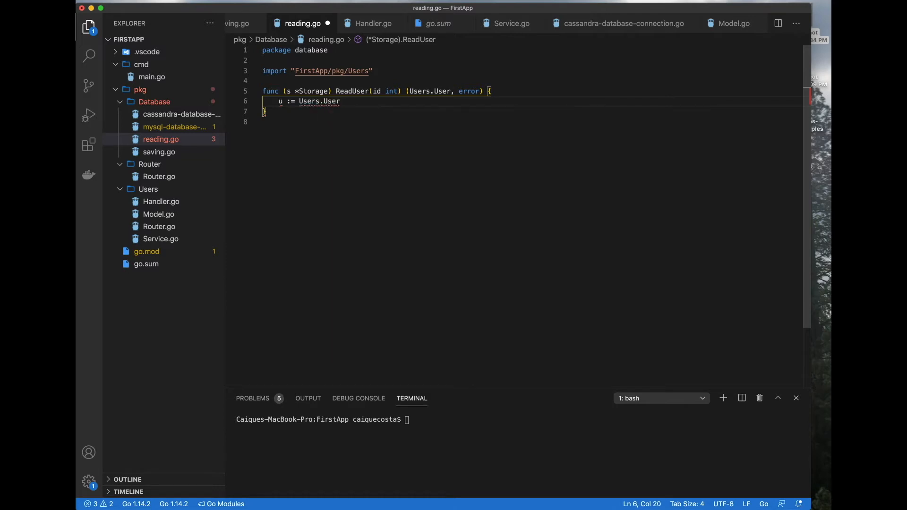
text({})
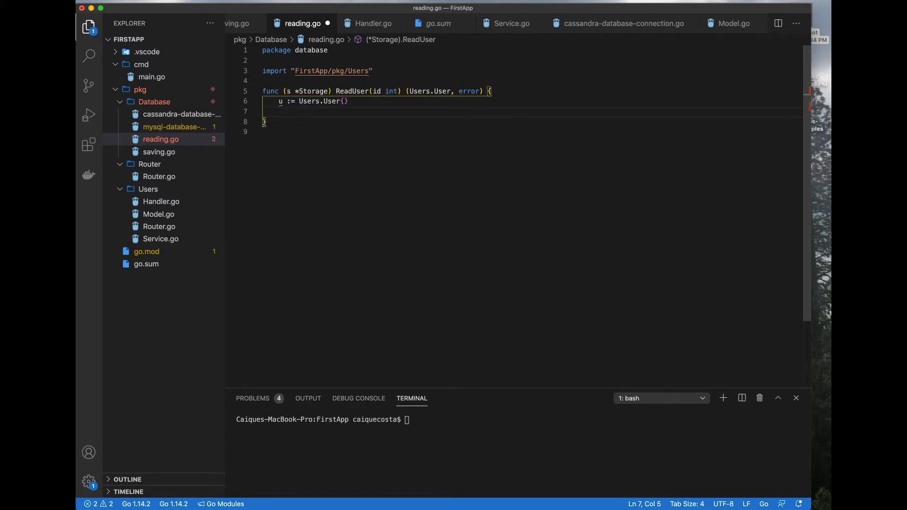
Write r, err := s.db.Query("SELECT * FROM users WHERE id = ?", id) in ReadUser.
text(r, err)
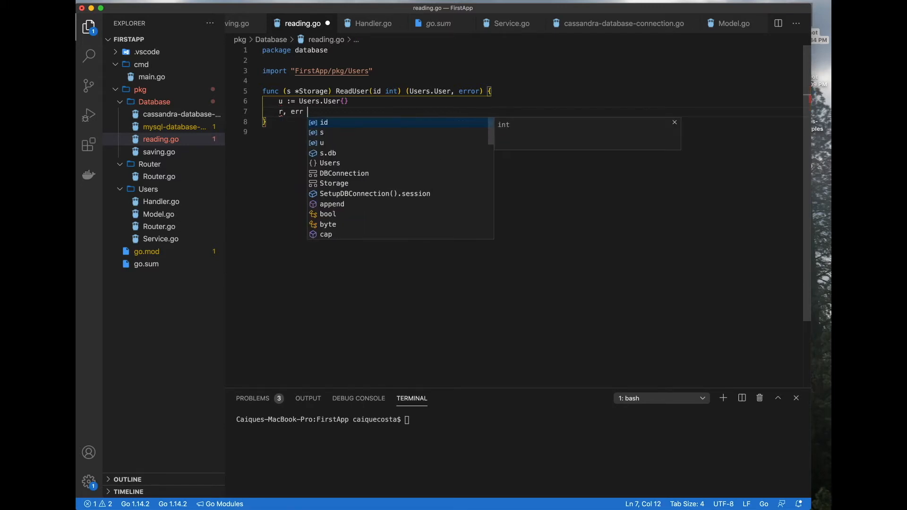
text(:= sd)
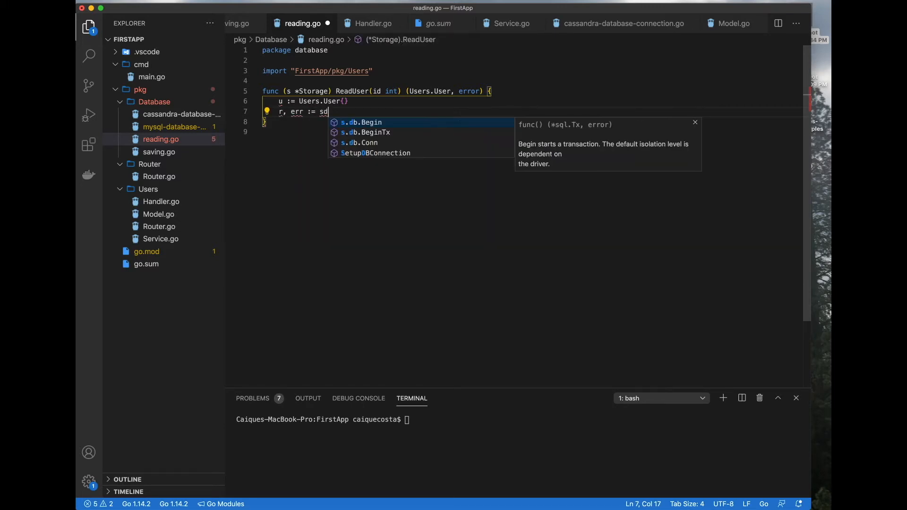
text(.db)
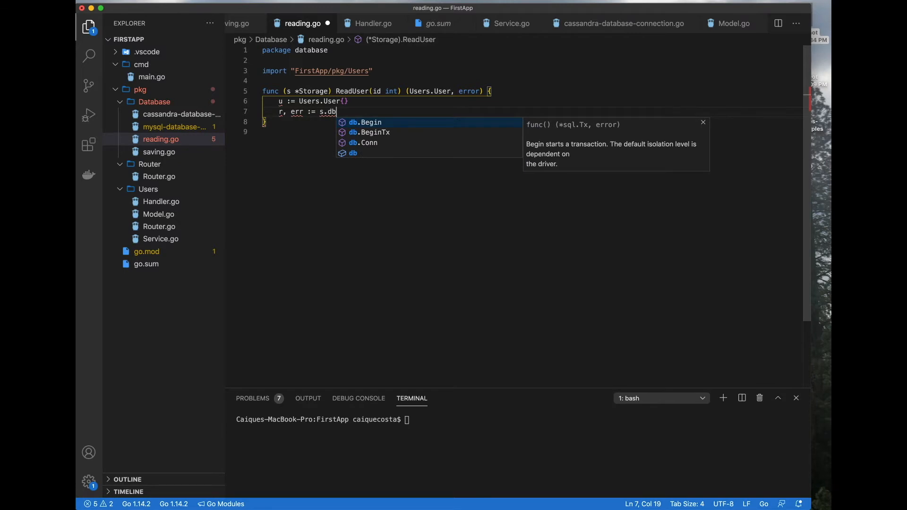
text(.P)
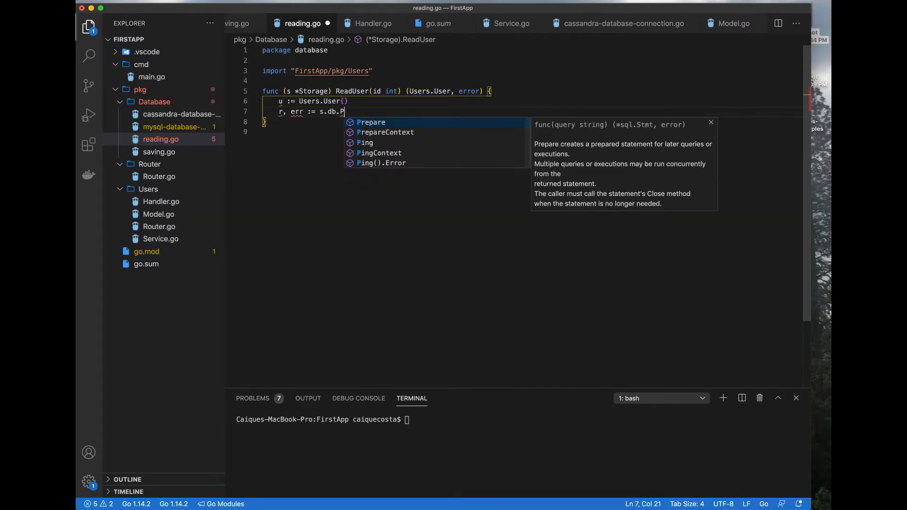
key(Escape)
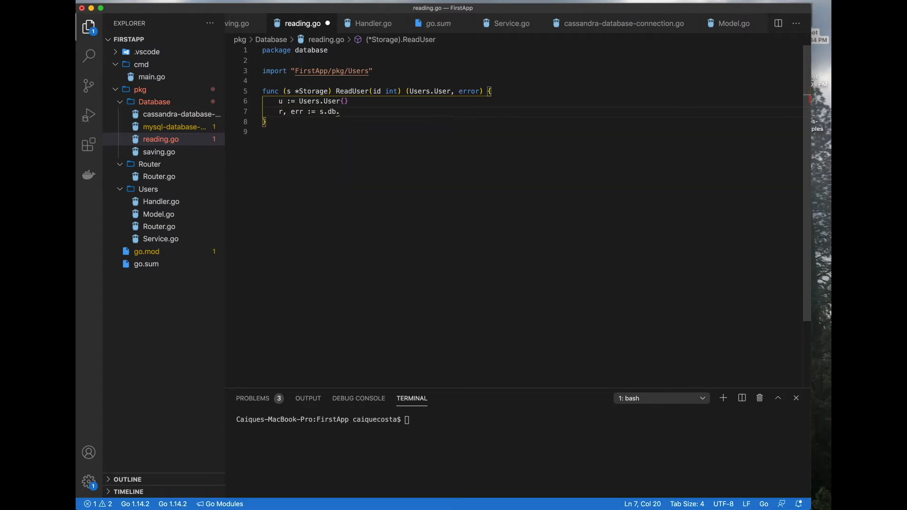
text(Query())
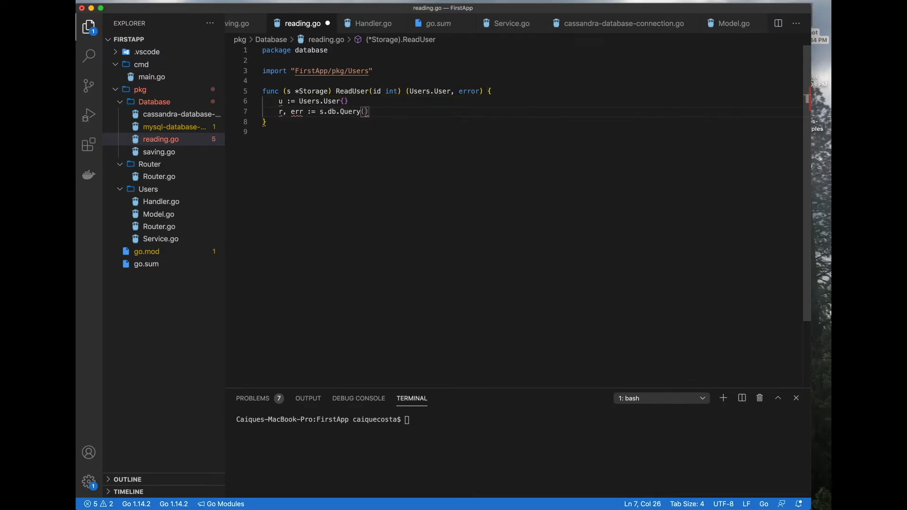
text("")
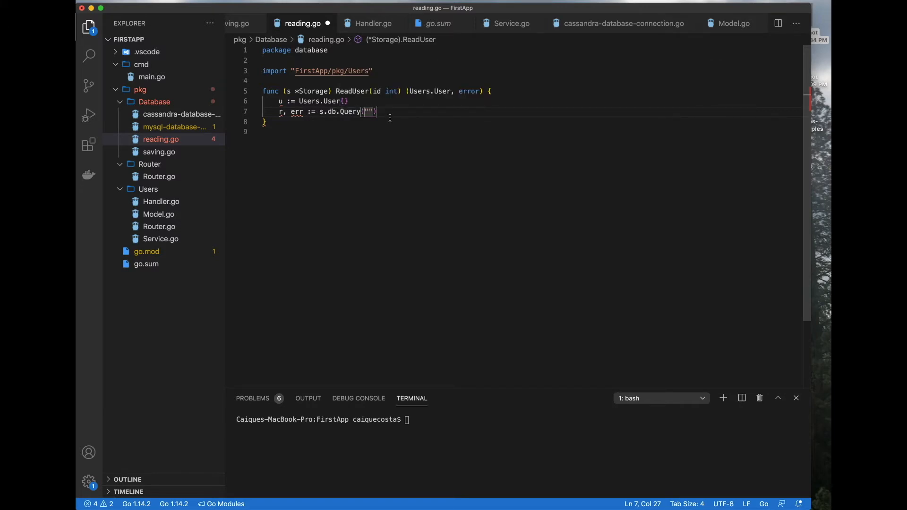
text(SELECT *)
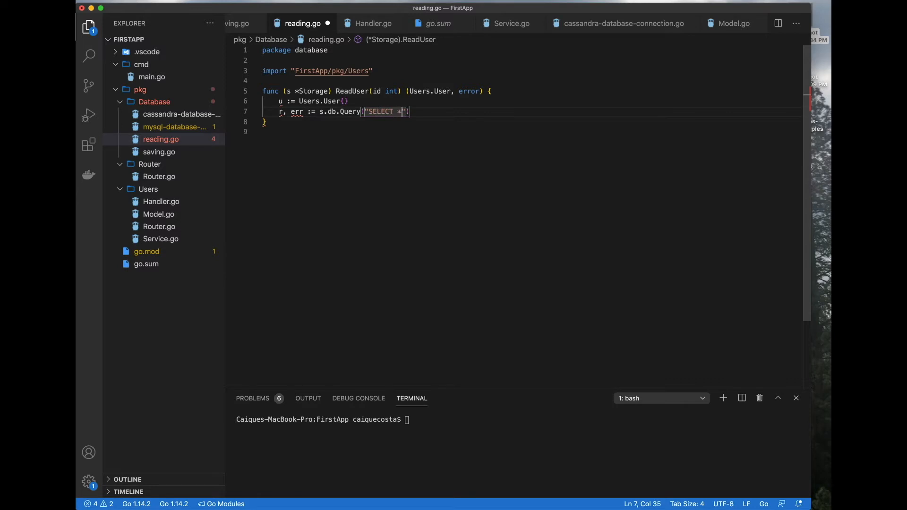
text(FROM user)
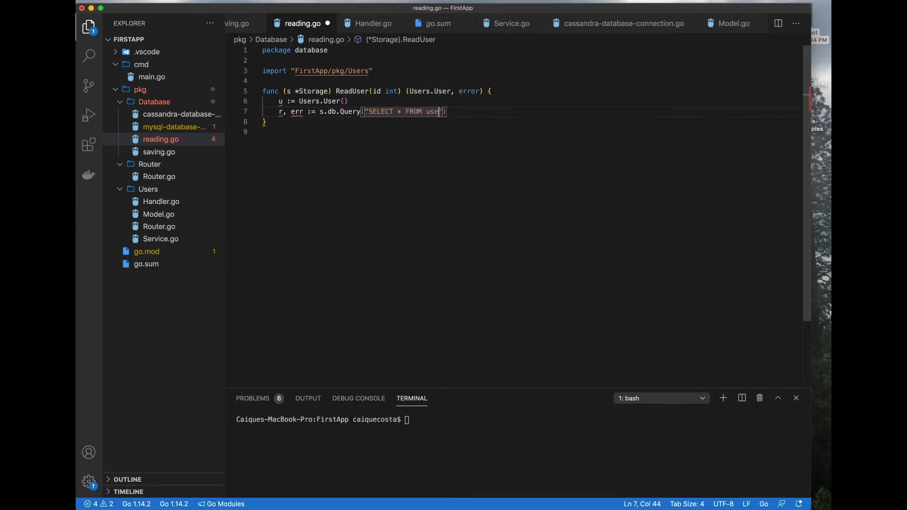
text(rs WHERE)
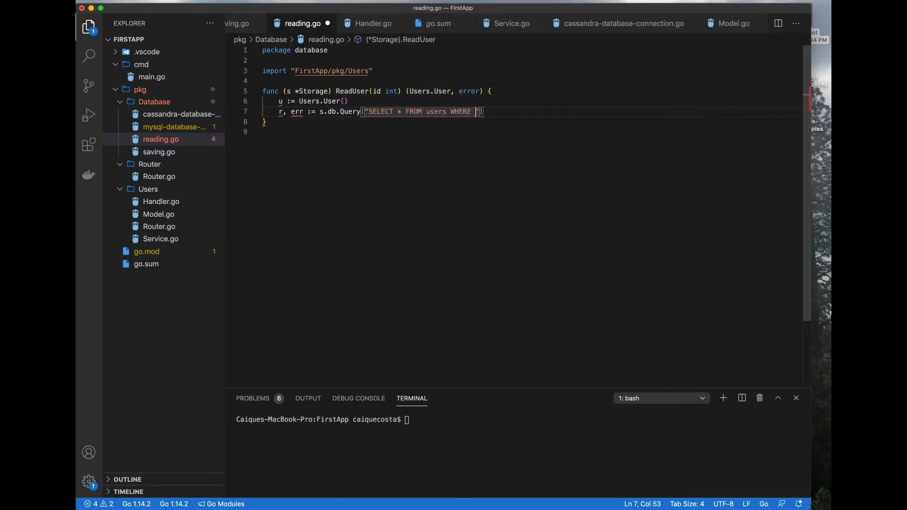
text(id =)
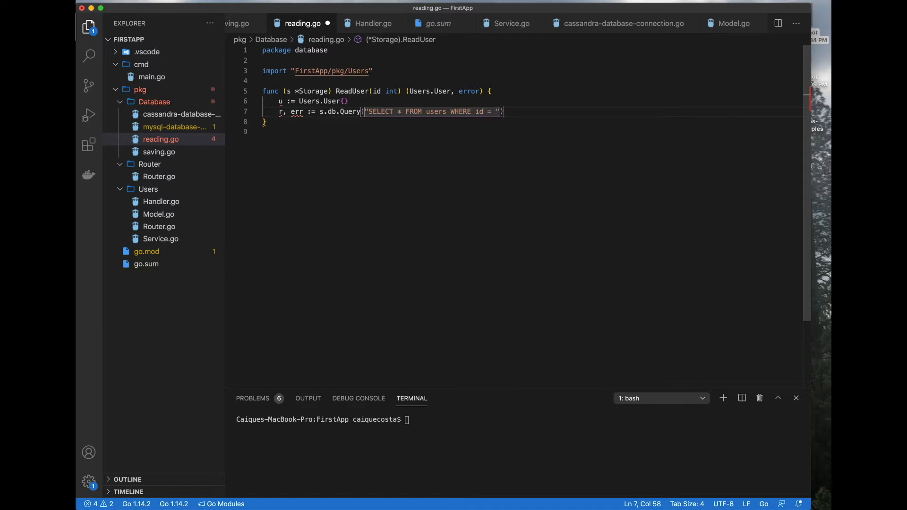
text(?" ,)
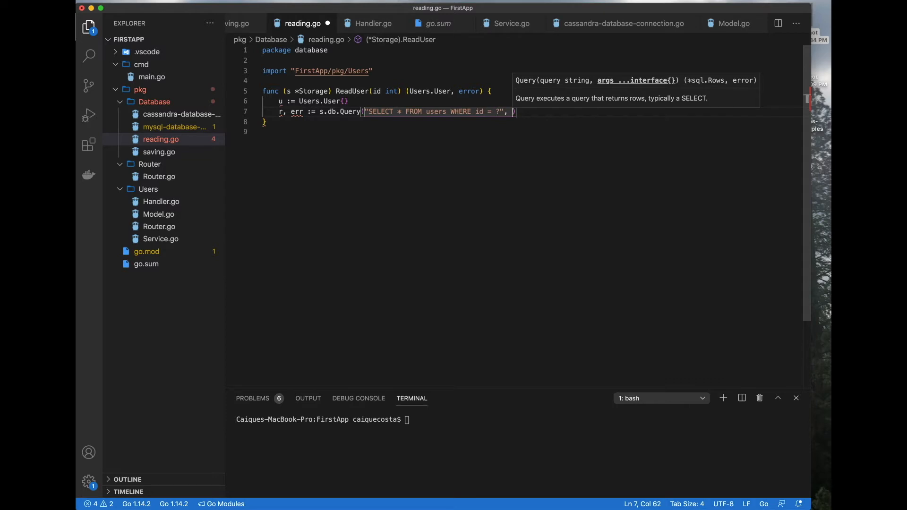
text(id)
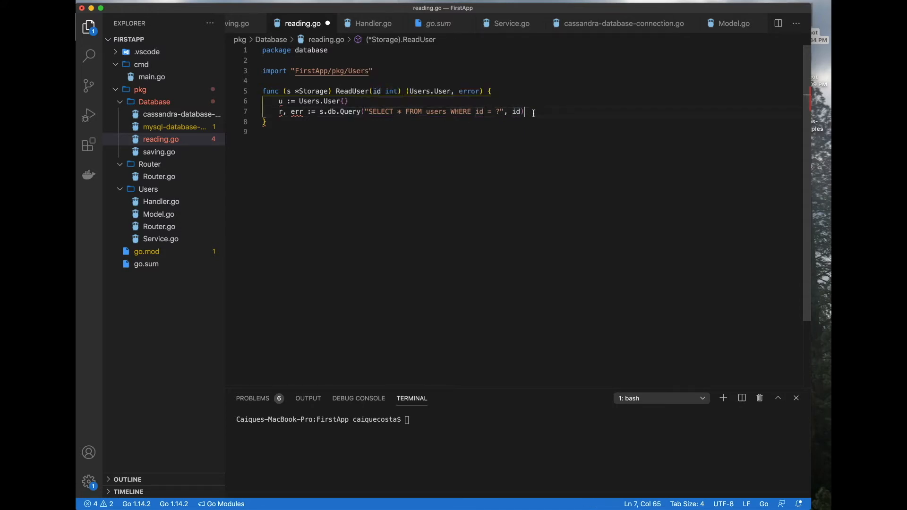
mouse_move(278, 114)
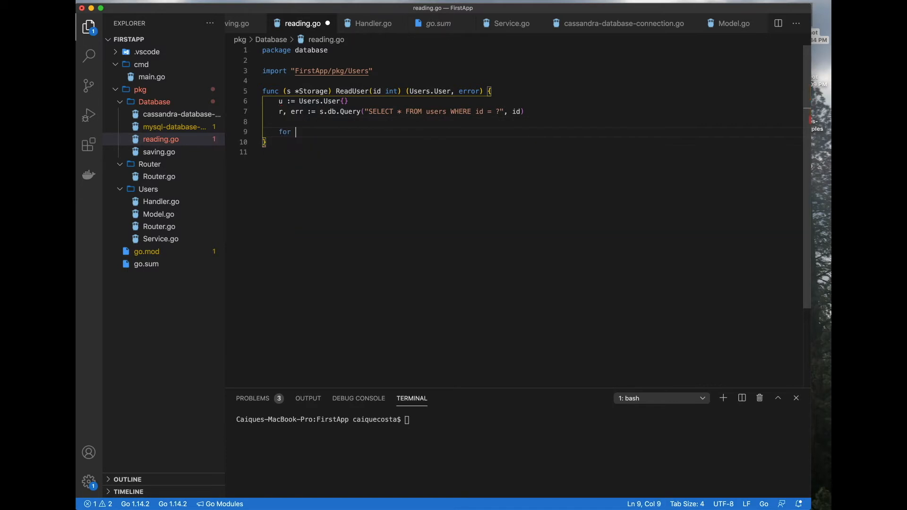
Add a loop over r.Next() that calls err = r.Scan().
text(r.NE)
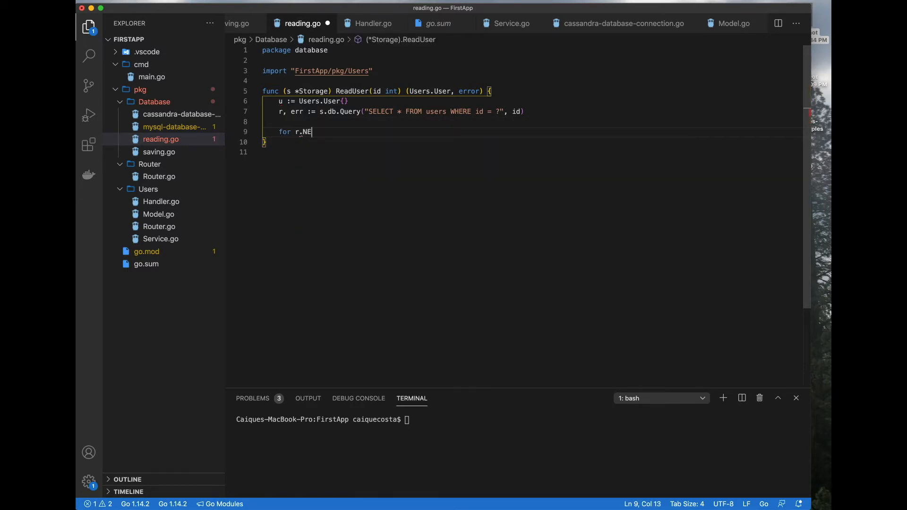
text(xt() {)
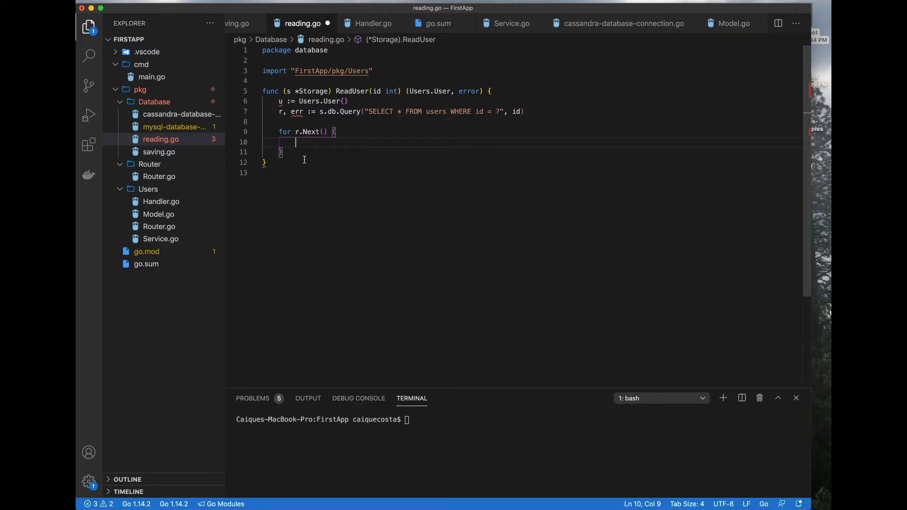
mouse_move(377, 138)
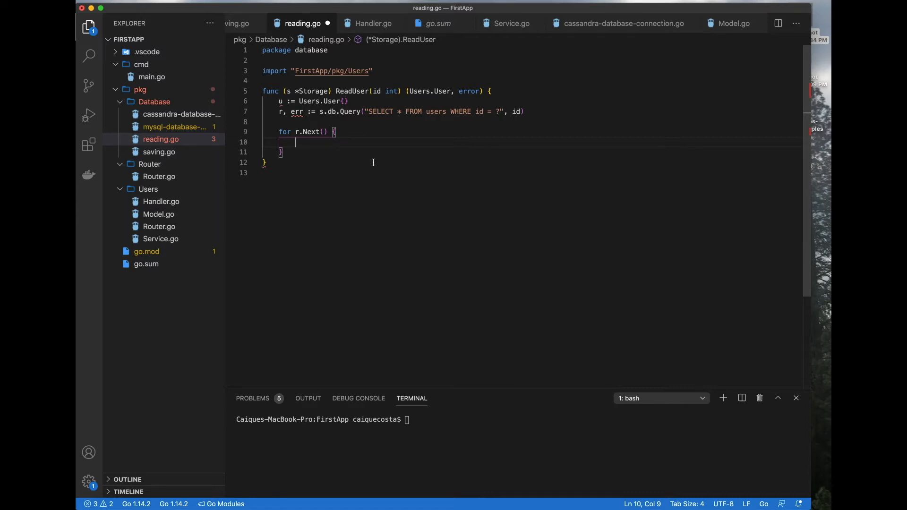
text(err = r)
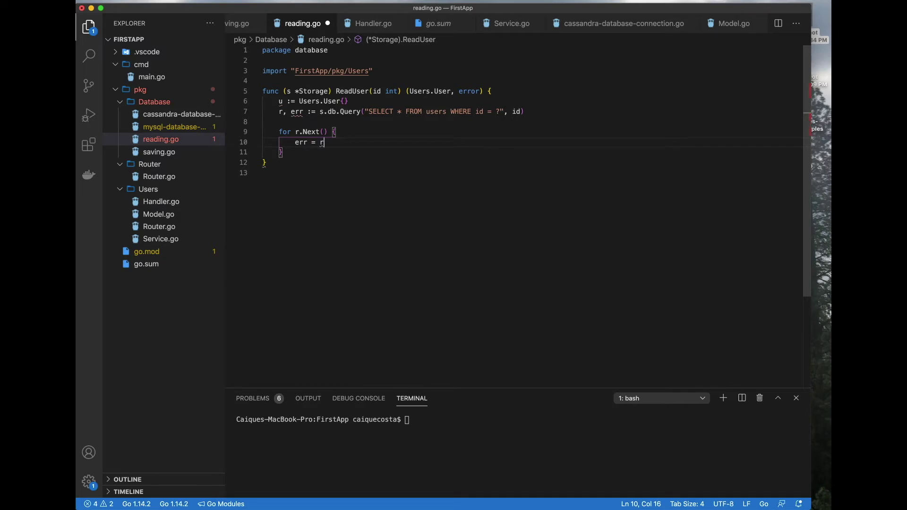
text(.Scan())
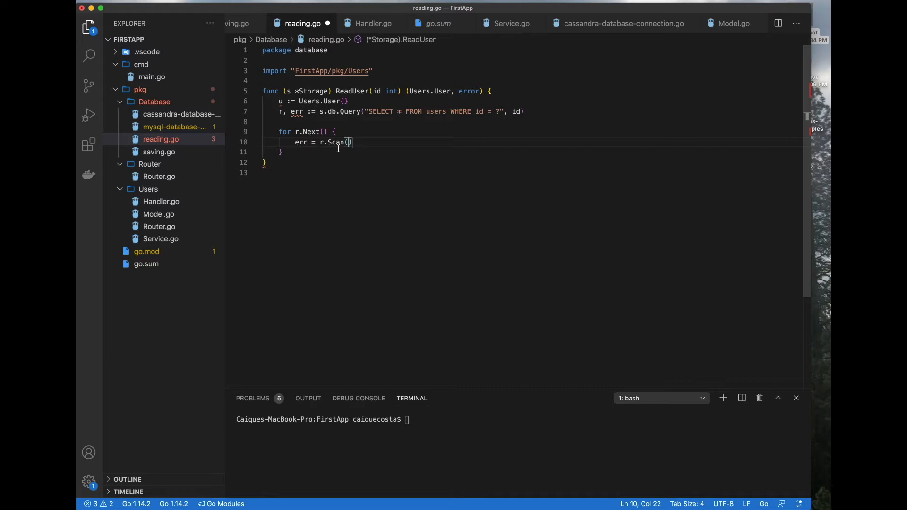
mouse_move(320, 131)
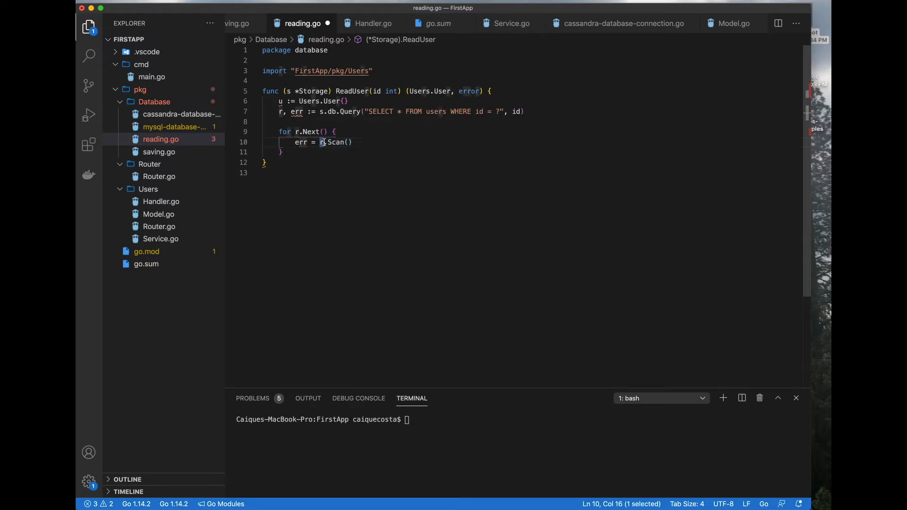
Pass &u.Id, &u.FirstName and &u.LastName as the Scan arguments.
click(323, 142)
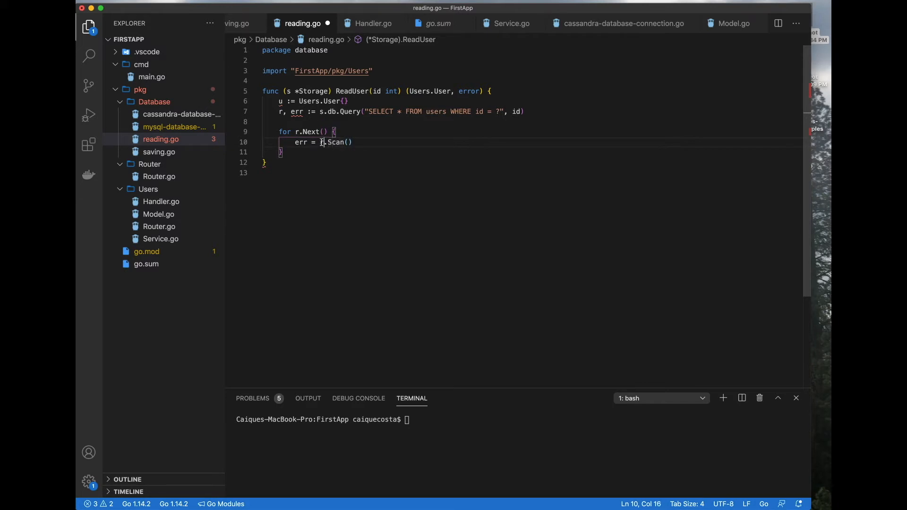
mouse_move(336, 142)
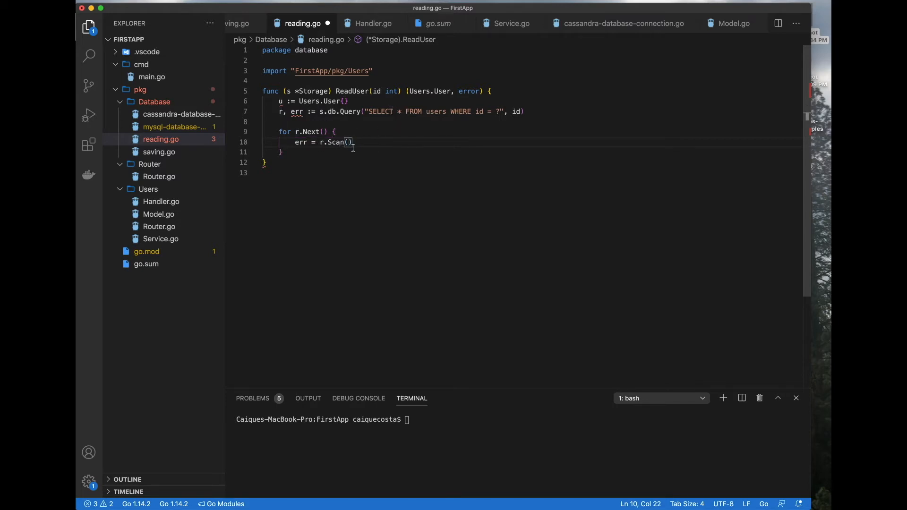
text(&)
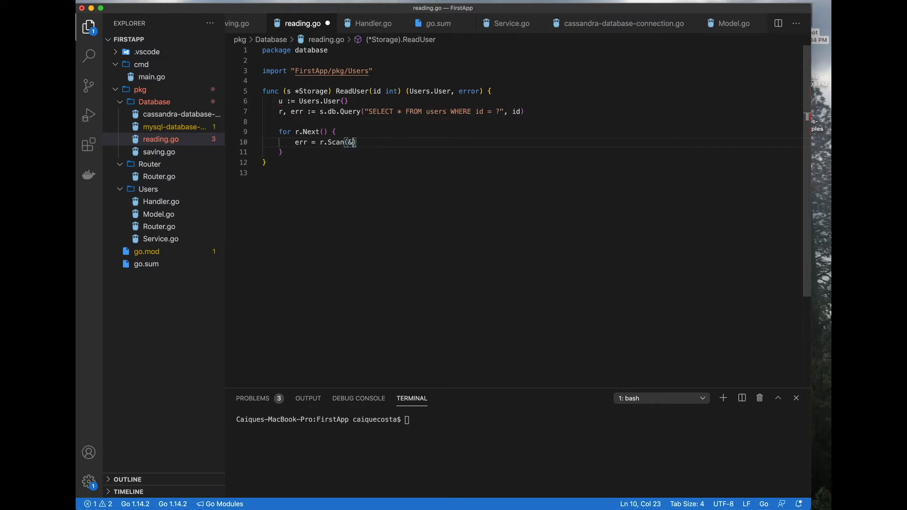
text(u.Id,)
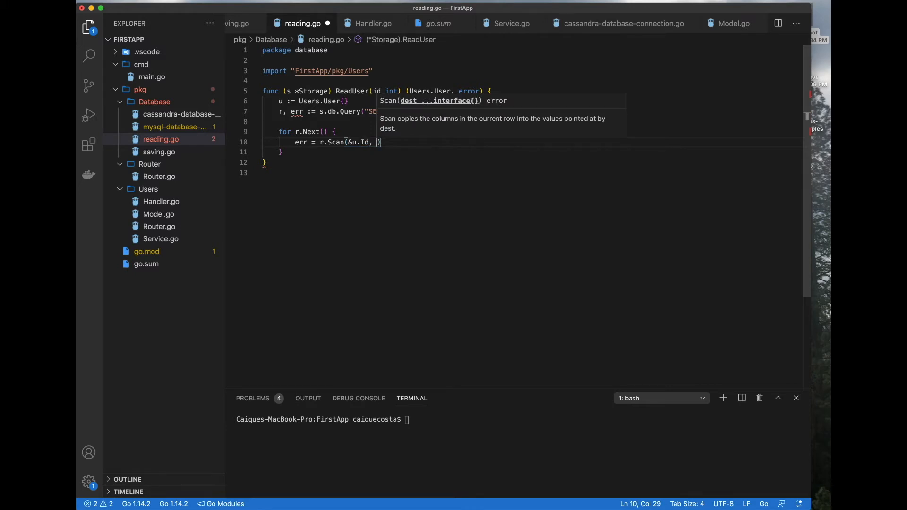
text(&u.FirstName, &u.)
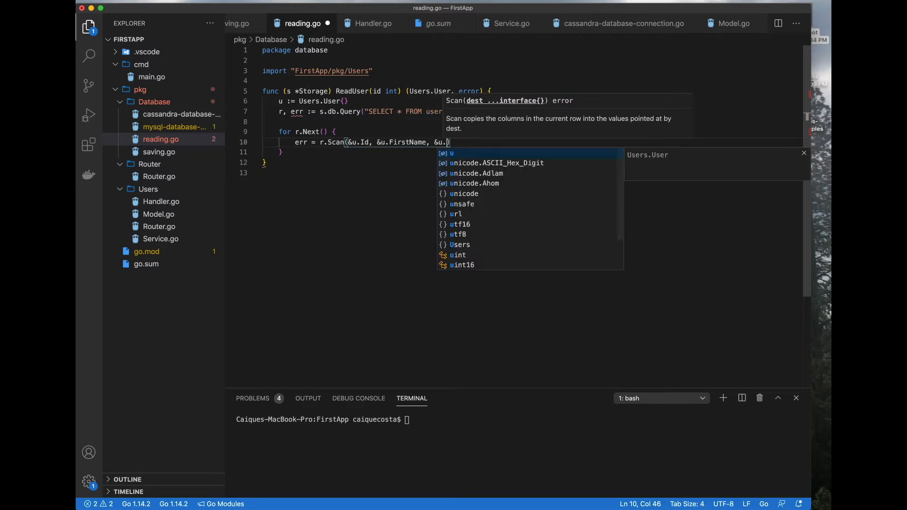
text(LastName,)
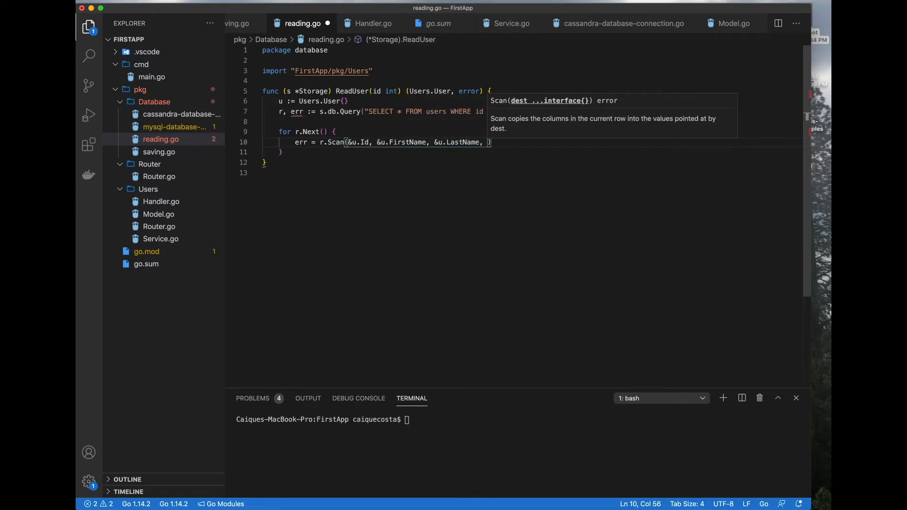
text(&u)
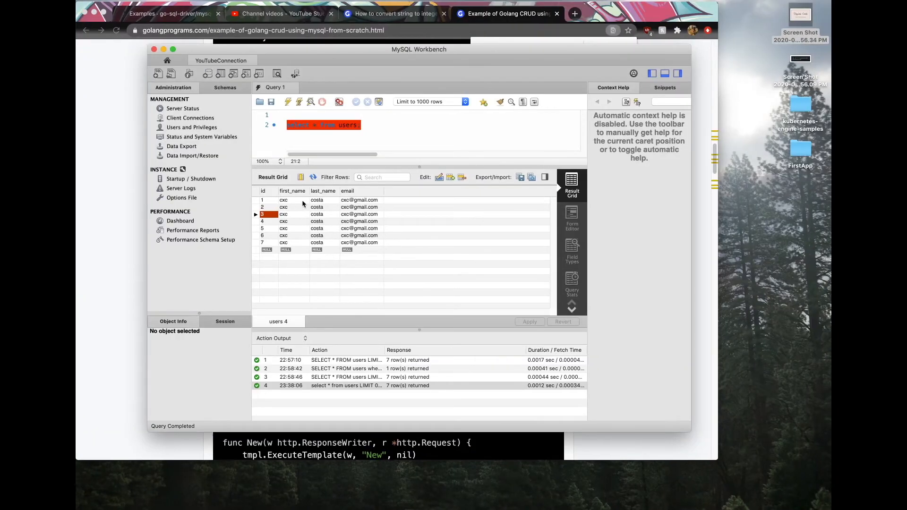
mouse_move(288, 191)
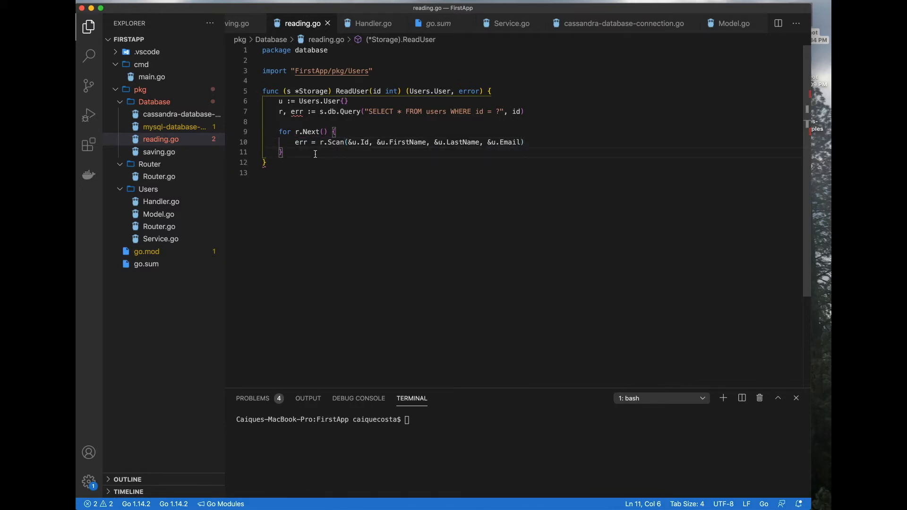
Add if err != nil { panic(err) } inside the loop and return u, nil after it.
key(Enter)
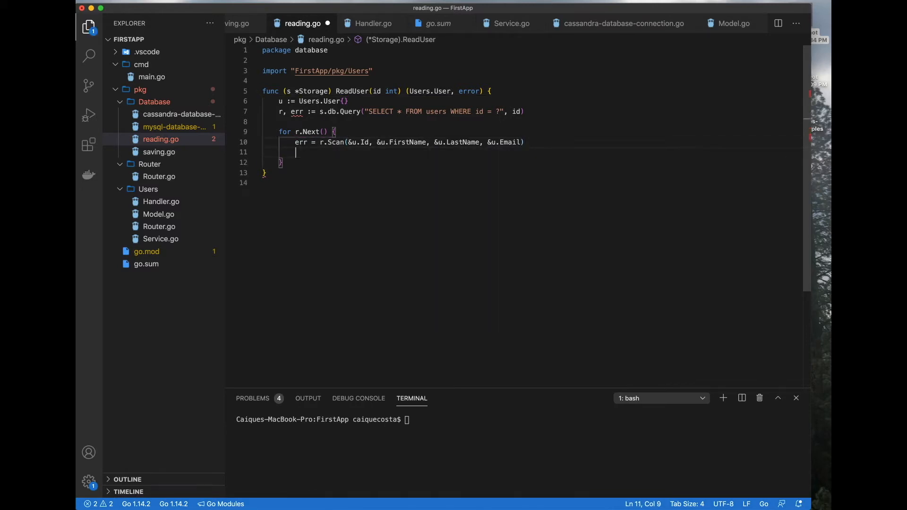
text(if err)
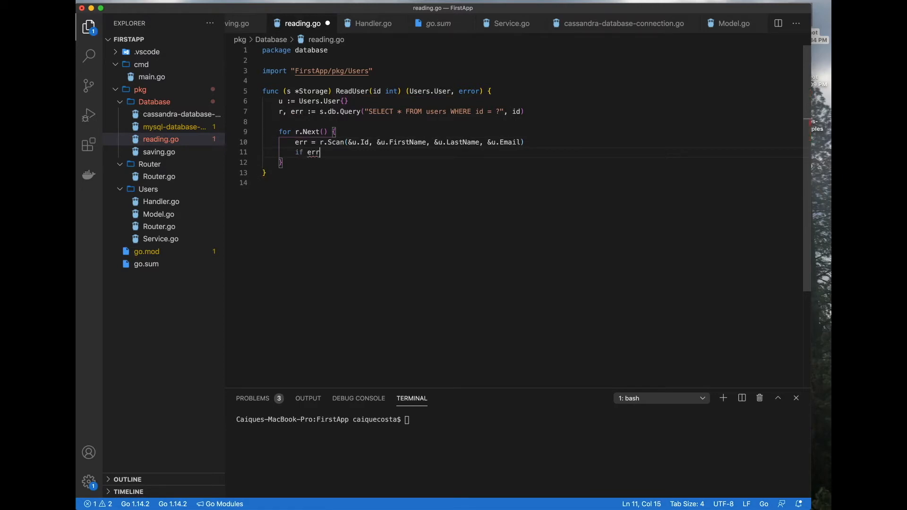
text(!= nil)
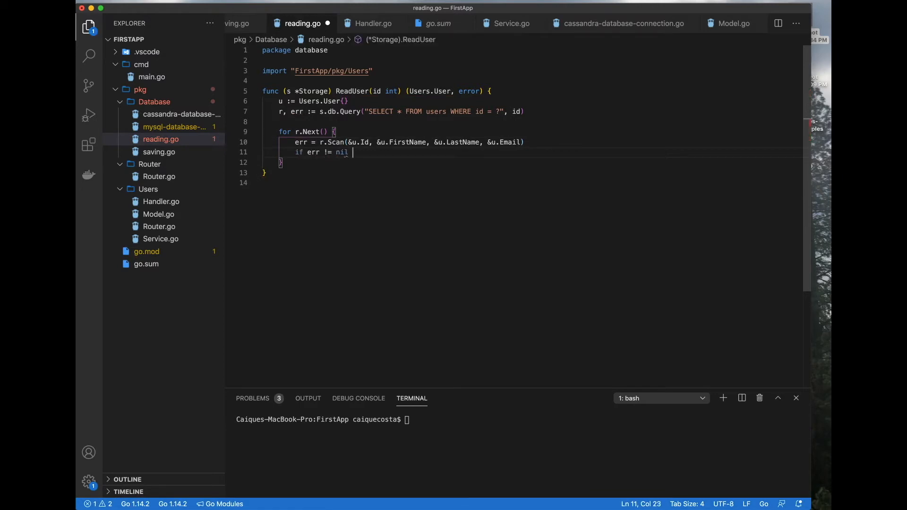
text({)
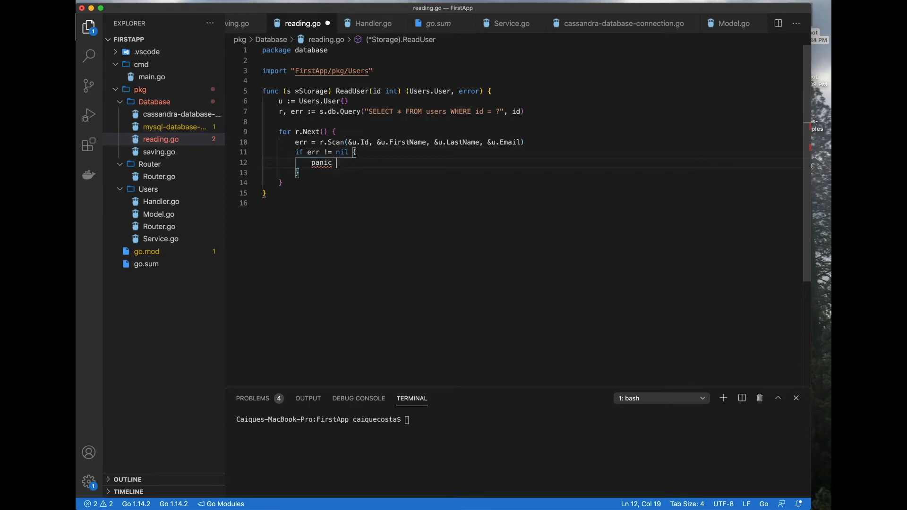
text((err))
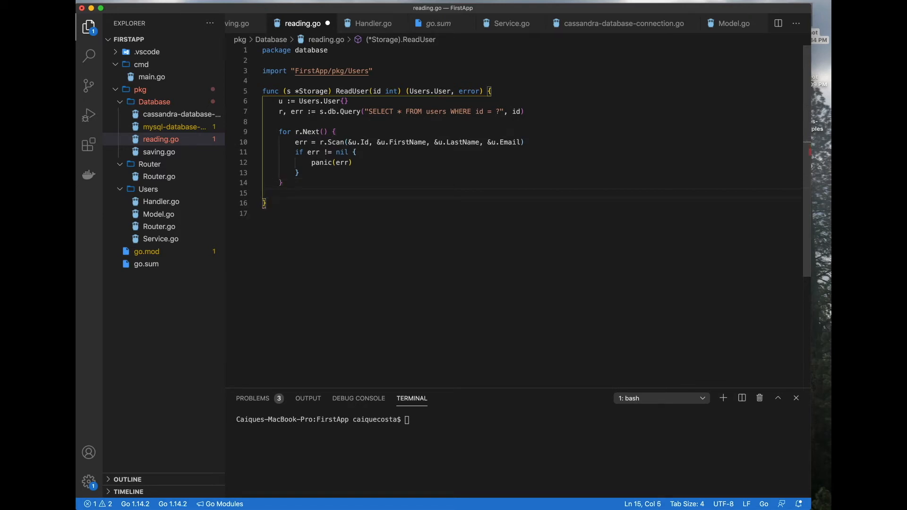
text(return u)
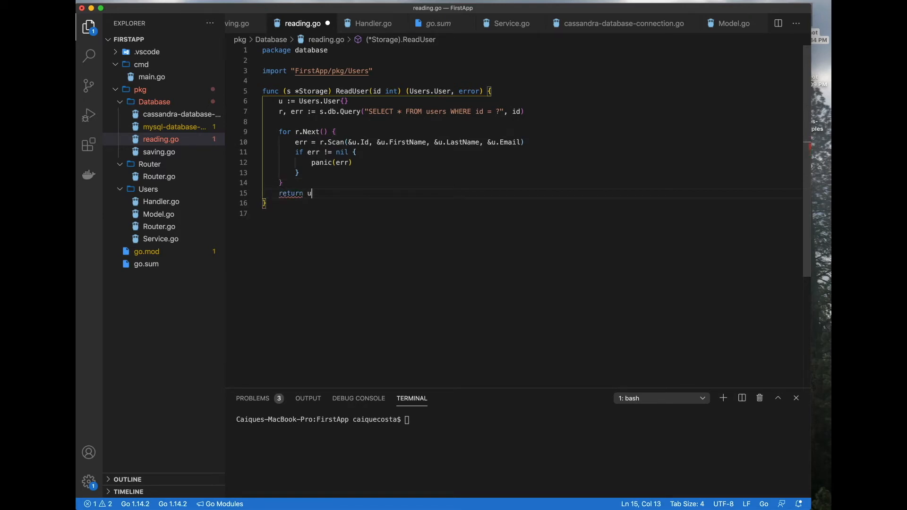
text(, nil)
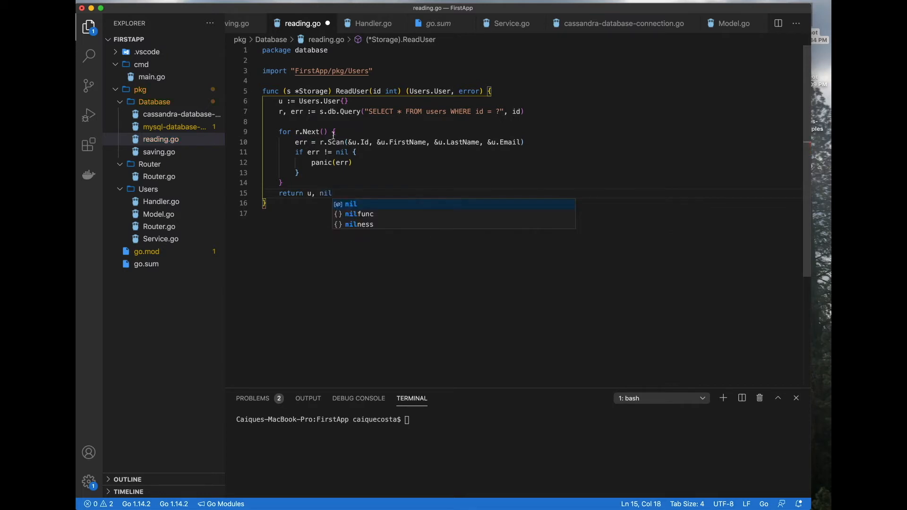
mouse_move(321, 190)
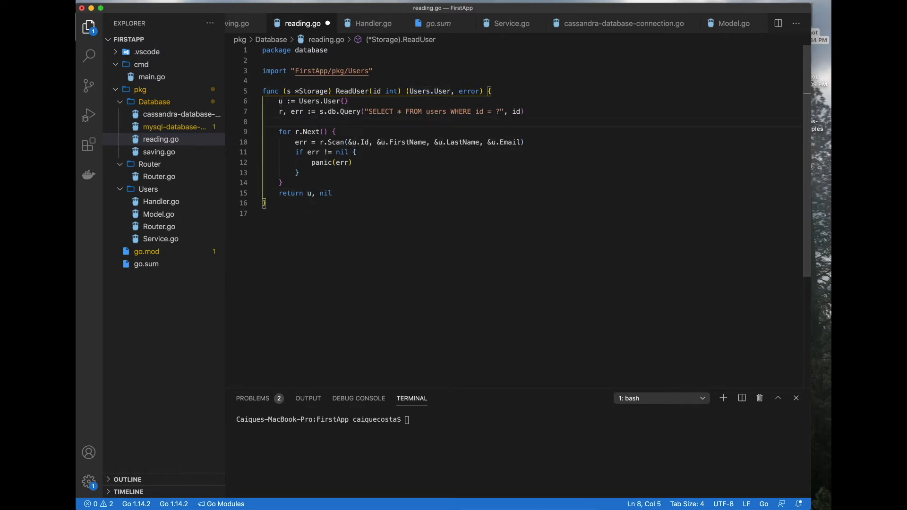
Right after the query, add if err != nil { return u, nil } above the loop.
text(if)
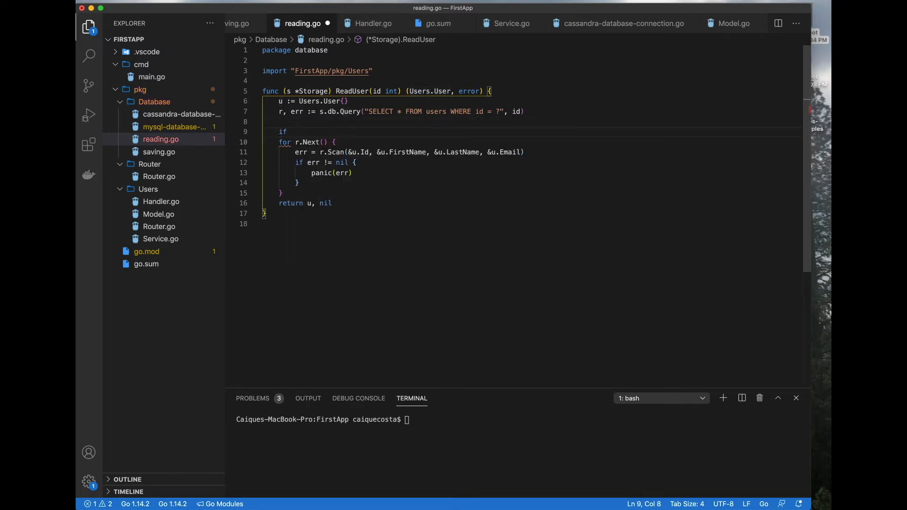
text(err)
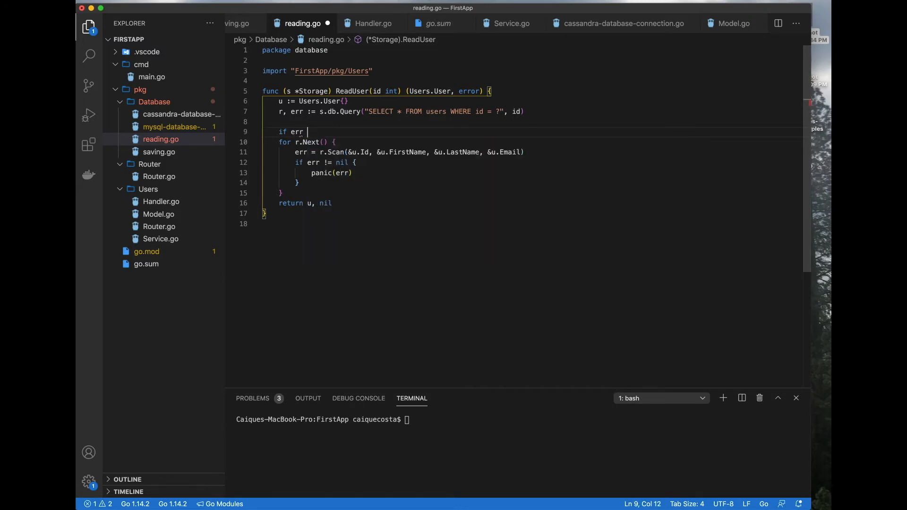
text(!= nil {)
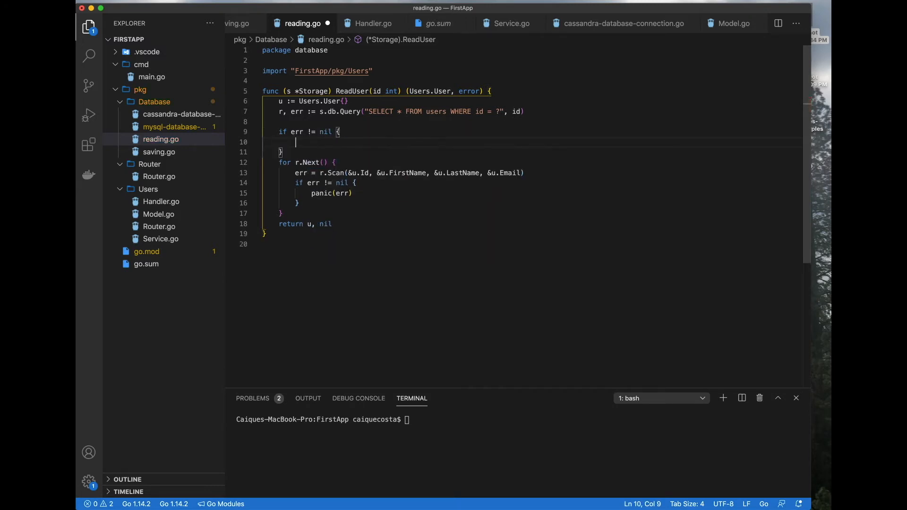
text(re)
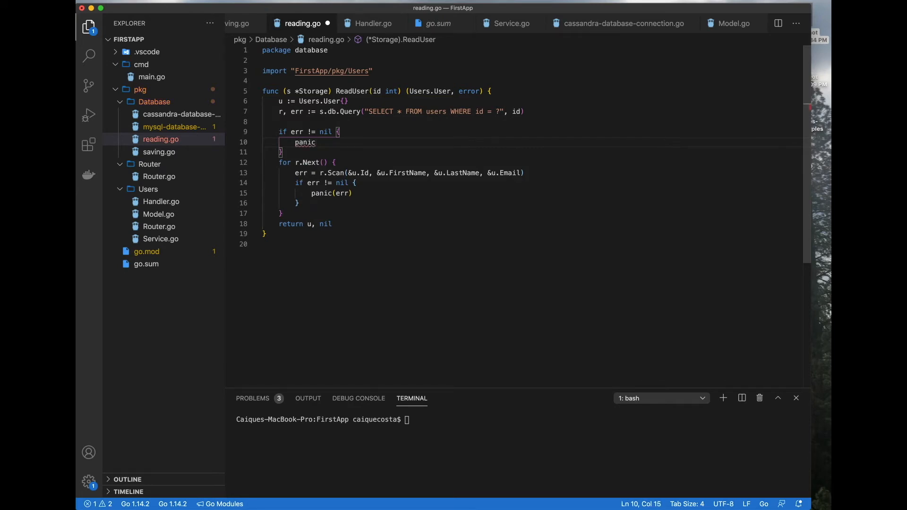
text((err)
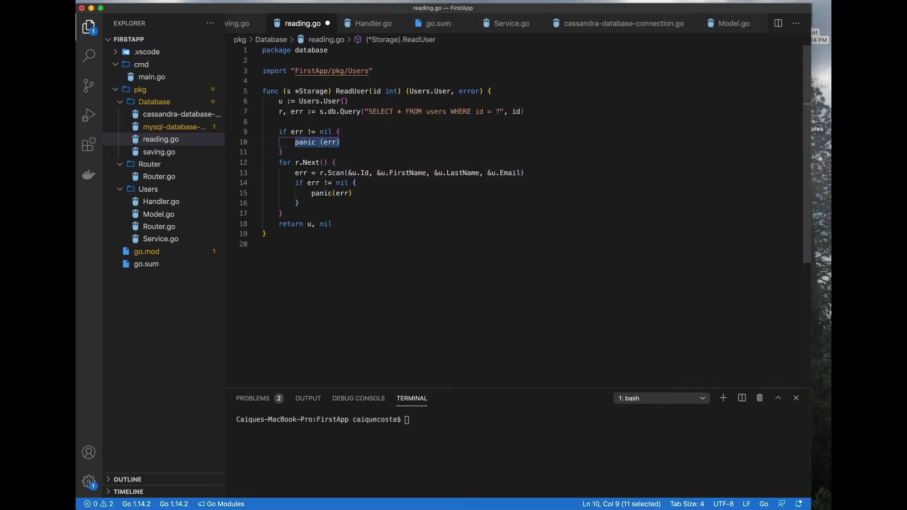
text(return)
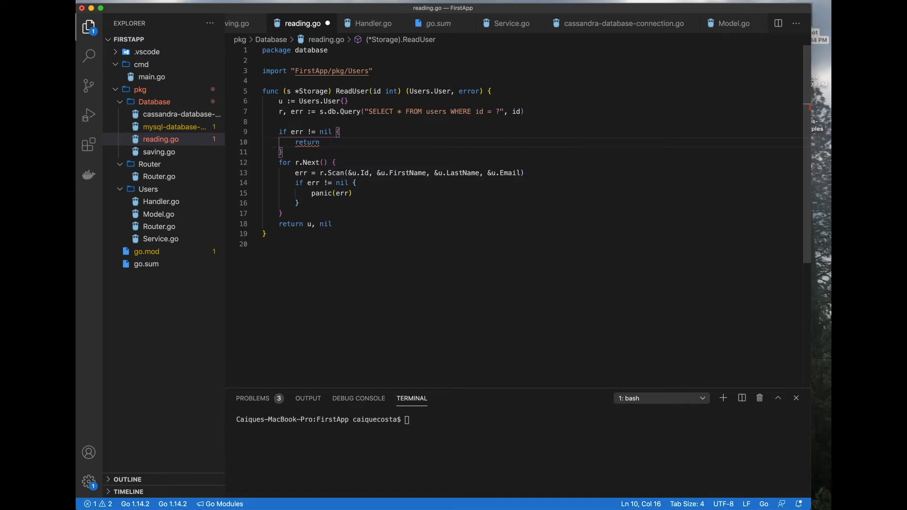
text(u, nil)
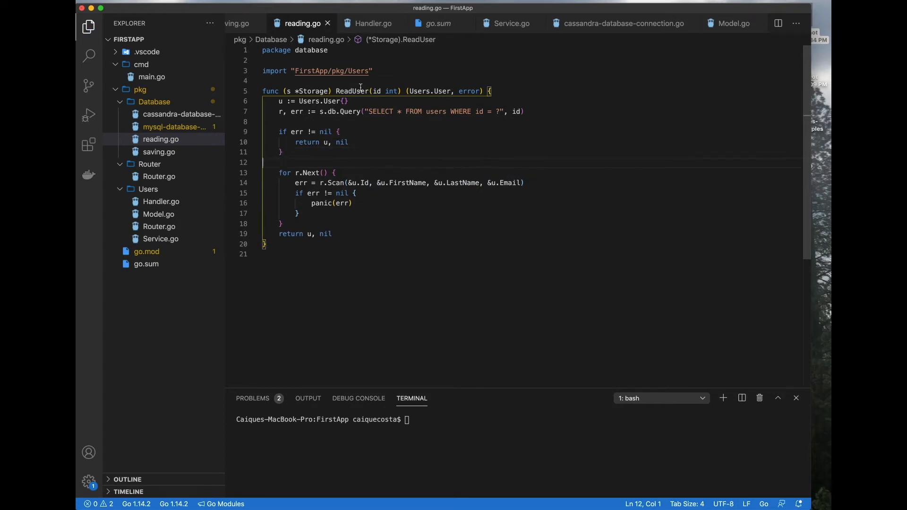
double_click(352, 91)
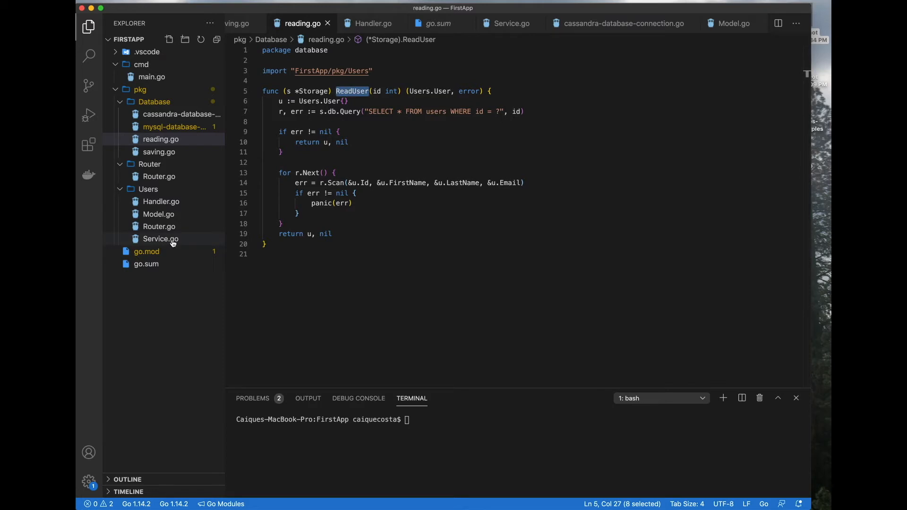
Add ReadUser(id int) (User, error) to the interfaces in Users Service.go.
click(160, 239)
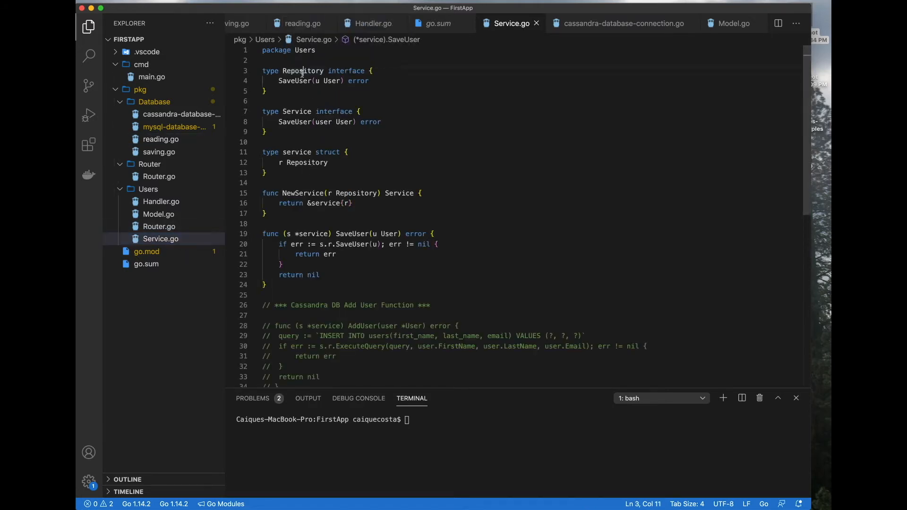
double_click(302, 71)
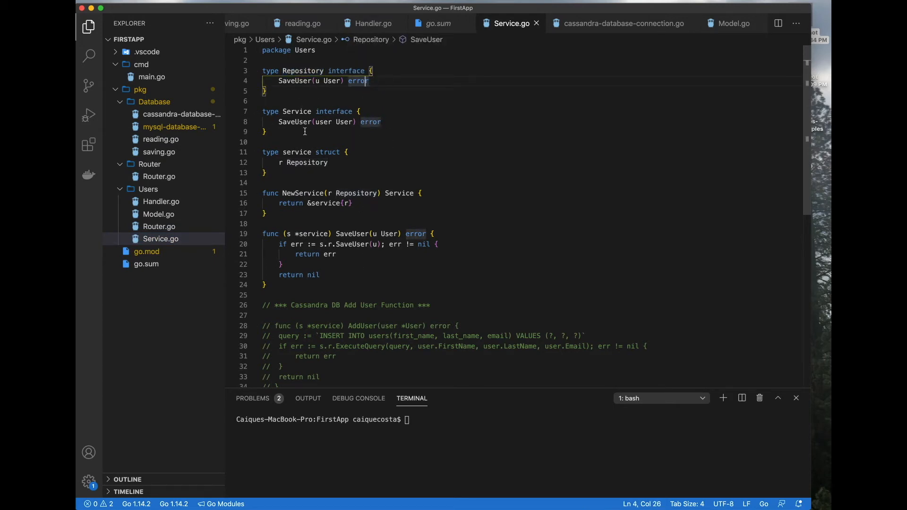
mouse_move(165, 139)
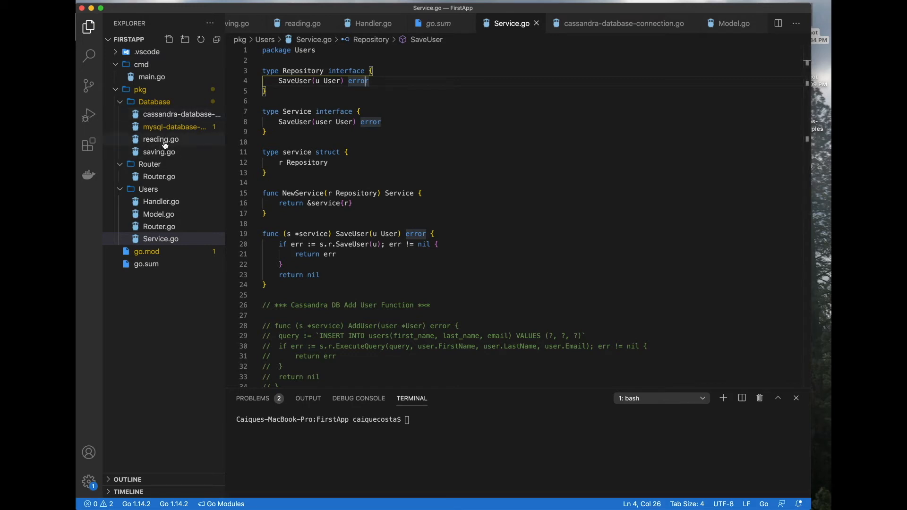
click(161, 139)
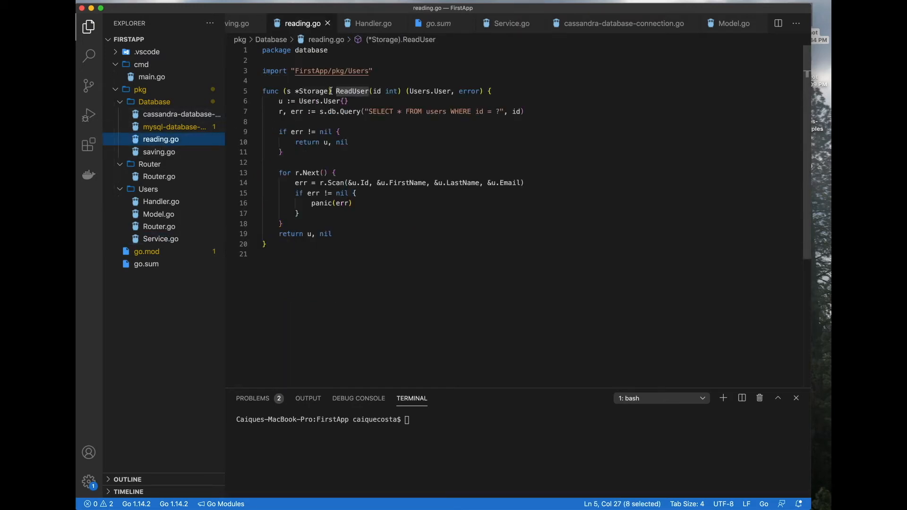
drag(337, 91, 457, 91)
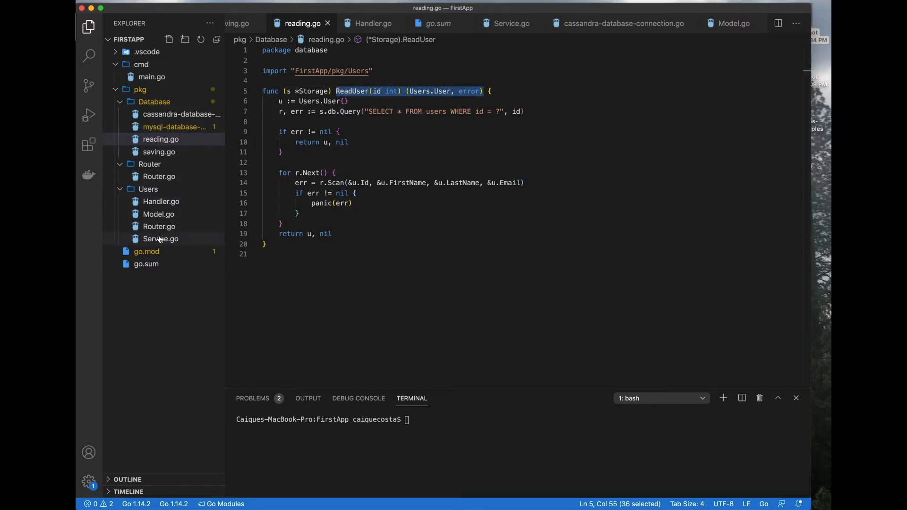
click(161, 240)
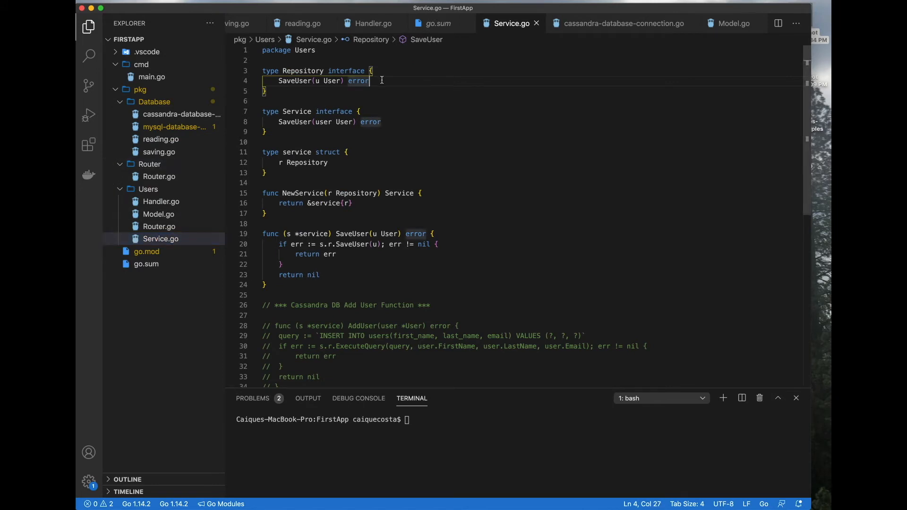
text(ReadUser(id int) (Users.User, error))
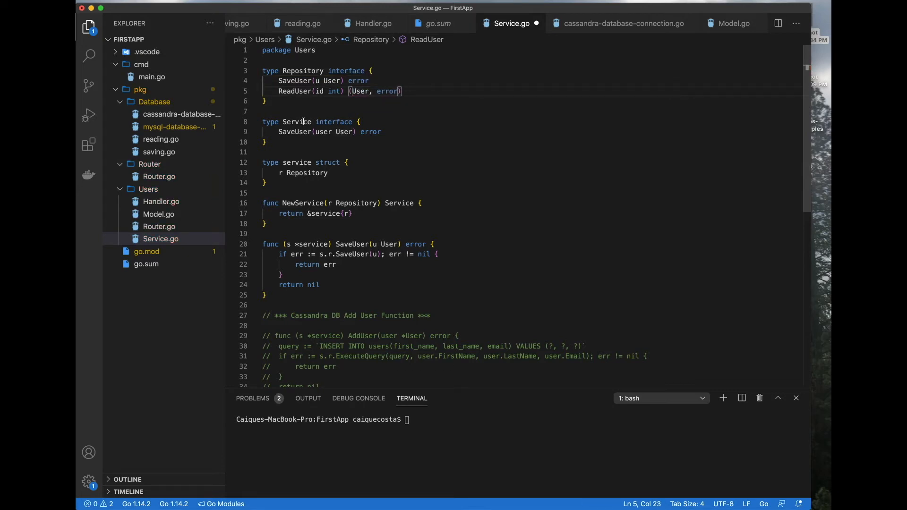
drag(263, 91, 401, 90)
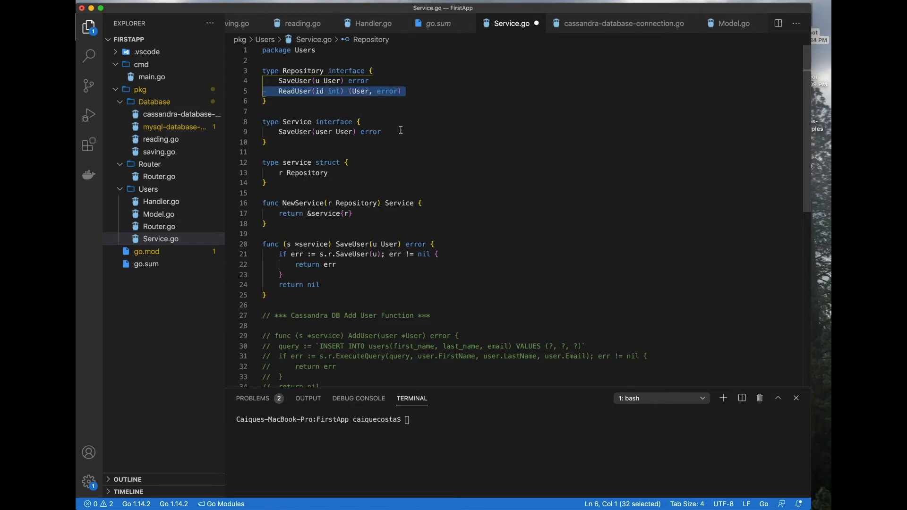
text(ReadUser(id int) (User, error))
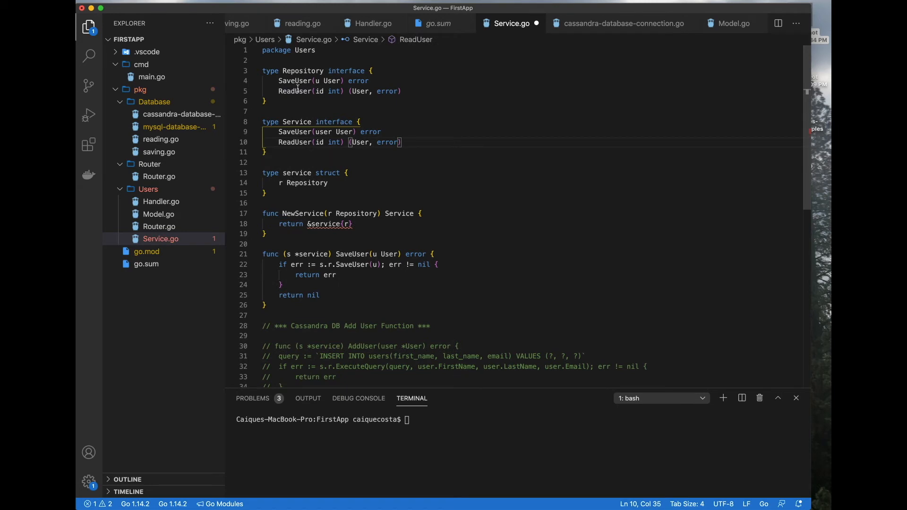
Select the ReadUser(id int) (User, error) line in the Service interface of Service.go.
click(293, 91)
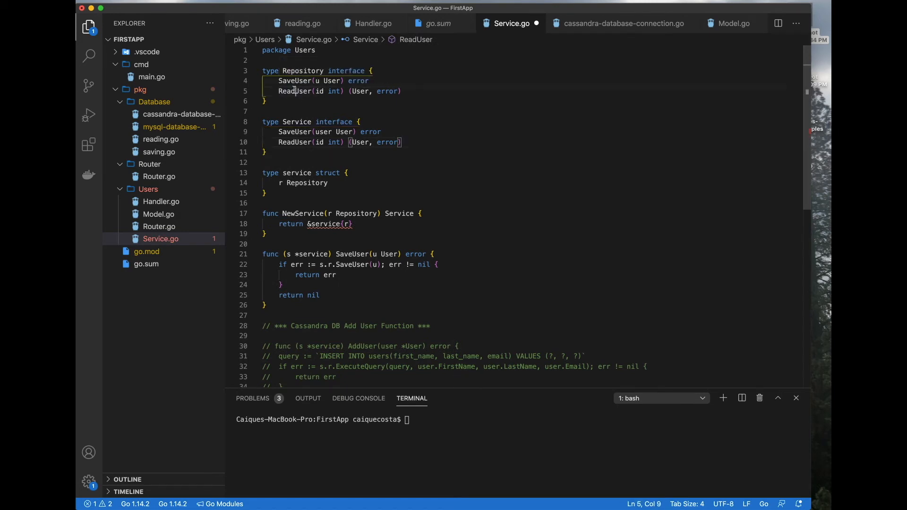
double_click(294, 91)
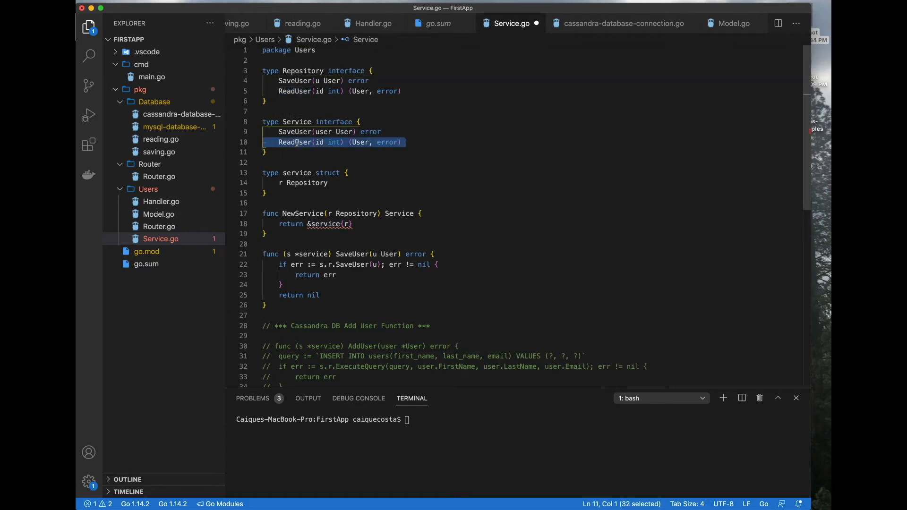
mouse_move(301, 255)
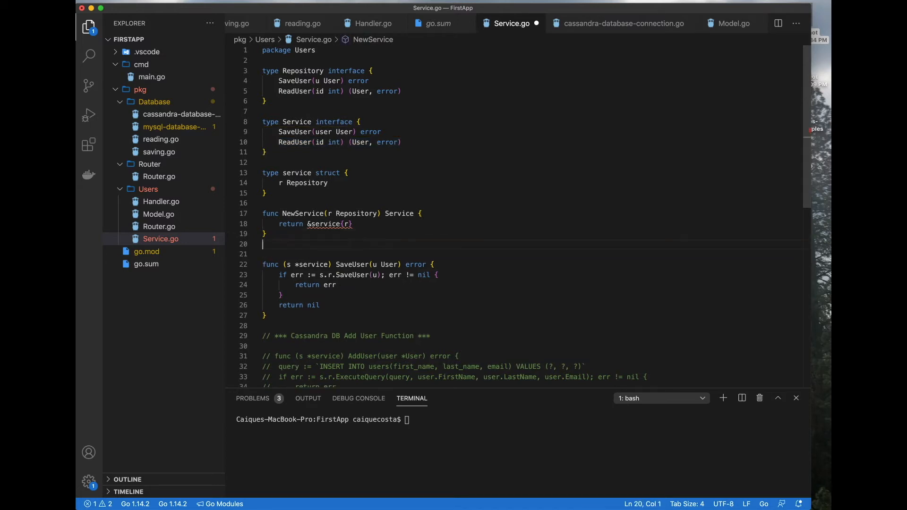
Declare func (s *service) ReadUser(id int) (User, error) in Service.go.
text(func)
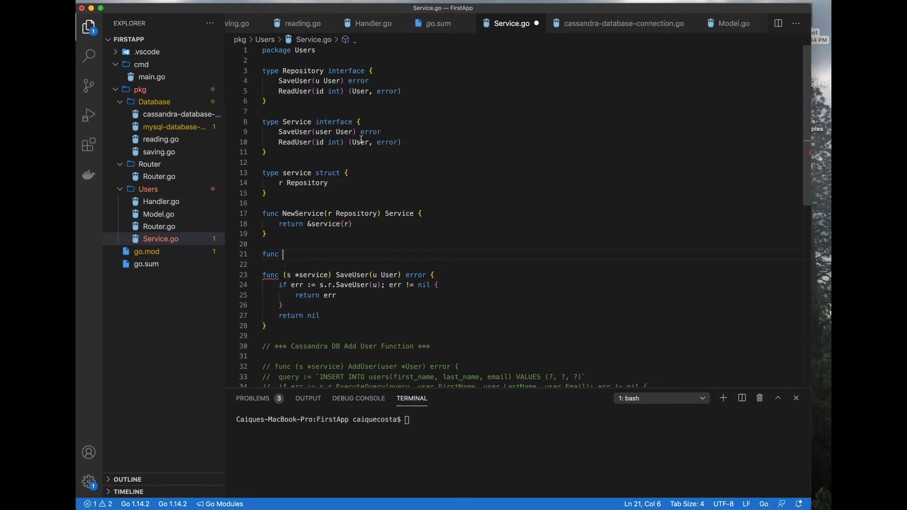
mouse_move(356, 275)
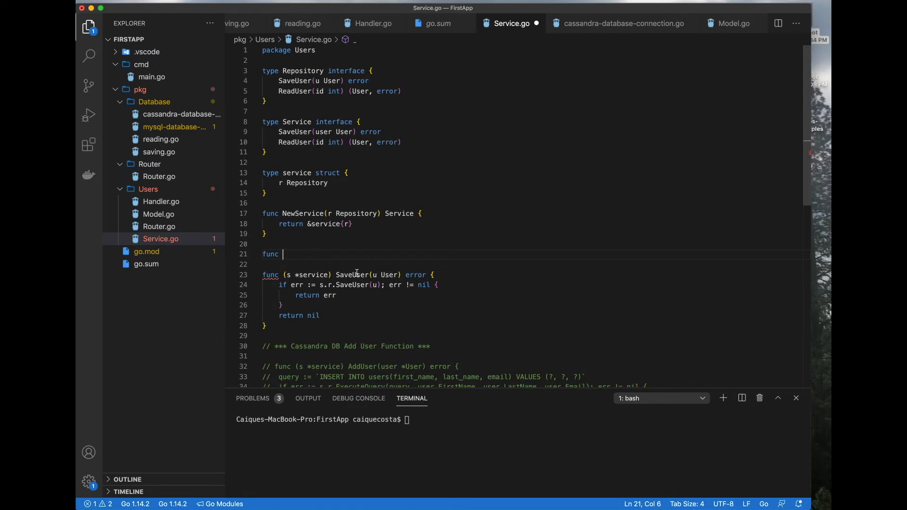
text((s)
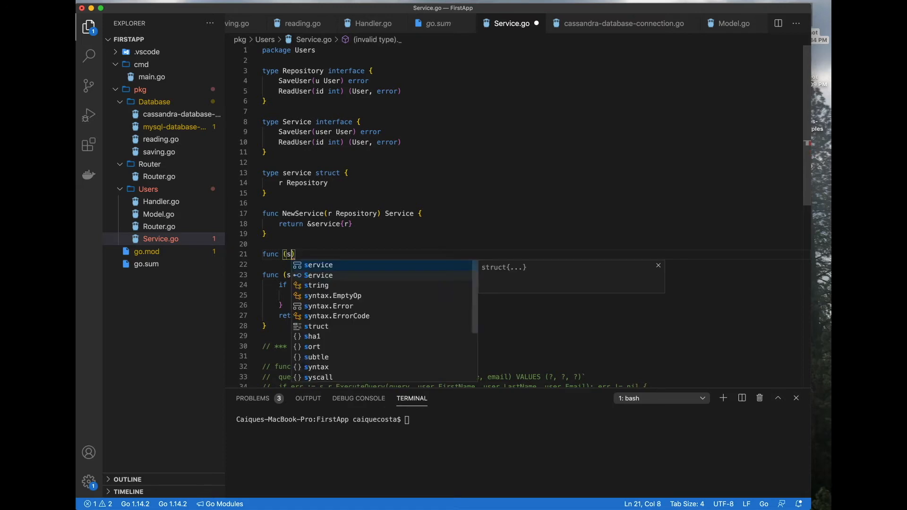
text(*service)
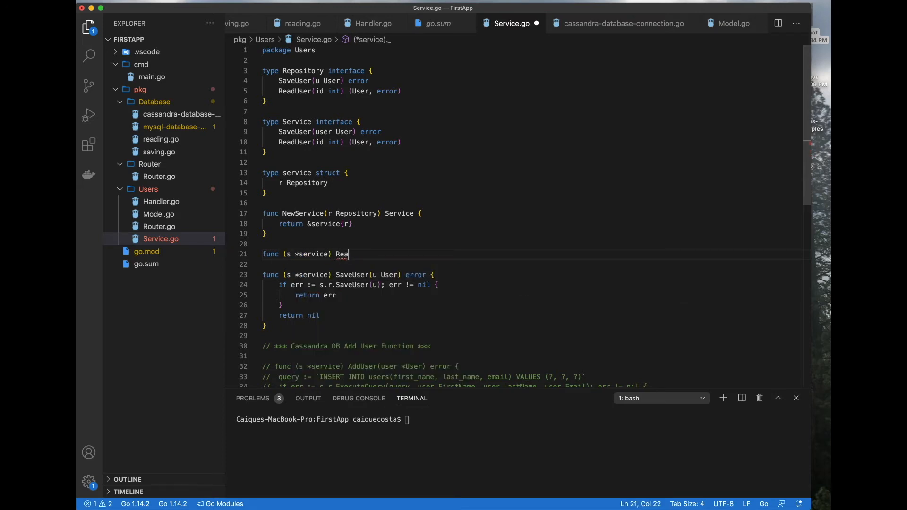
text(dUser)
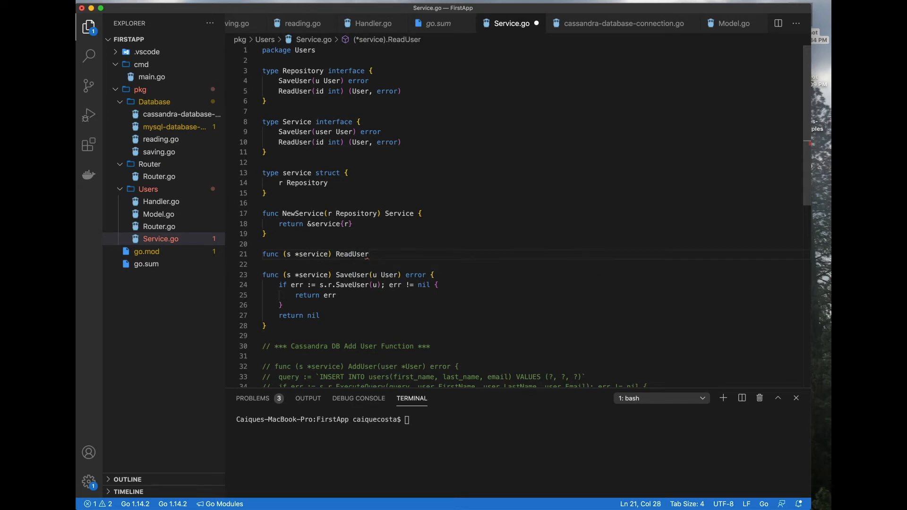
text((id in)
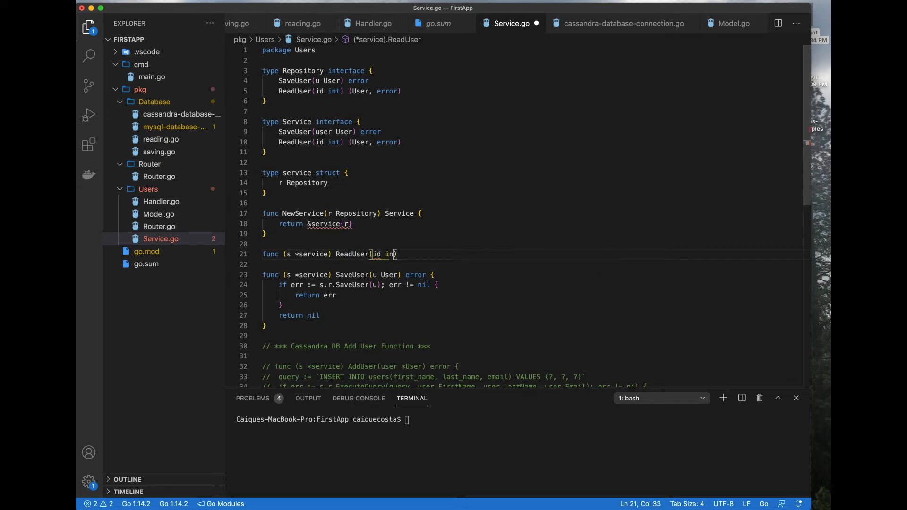
text(t))
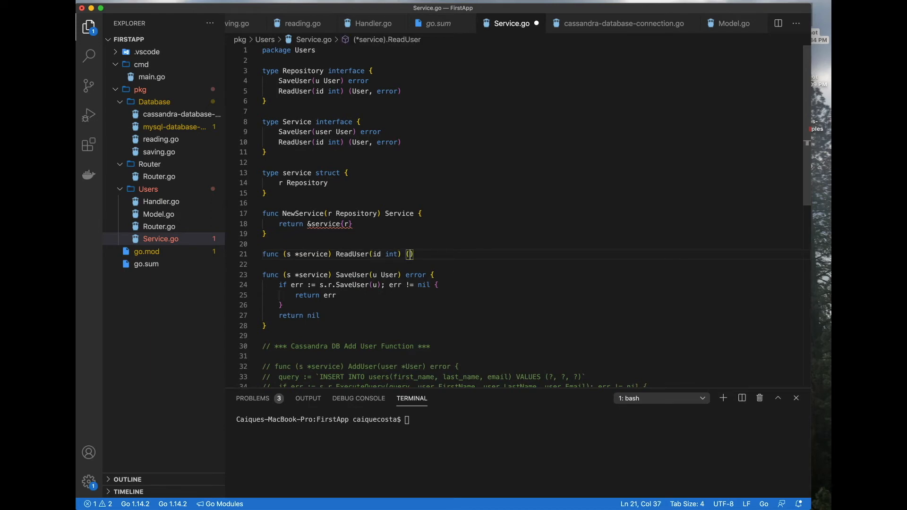
text(User)
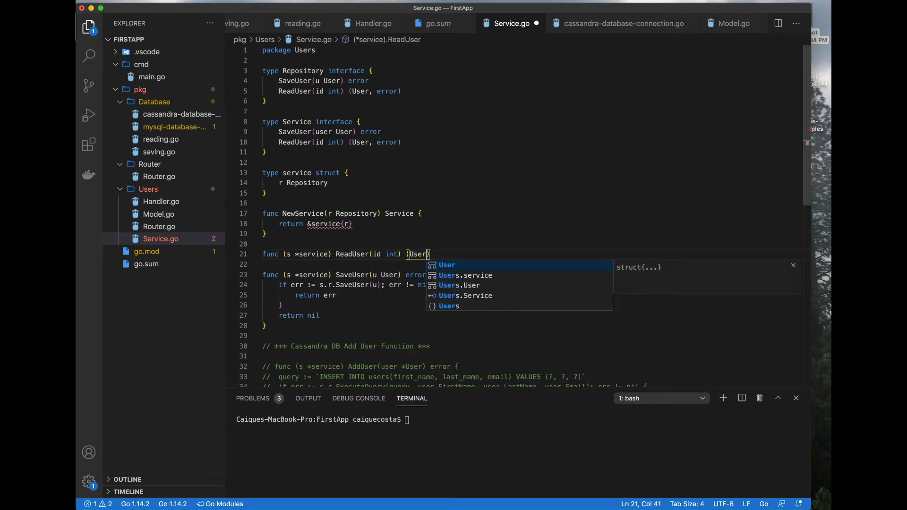
text(, error)
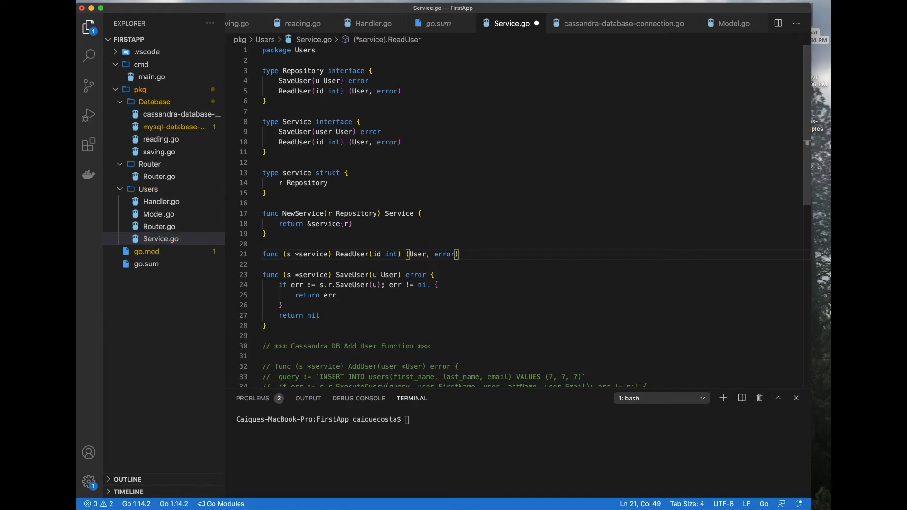
text({)
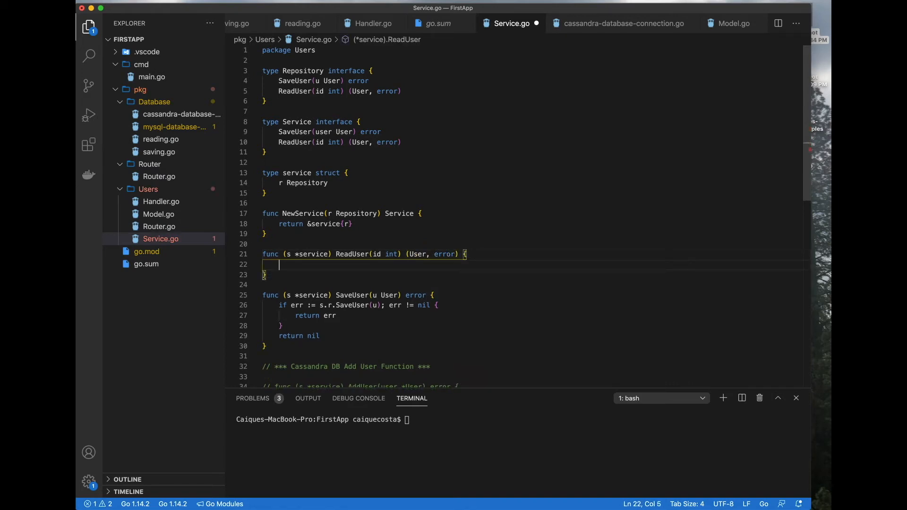
Start the method body with u := User{} and u, err := s.r.ReadUser(id).
text(u :)
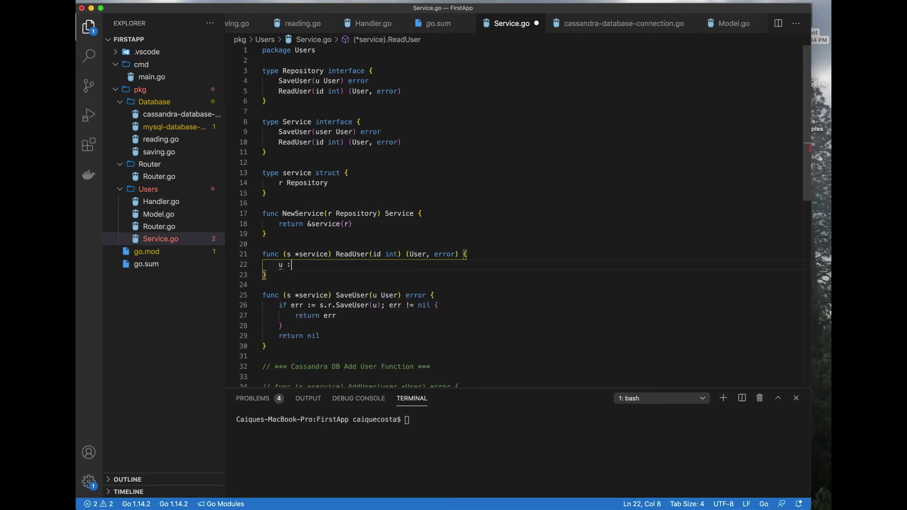
text(= User{)
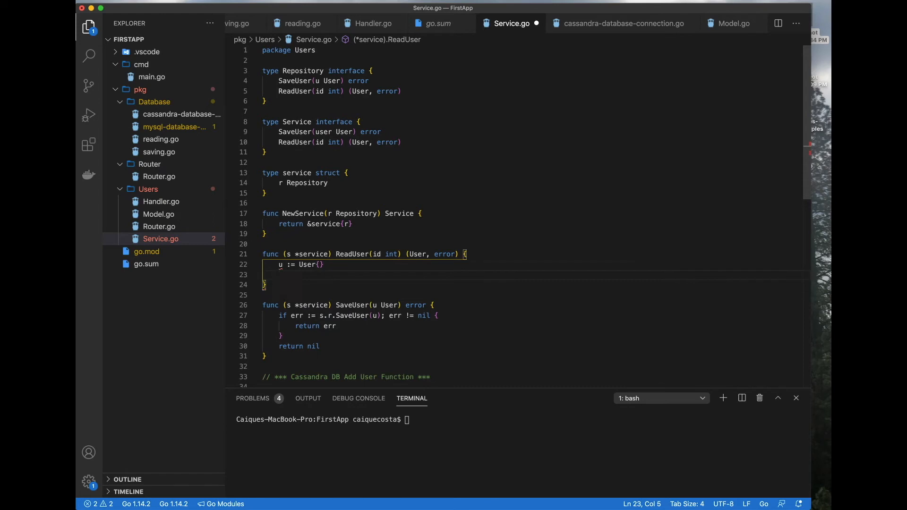
text(u)
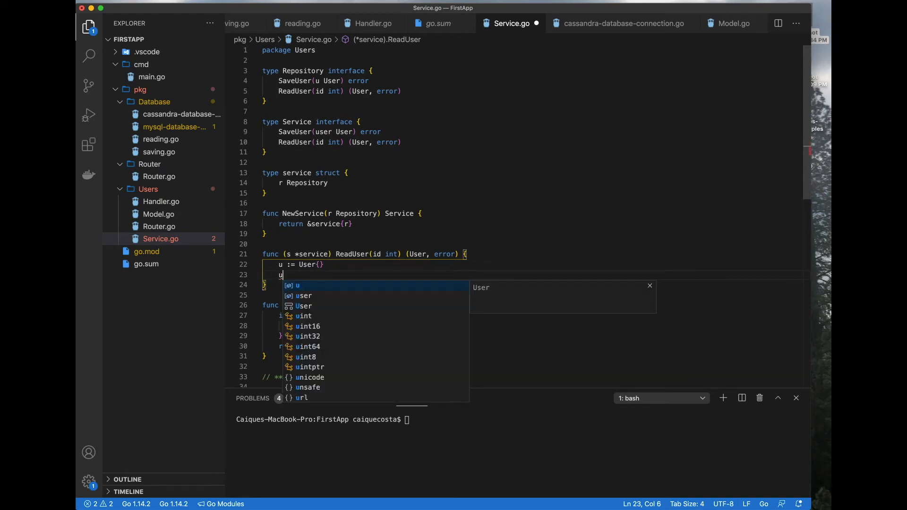
text(, err :=)
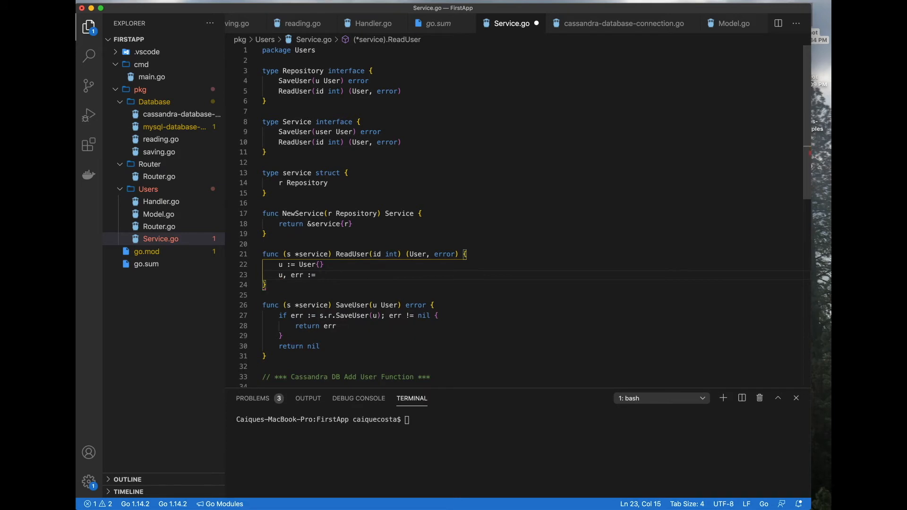
text(s.r.ReadUser(id)
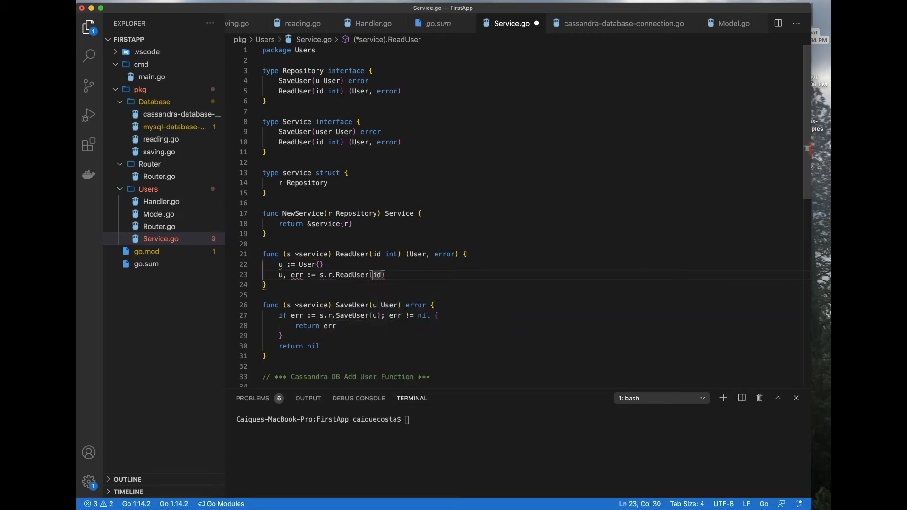
key(Enter)
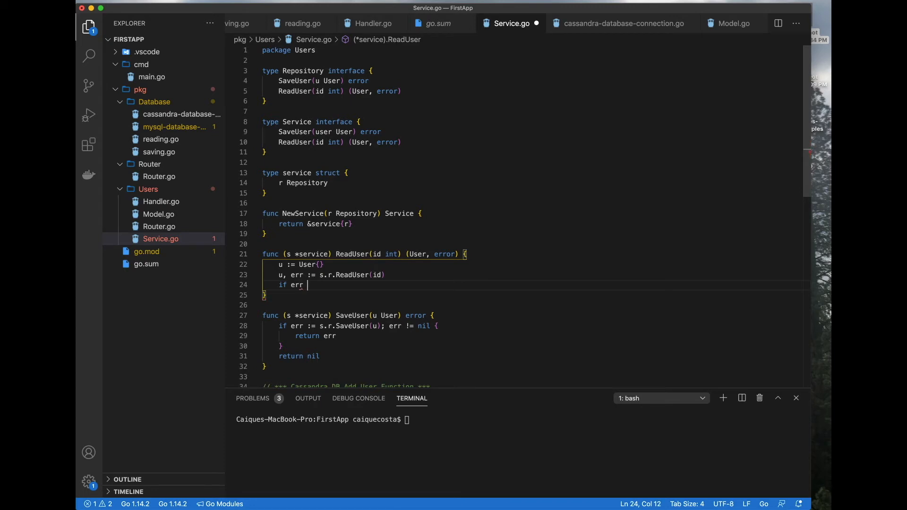
Return User{}, err when err != nil, otherwise u, nil, and save Service.go.
text(!= nil {)
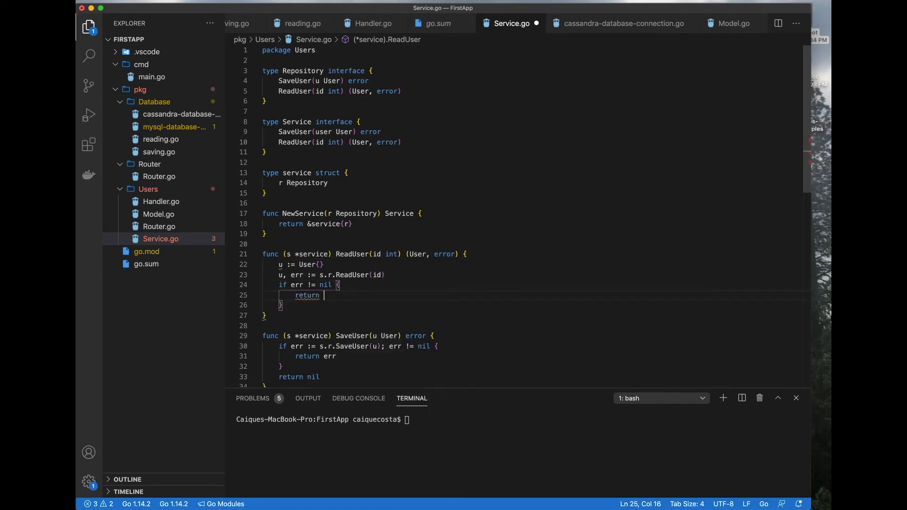
text(u, nil)
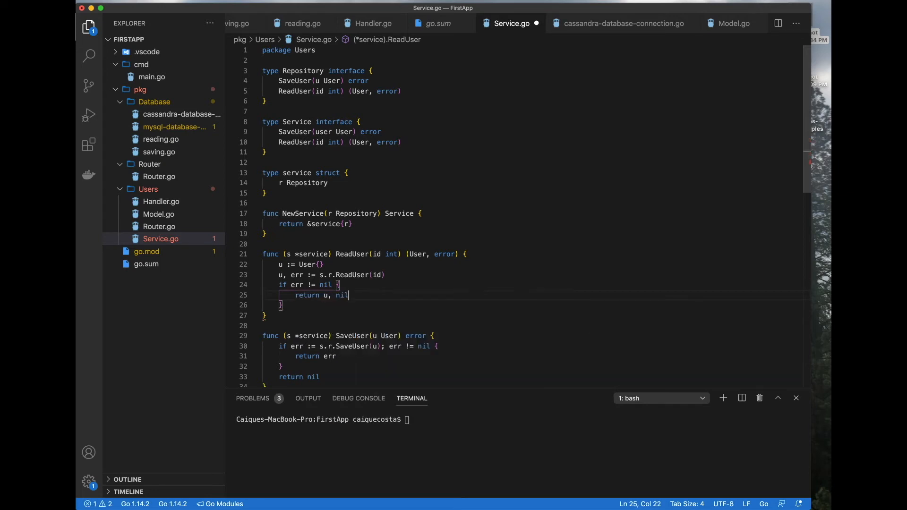
key(Enter)
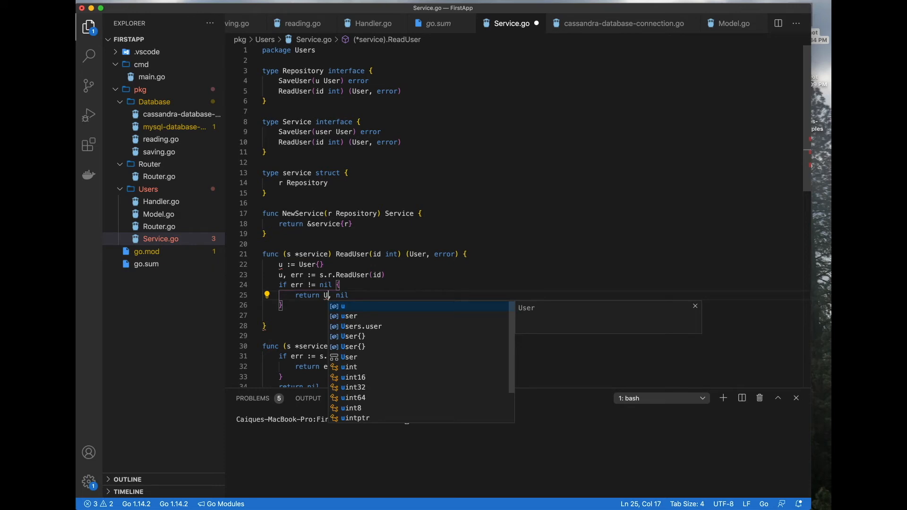
click(355, 336)
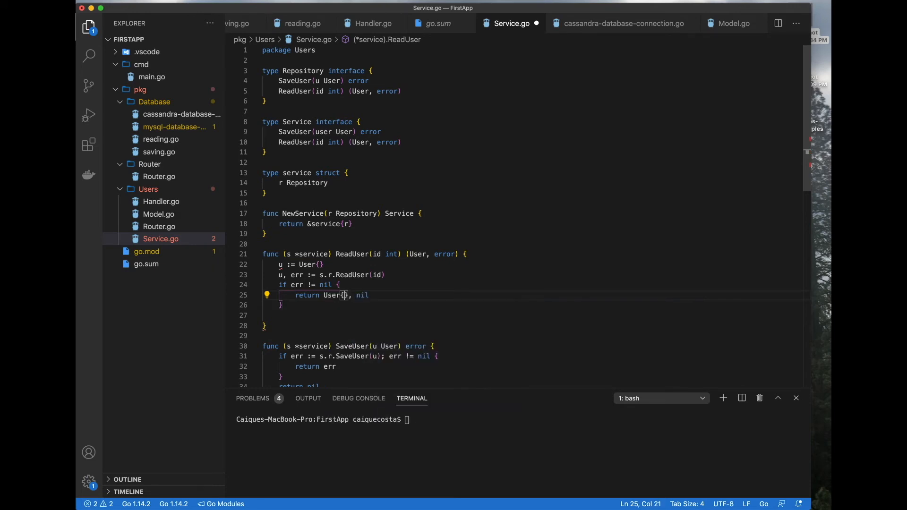
text(er)
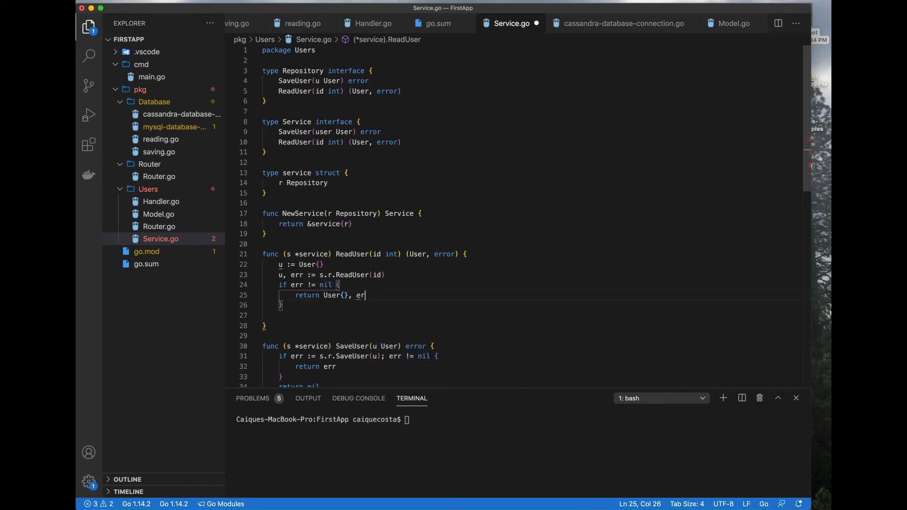
text(r)
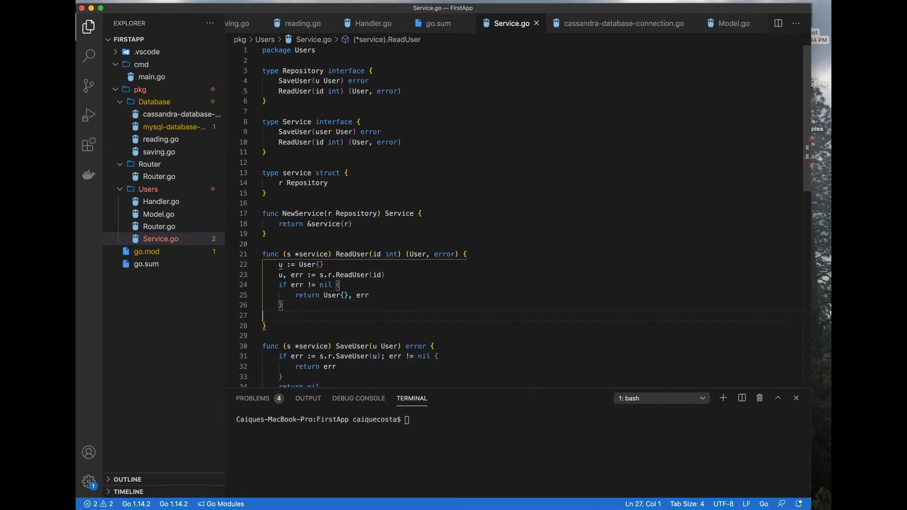
text(return u, nil)
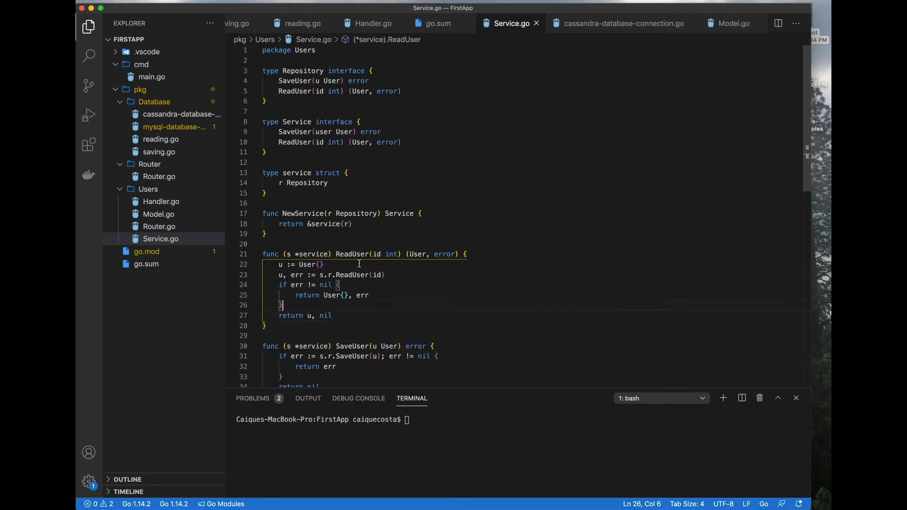
double_click(352, 254)
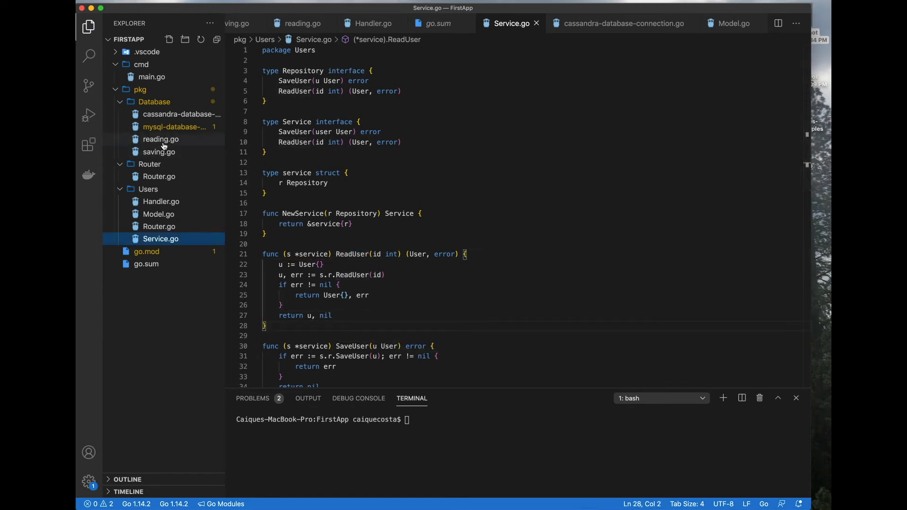
click(161, 139)
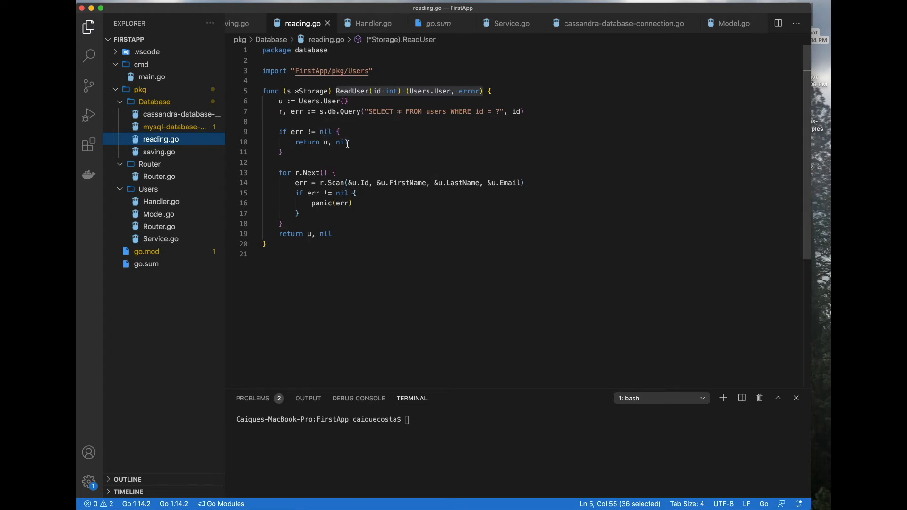
Make reading.go's ReadUser return u, err on query failure, then return to Service.go.
text(err)
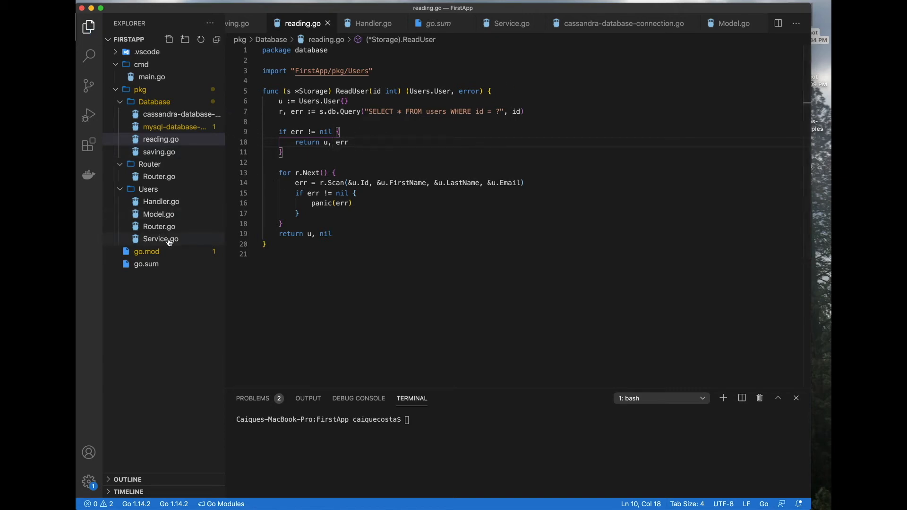
click(161, 239)
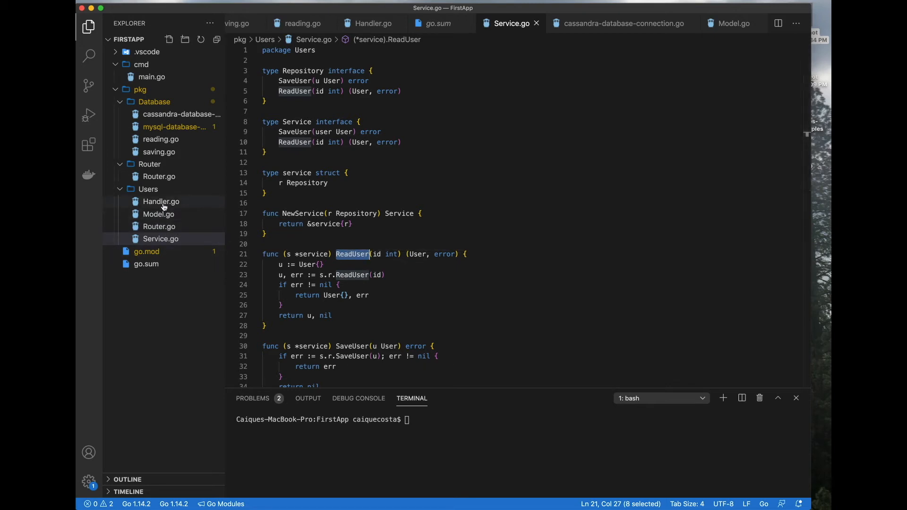
Look over getHandler and postHandler in Handler.go, then switch to the Users Router.go.
click(161, 239)
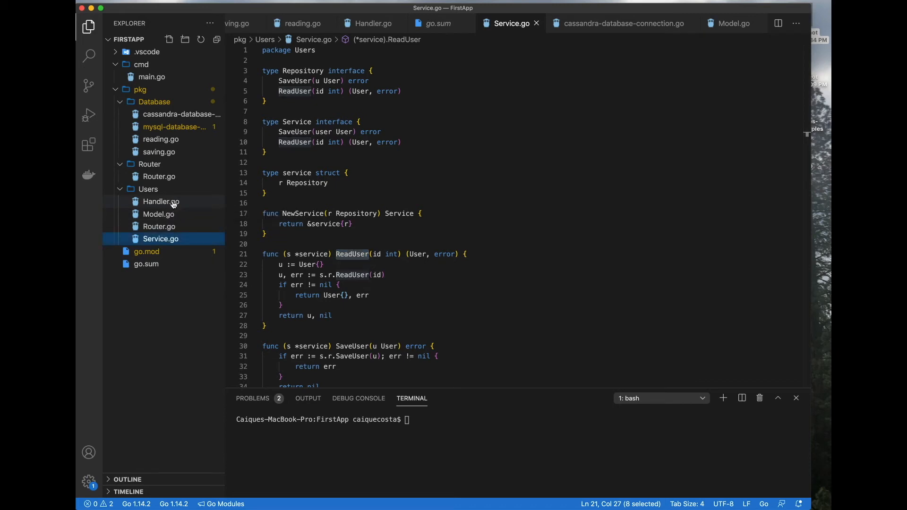
click(161, 202)
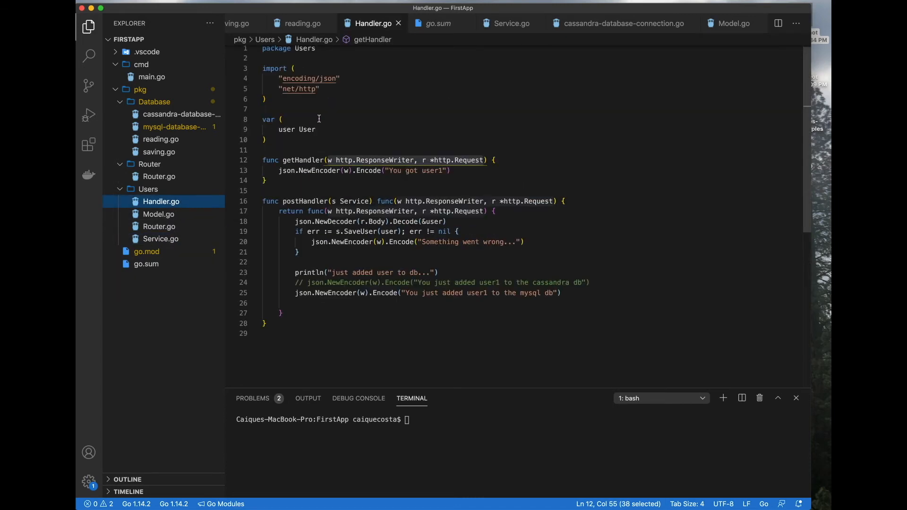
scroll(down, 3)
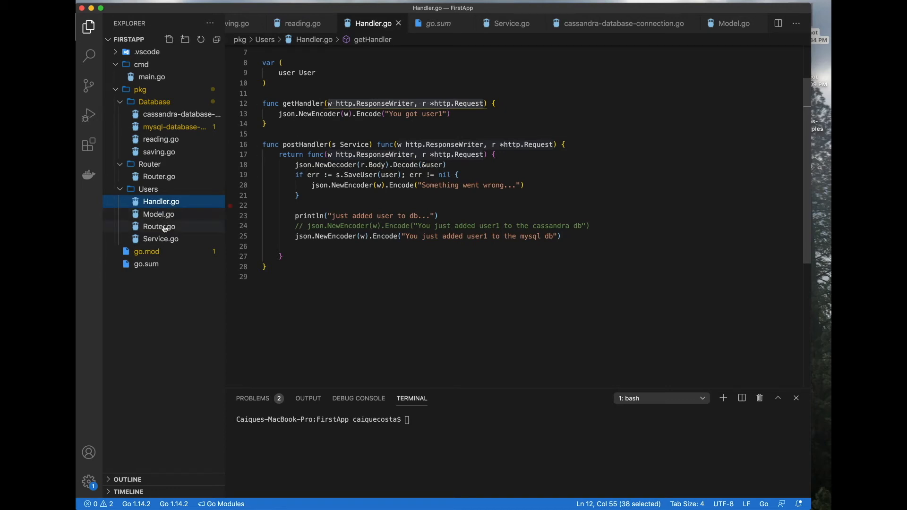
click(159, 226)
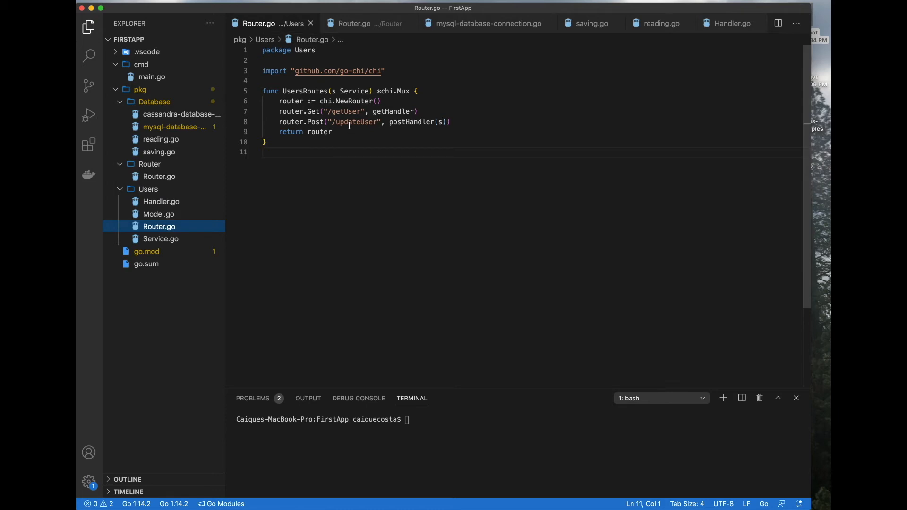
mouse_move(411, 109)
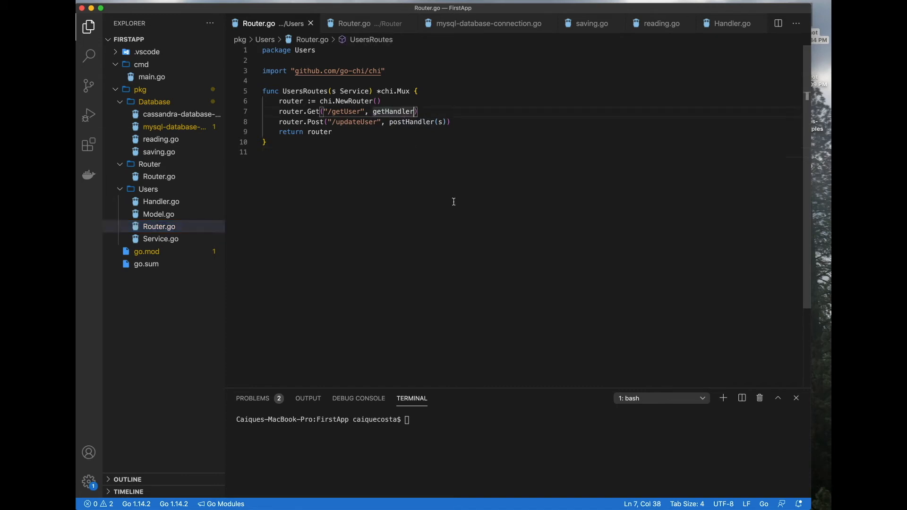
Change the /getUser route to getHandler(s), matching /updateUser.
text(())
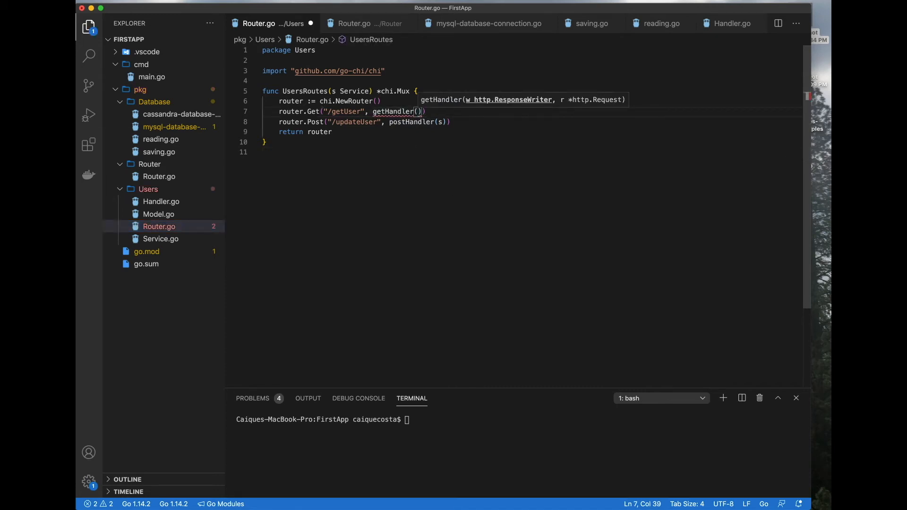
text(s)
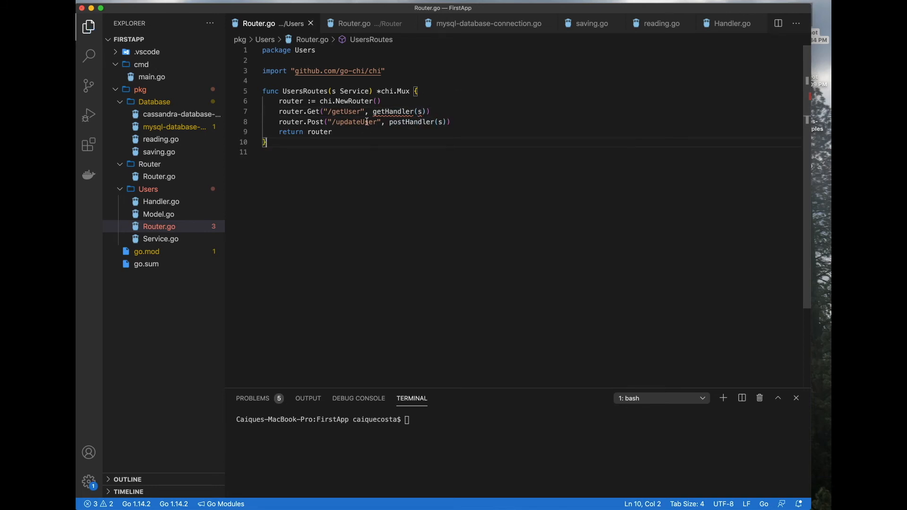
mouse_move(209, 242)
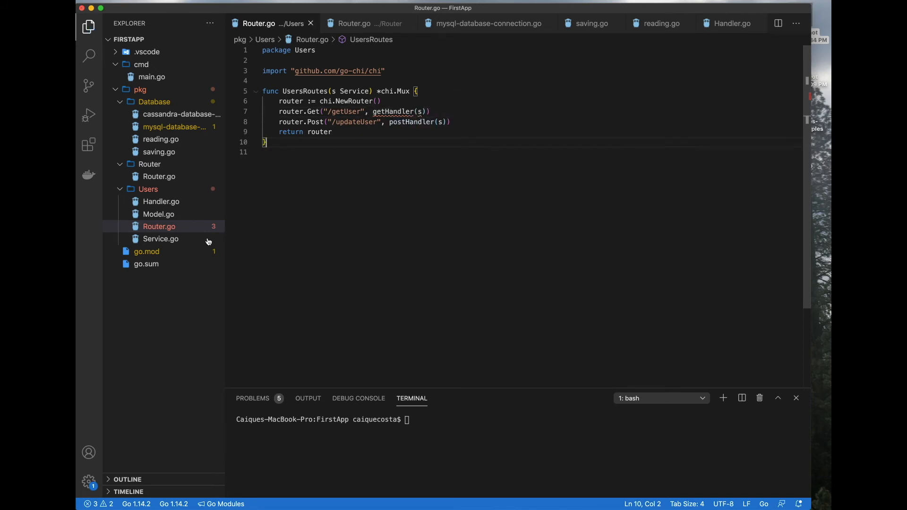
click(161, 202)
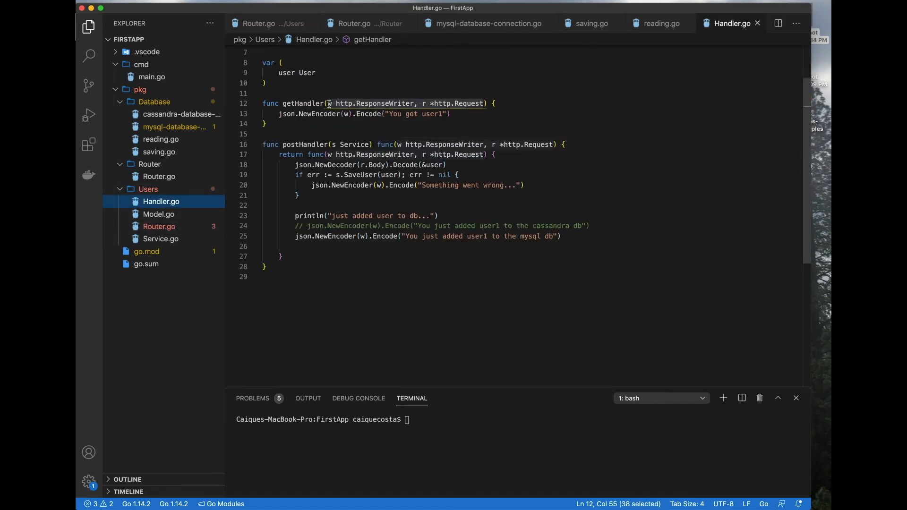
mouse_move(484, 108)
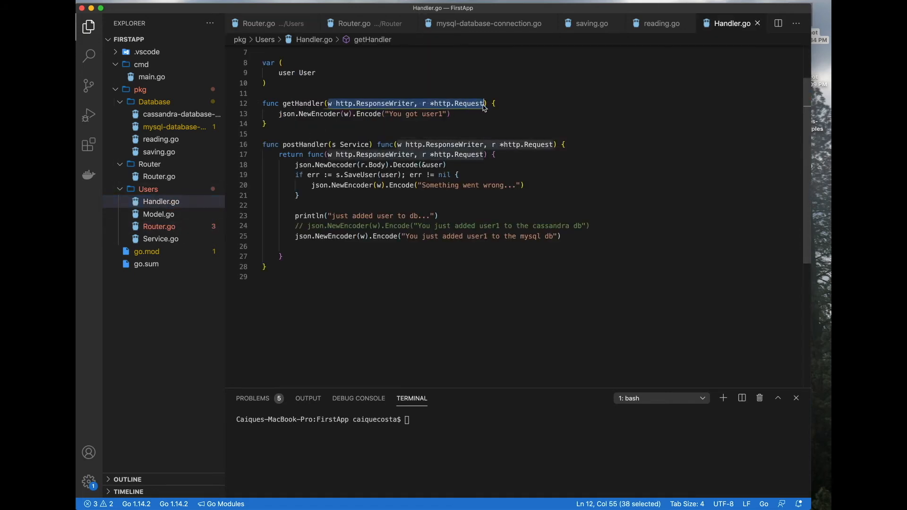
Give getHandler the parameter s Service and an http.ResponseWriter/*http.Request handler signature.
key(Delete)
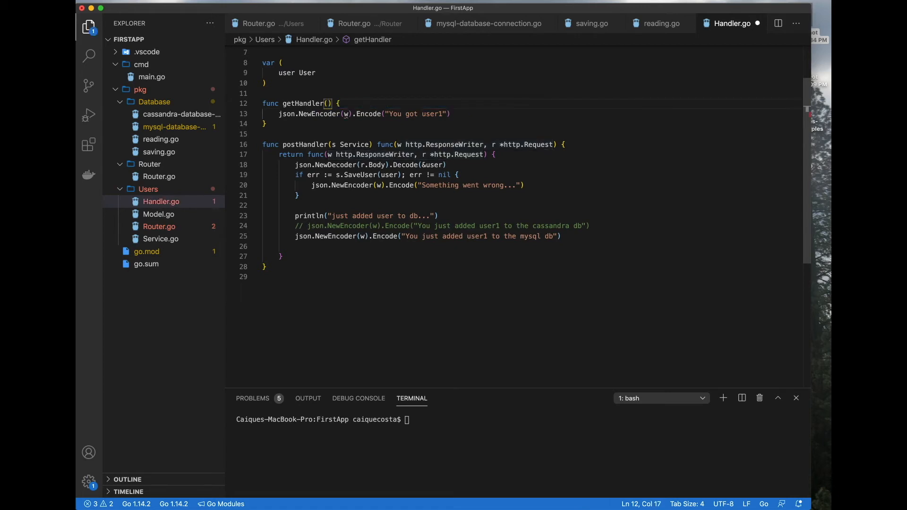
text(s Service)
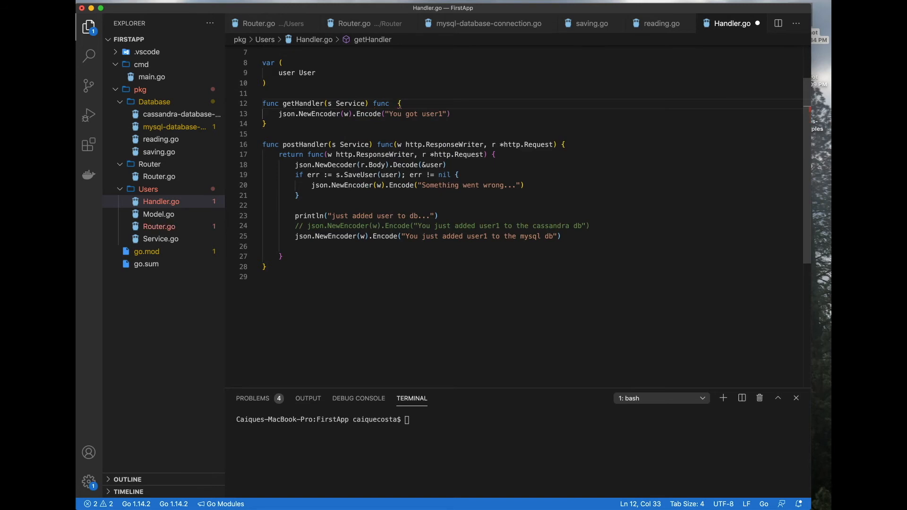
text((w h)
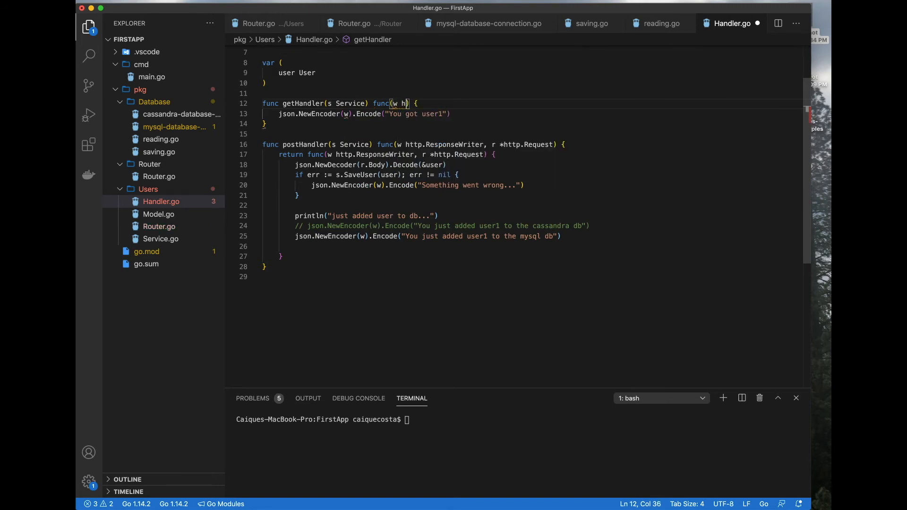
text(http.)
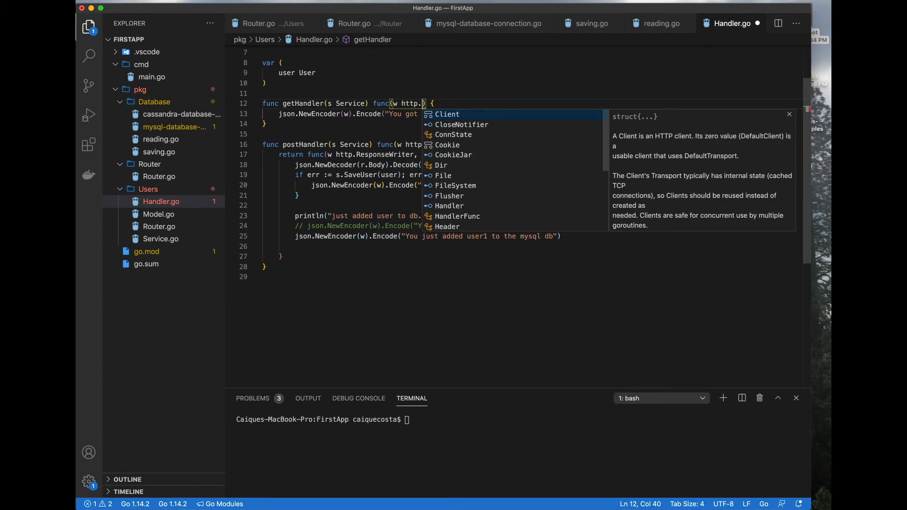
text(ResponseWriter, r)
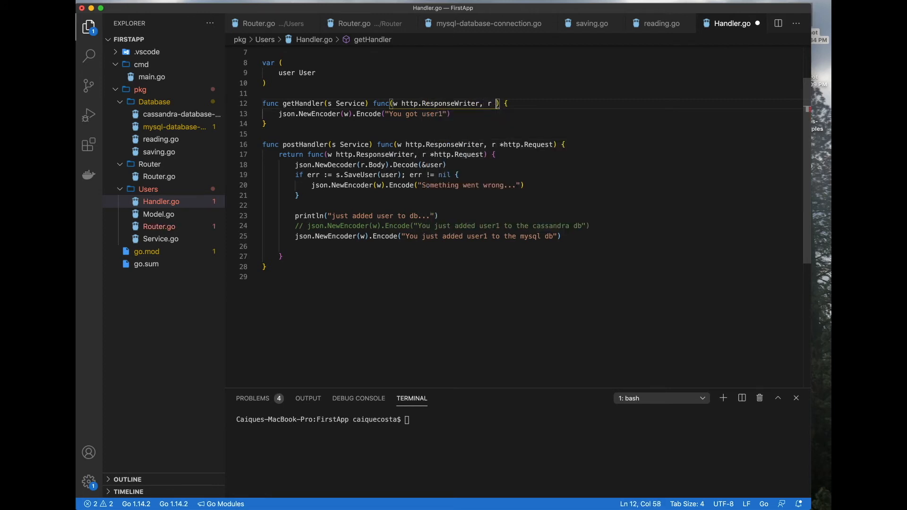
text(http)
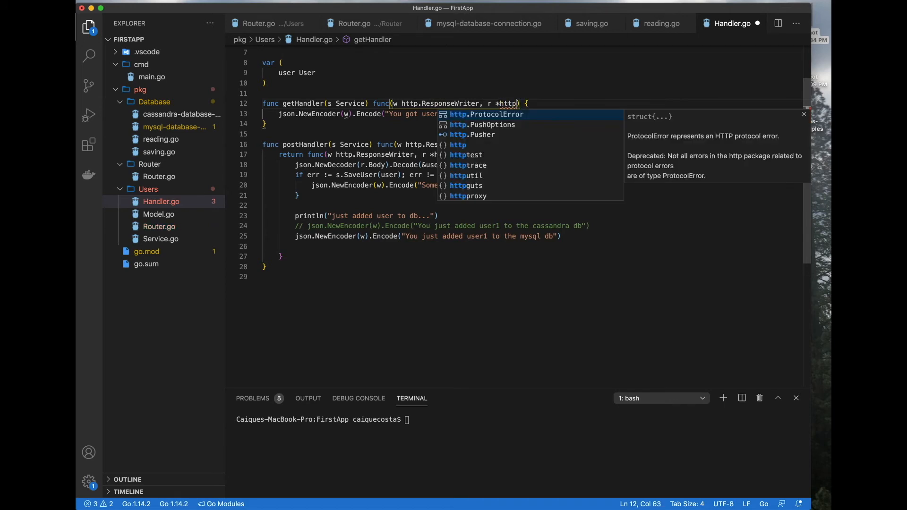
text(Request)
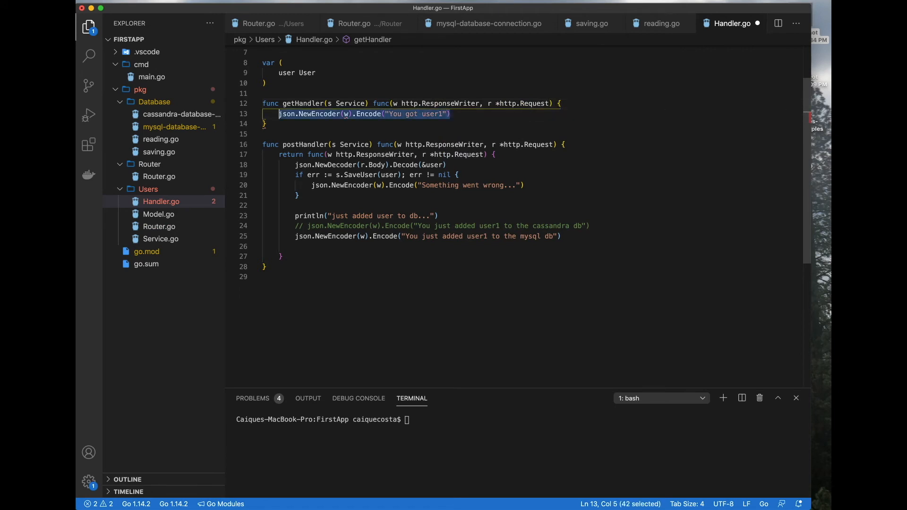
text(rer)
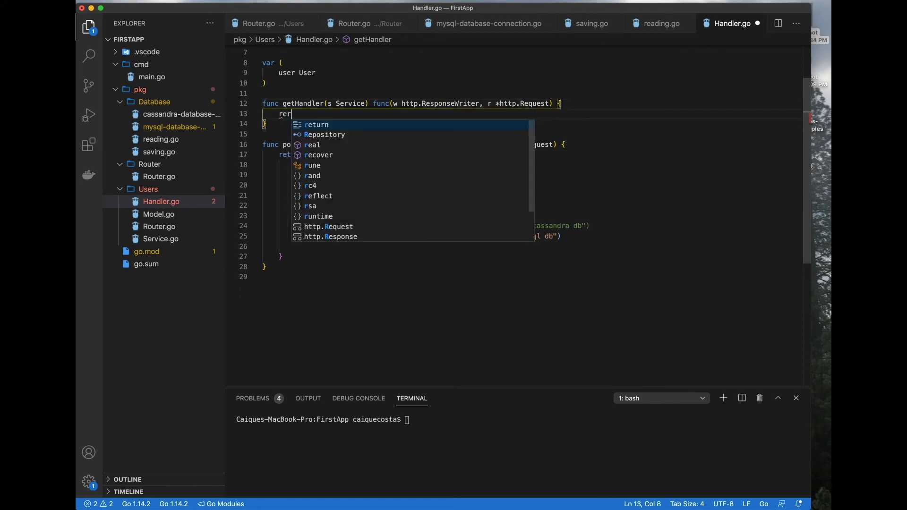
click(316, 125)
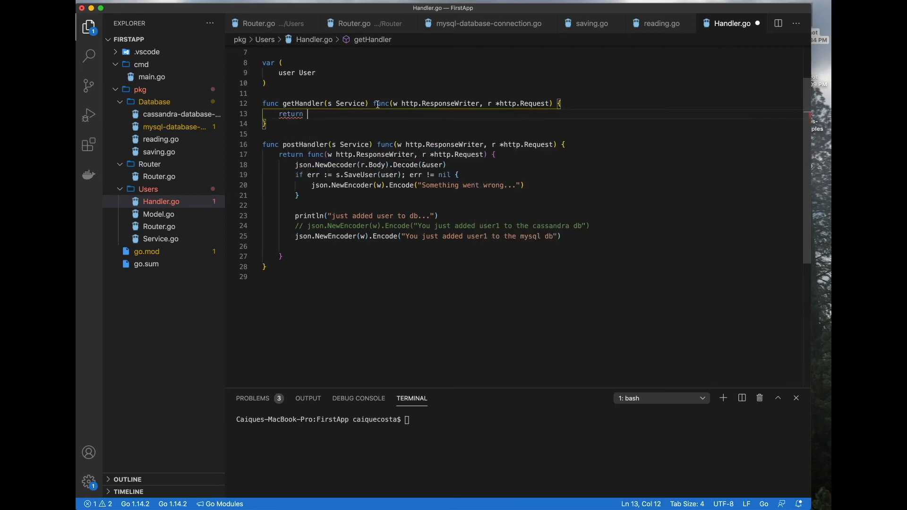
Replace getHandler's body with return func(w http.ResponseWriter, r *http.Request) {}.
drag(374, 104, 521, 104)
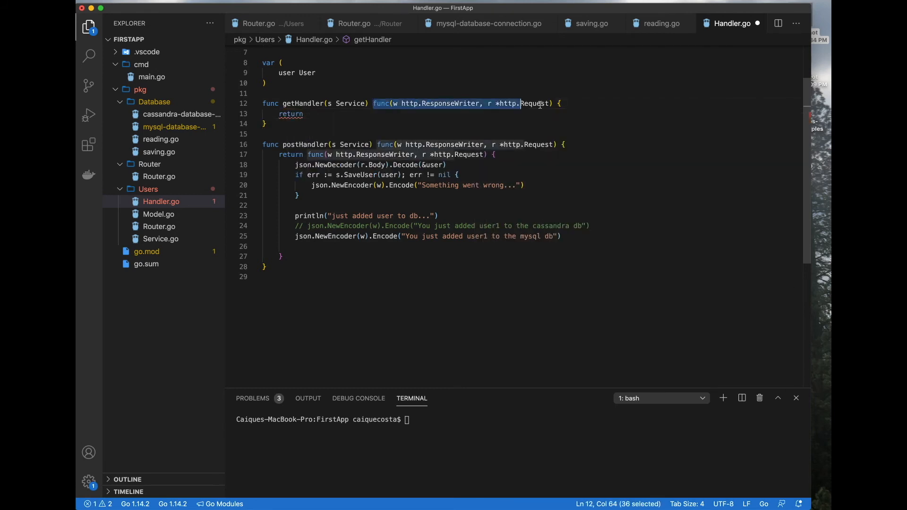
drag(520, 103, 552, 103)
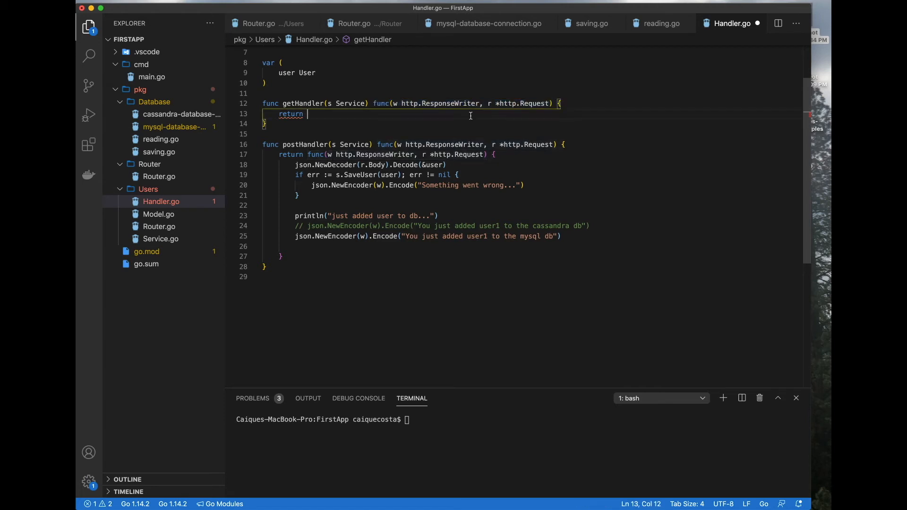
text(func(w http.ResponseWriter, r *http.Request) {})
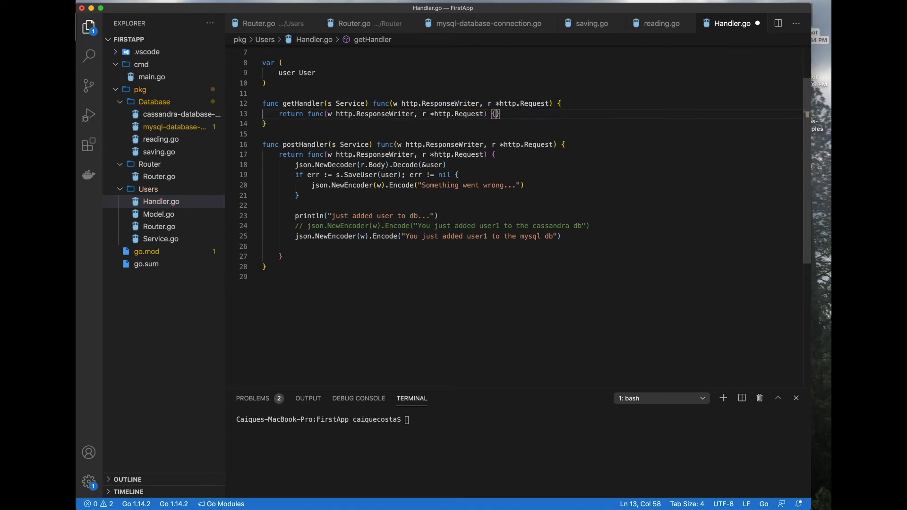
key(Enter)
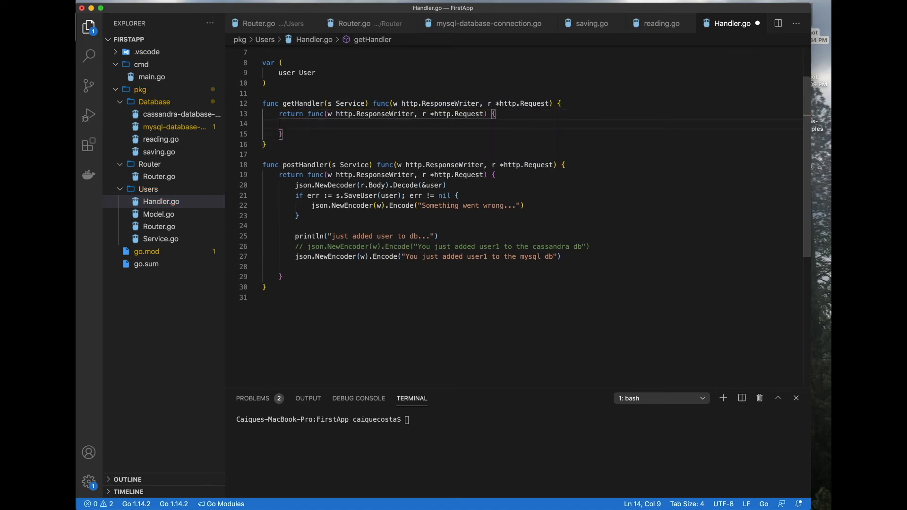
Write id, err := strconv.Atoi(r.FormValue("id")) inside the returned handler function.
text(id :=)
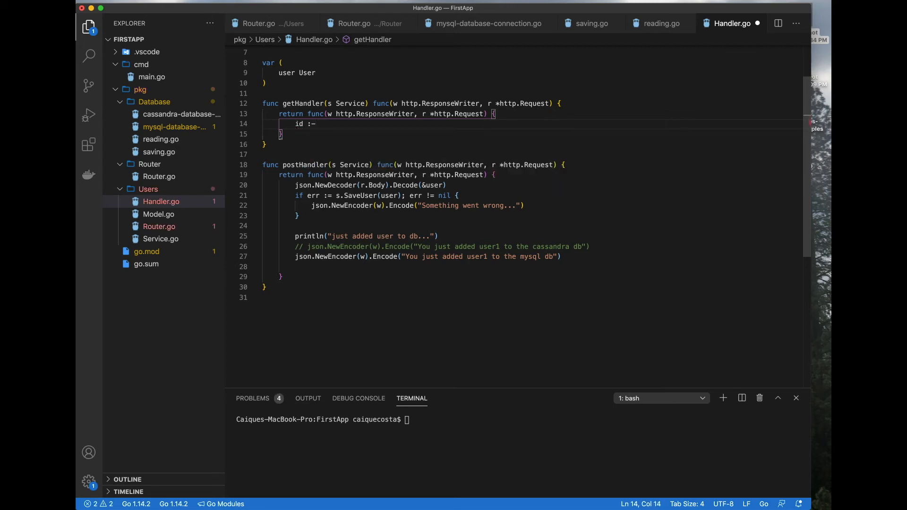
text(" ")
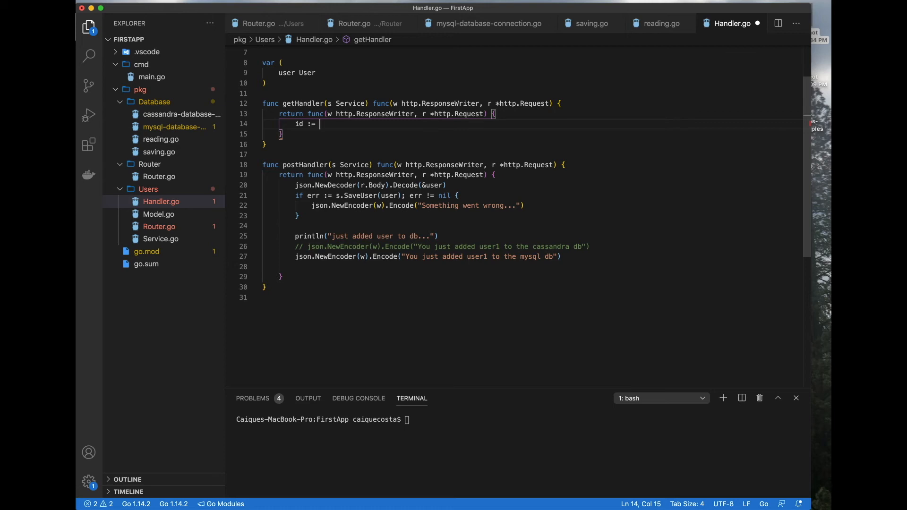
text(r.)
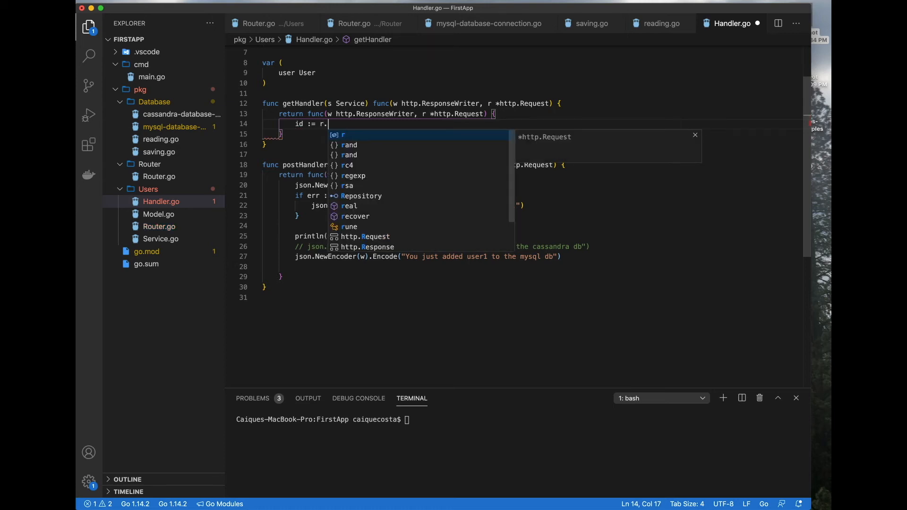
text(FormV)
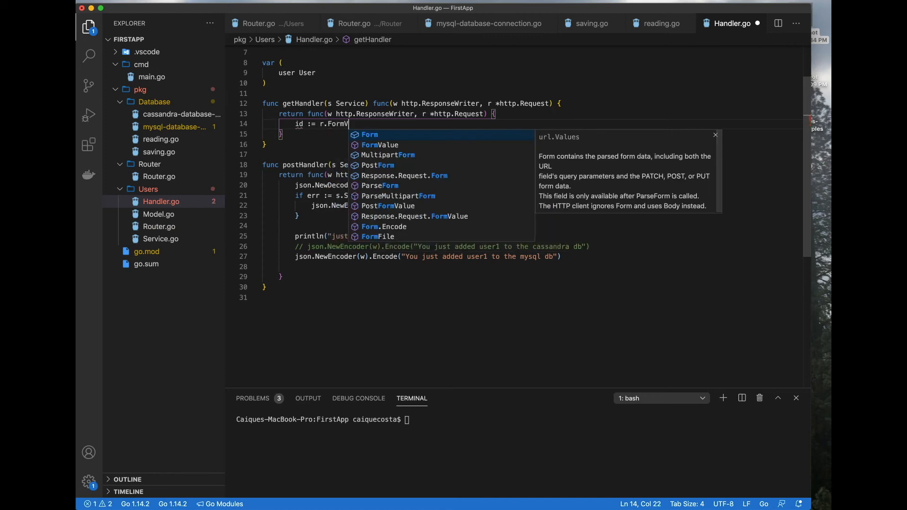
click(379, 146)
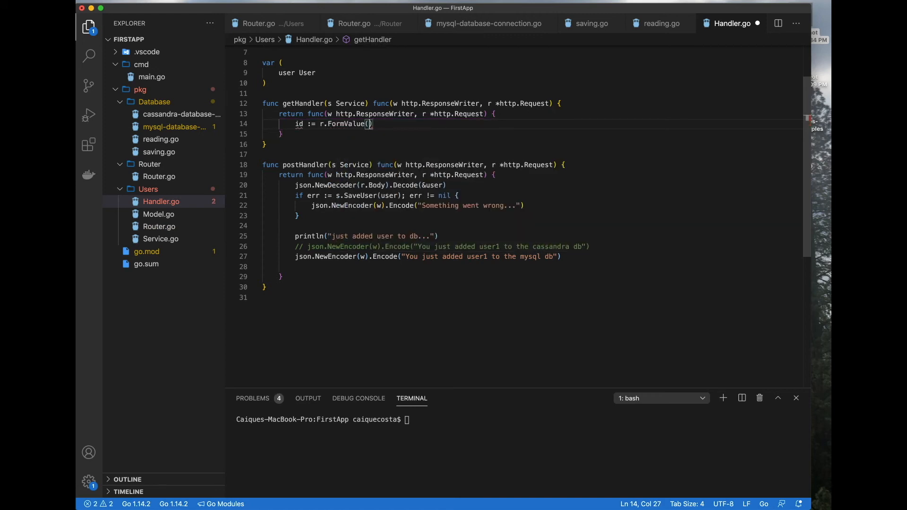
text("id")
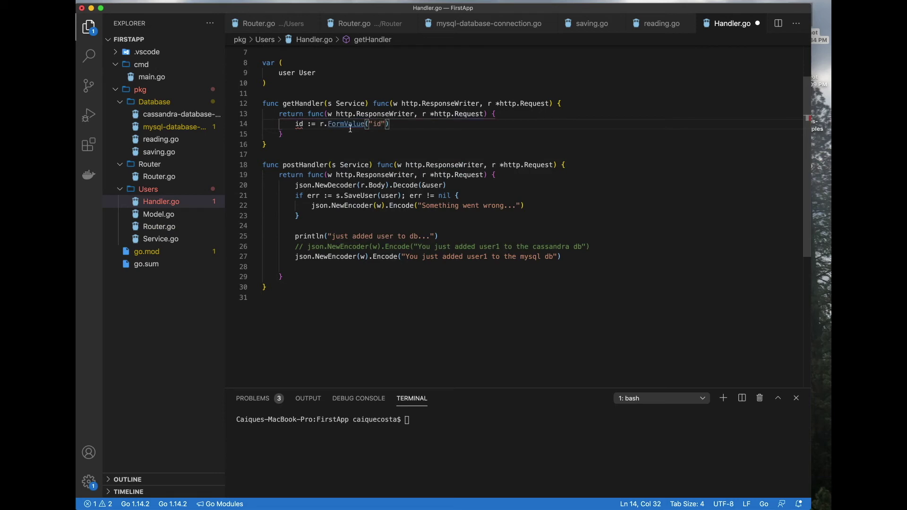
mouse_move(346, 123)
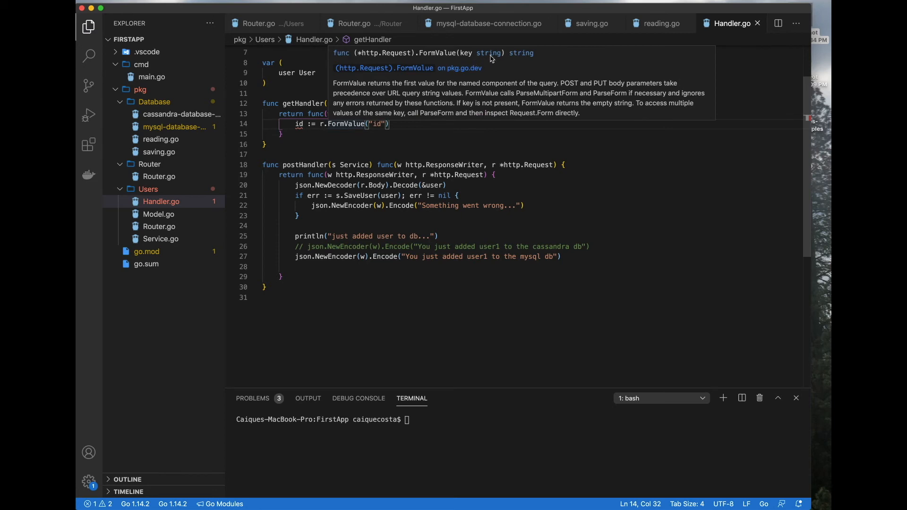
mouse_move(140, 219)
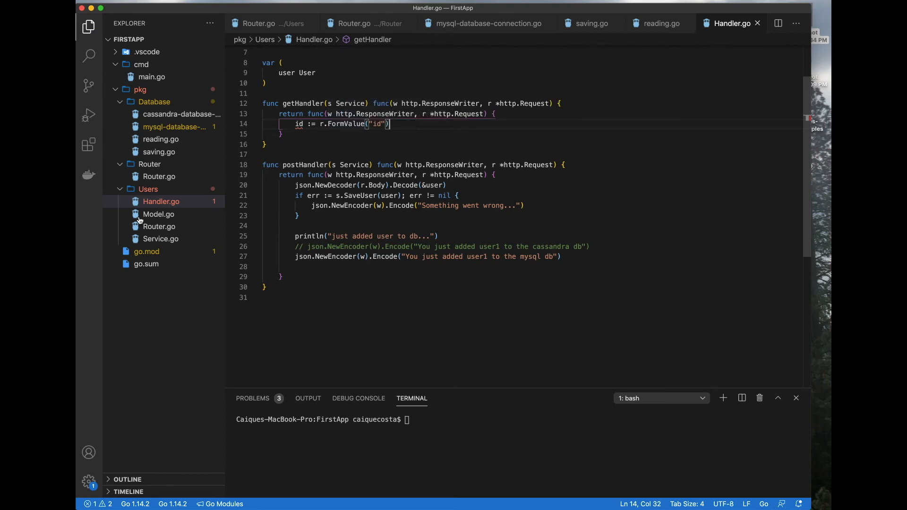
mouse_move(209, 149)
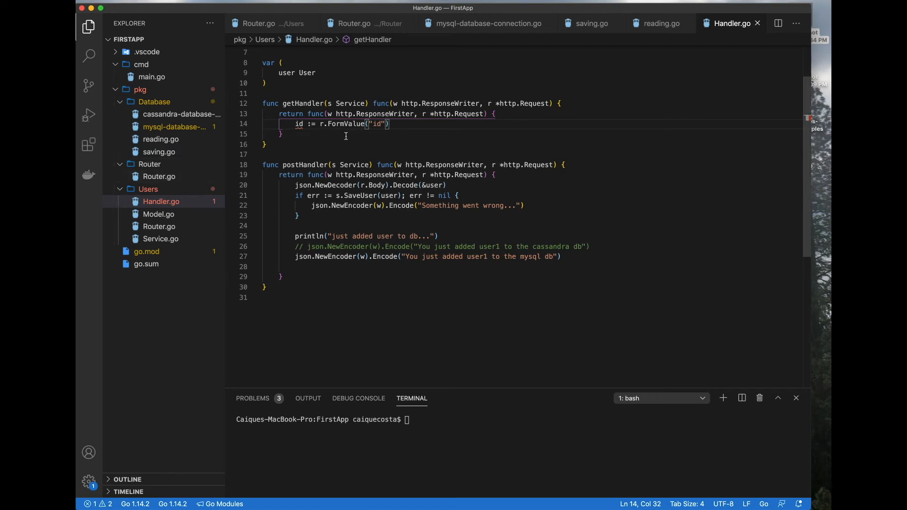
mouse_move(164, 185)
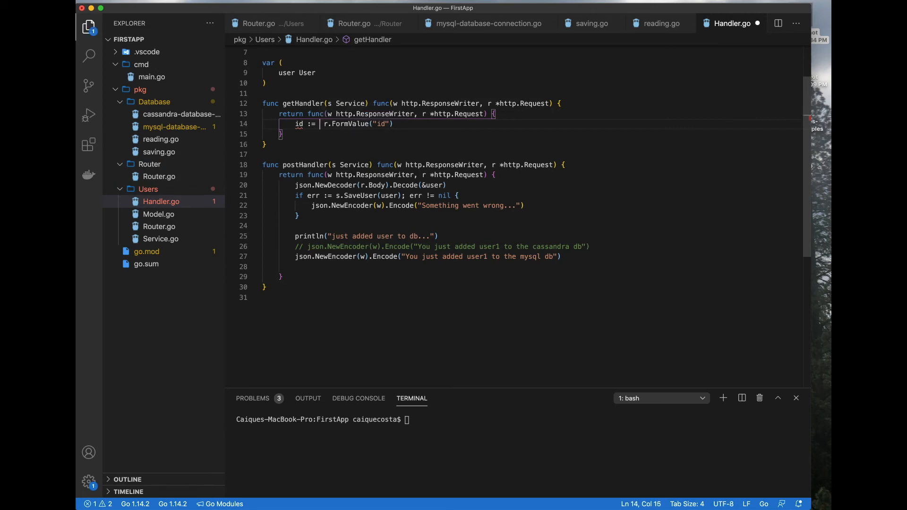
text(stron)
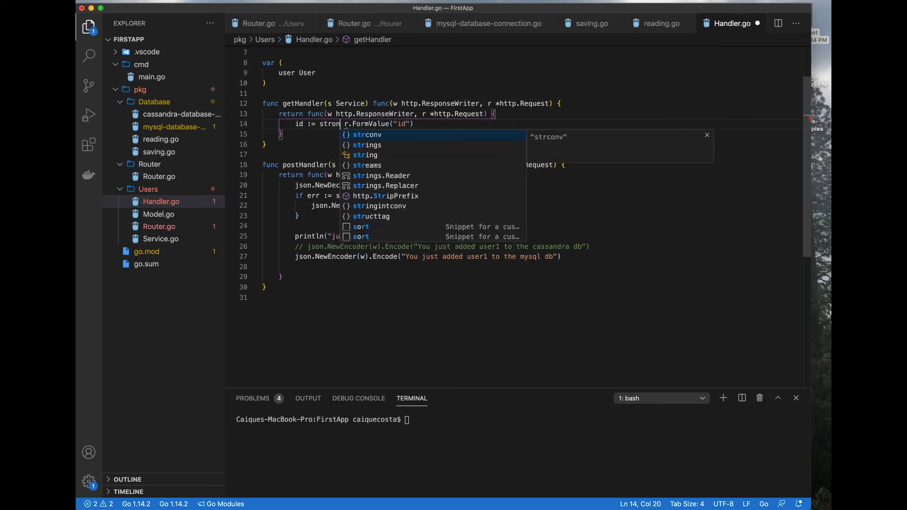
key(Backspace)
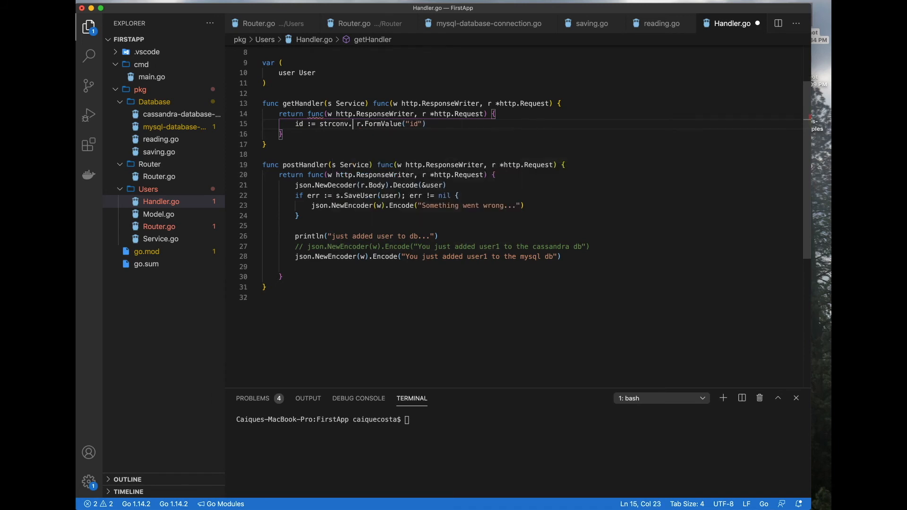
text(A)
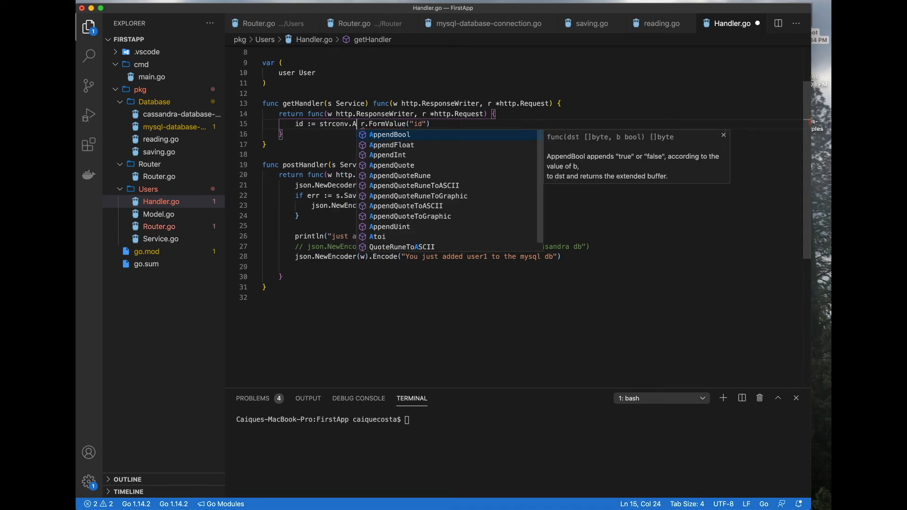
text(toi()
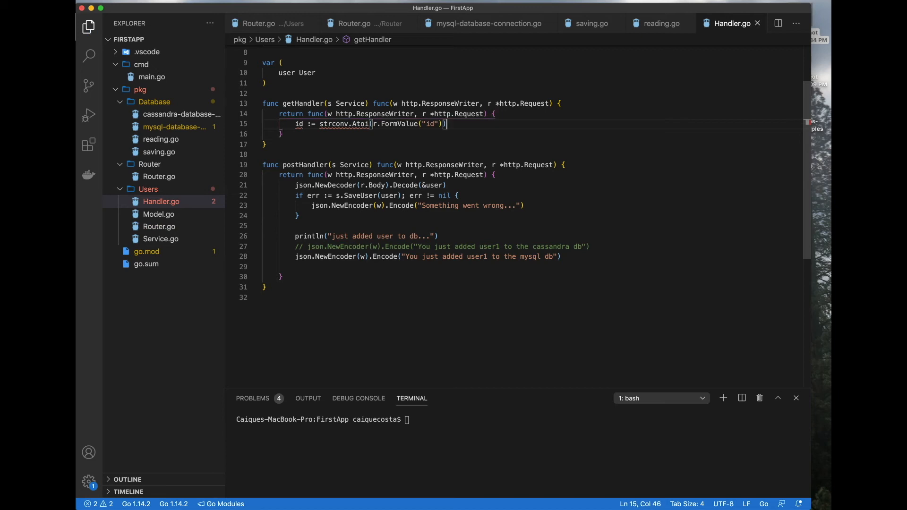
mouse_move(354, 123)
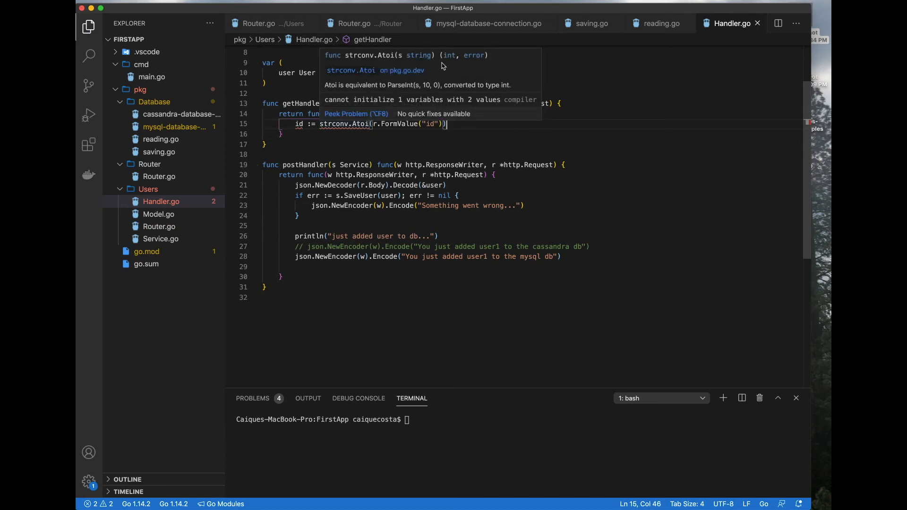
click(300, 124)
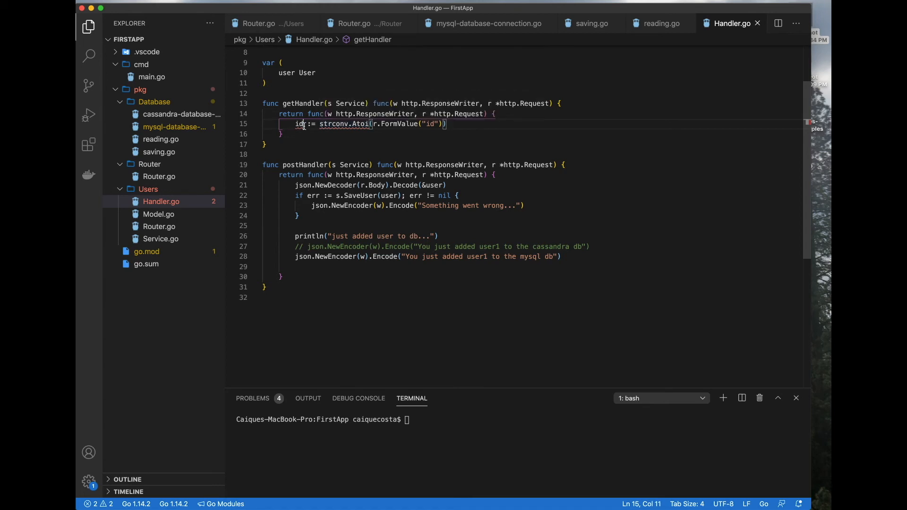
text(, err)
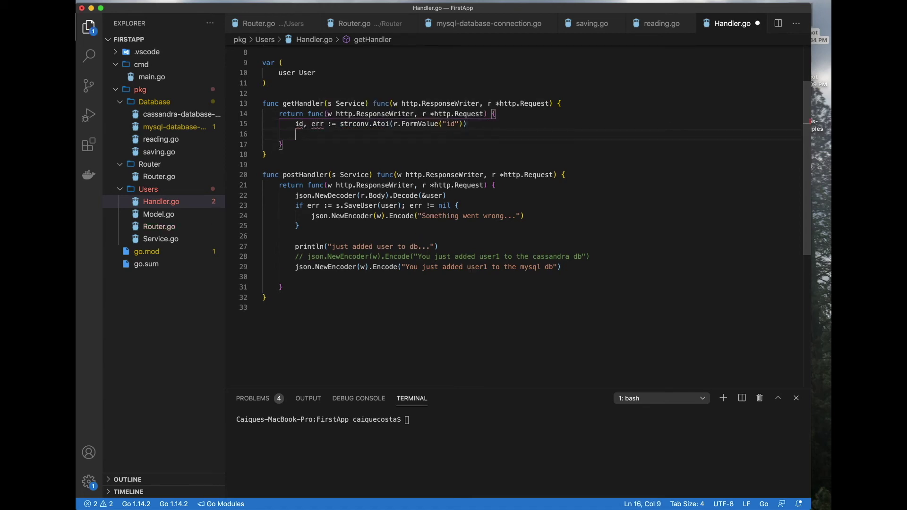
Add if err != nil encoding "Something went wrong... Either user does not exists, or id is wrong", then return.
text(err)
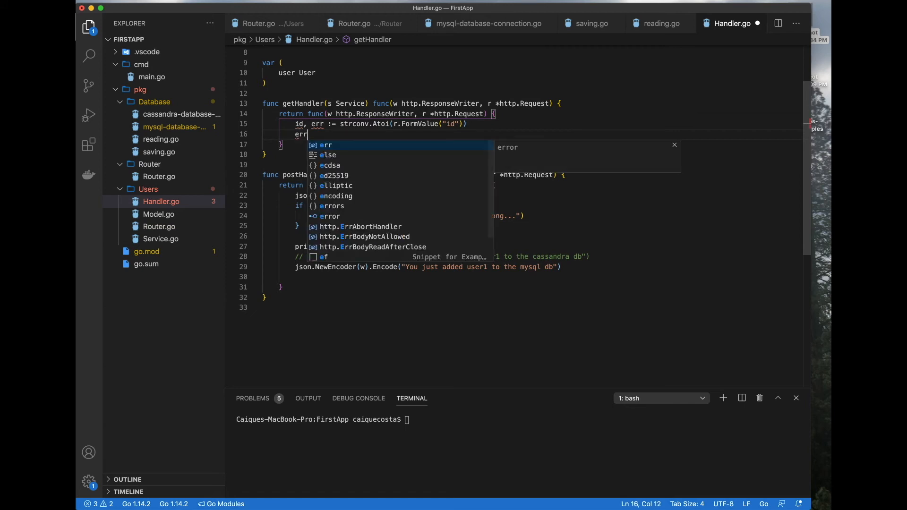
text(if)
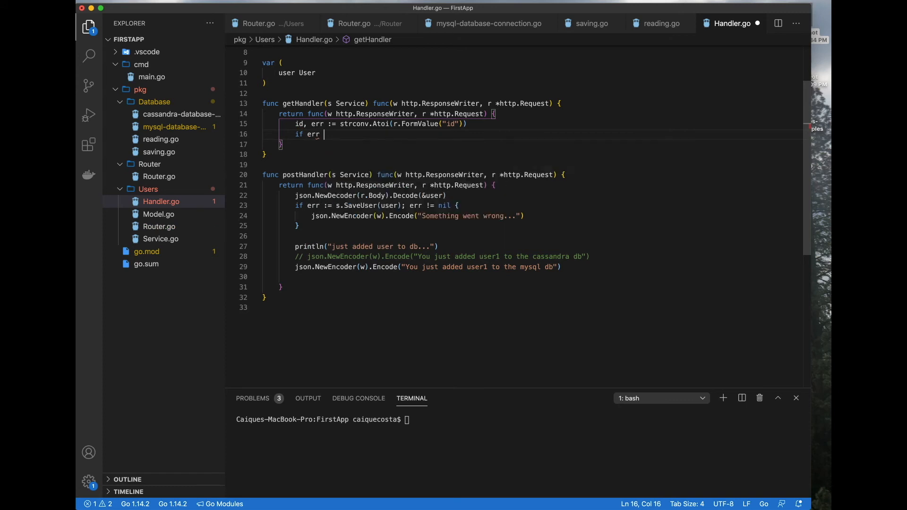
text(!= nil {)
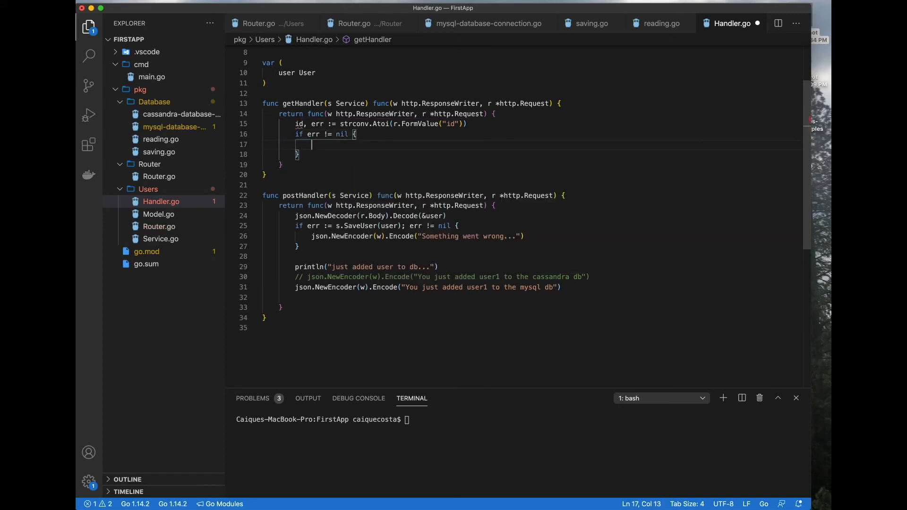
text(json.)
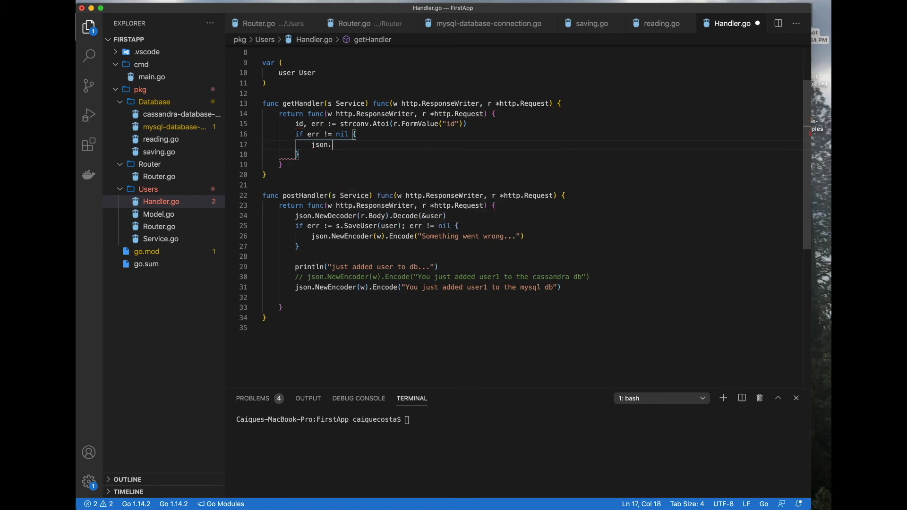
text(NewEncoder()
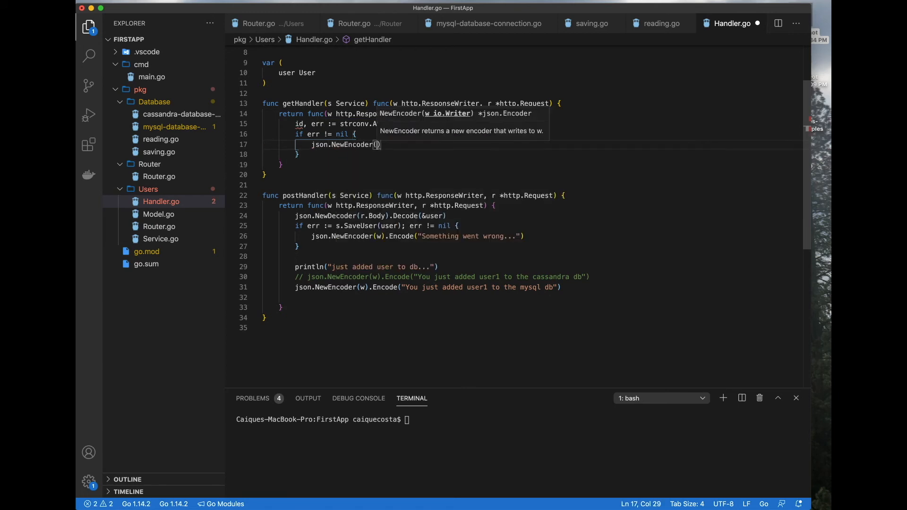
text(w),)
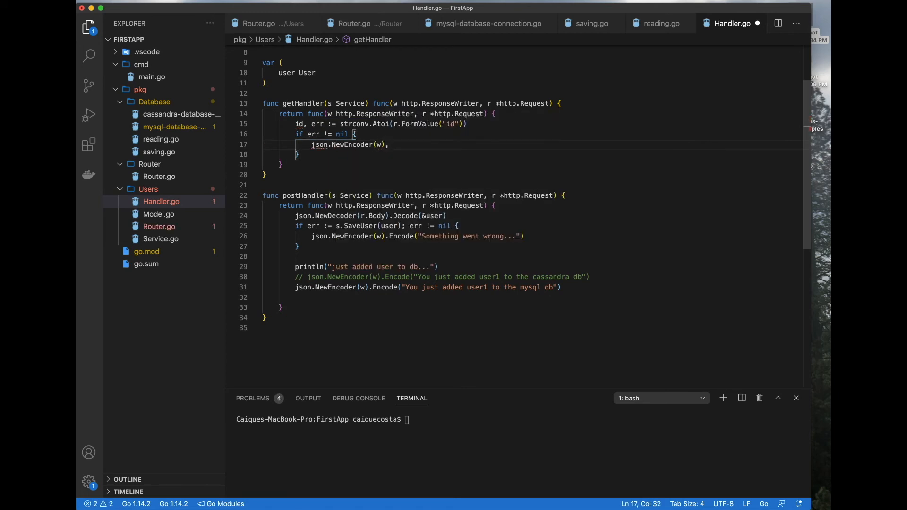
text(.Encode("Something went wro)
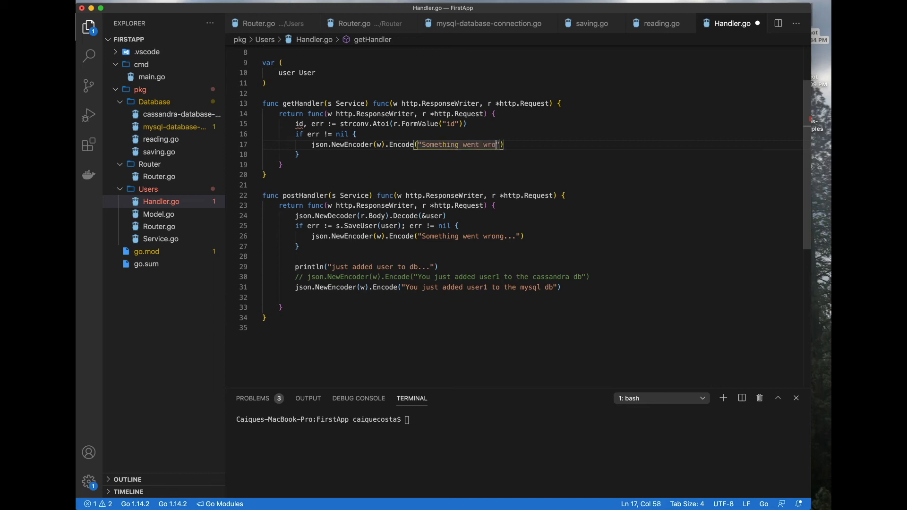
text(ng... Either i)
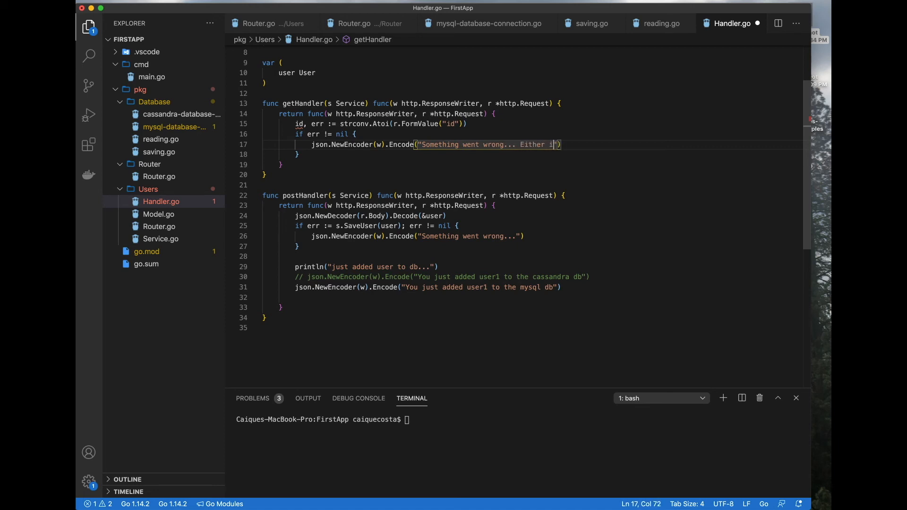
text(user does not)
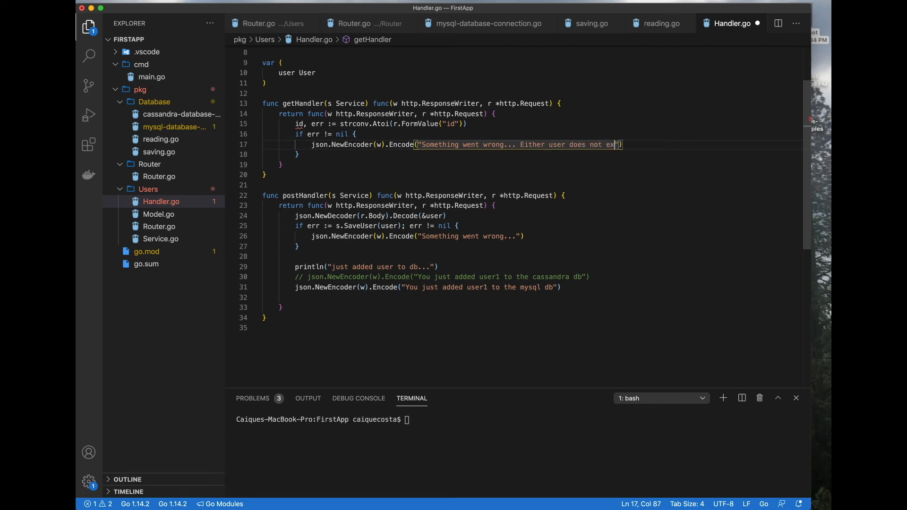
text(exists, or id is wrong)
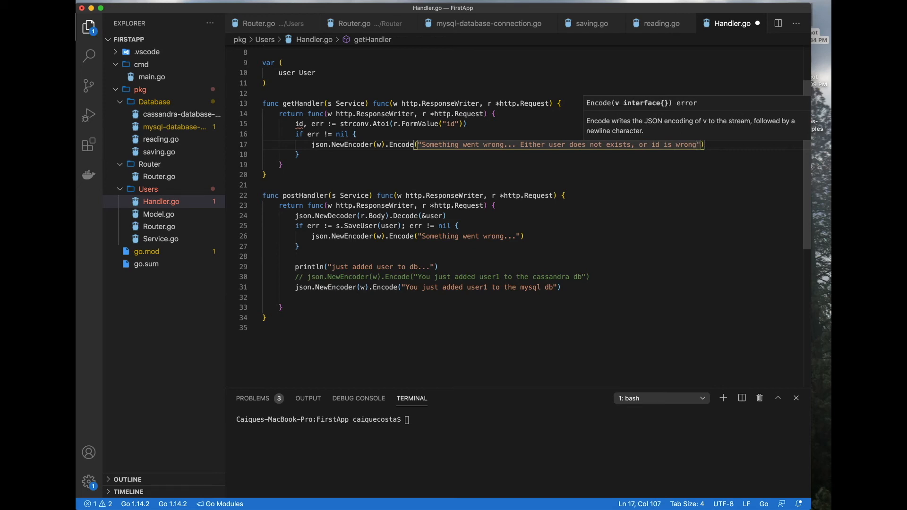
text(ret)
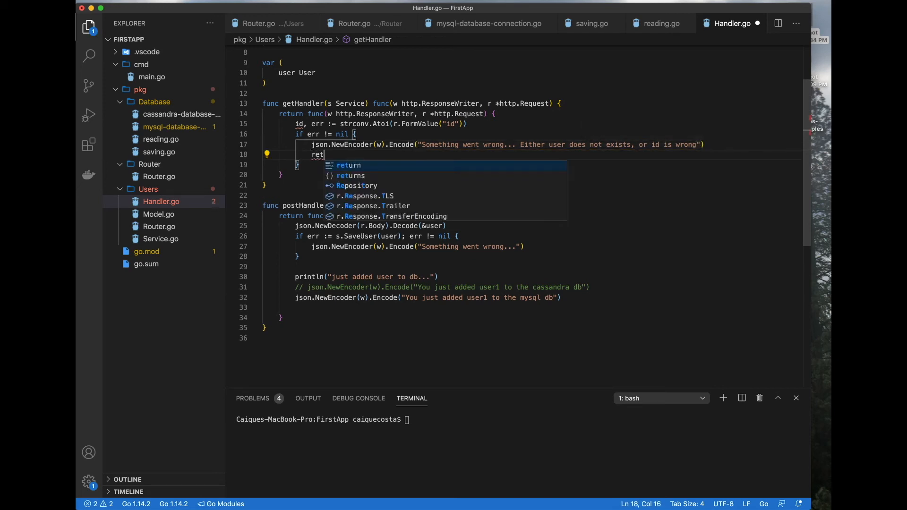
text(urn)
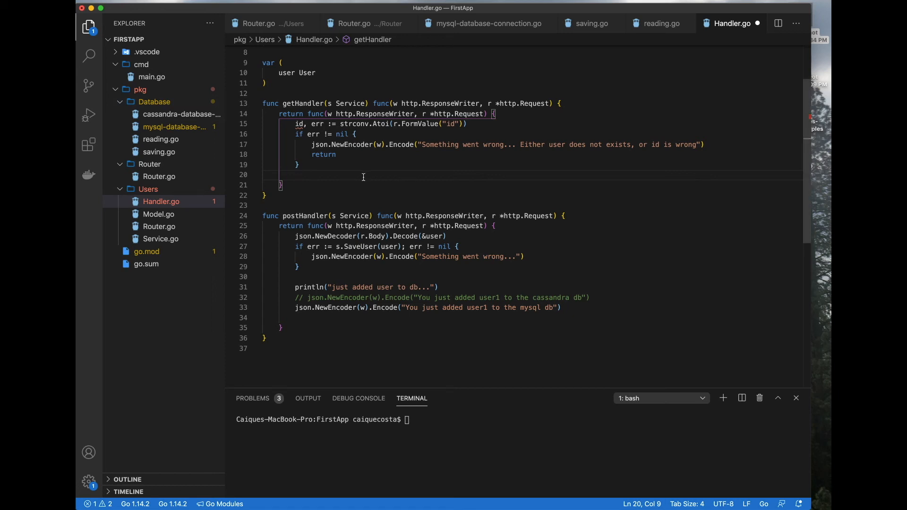
Add u, err := s.ReadUser(id) after the Atoi error check in getHandler.
text(u, e)
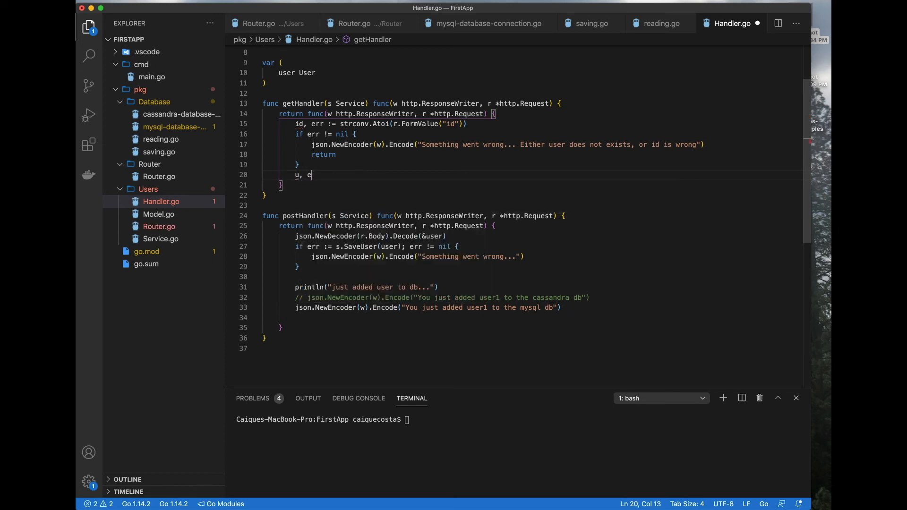
key(Backspace)
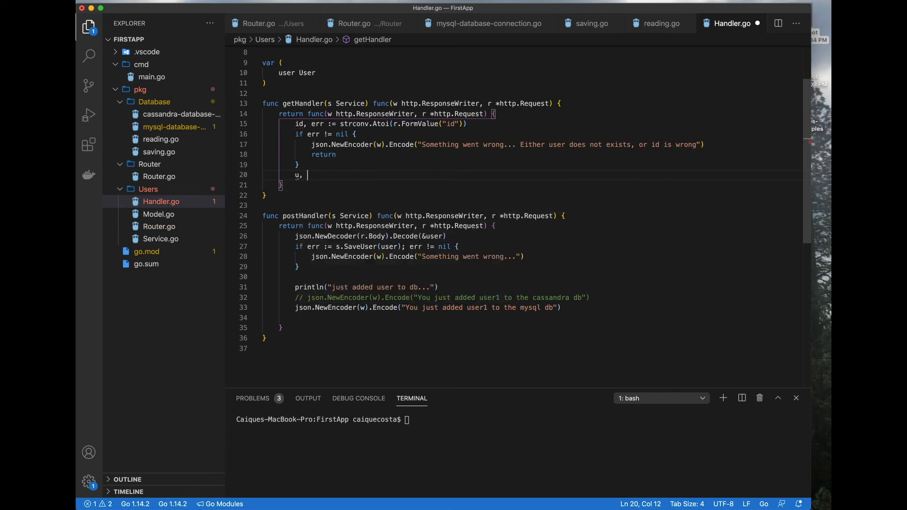
key(Backspace)
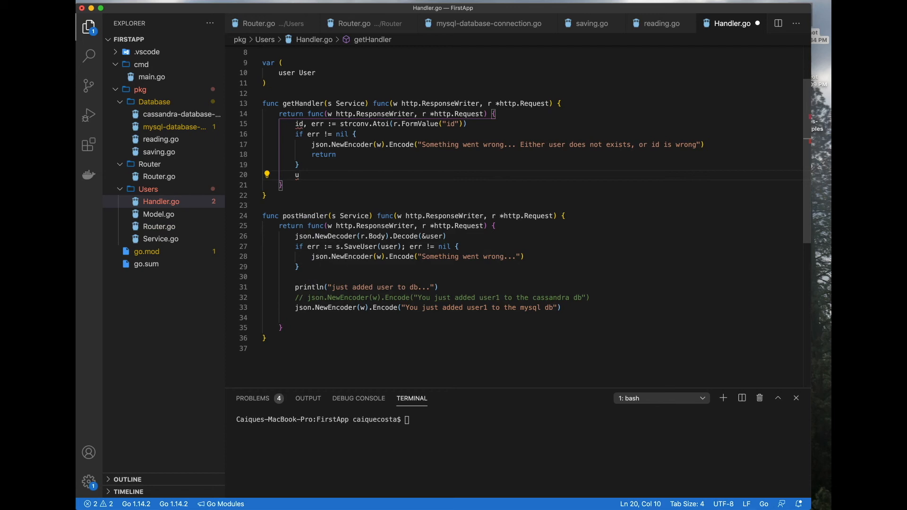
text(, err :)
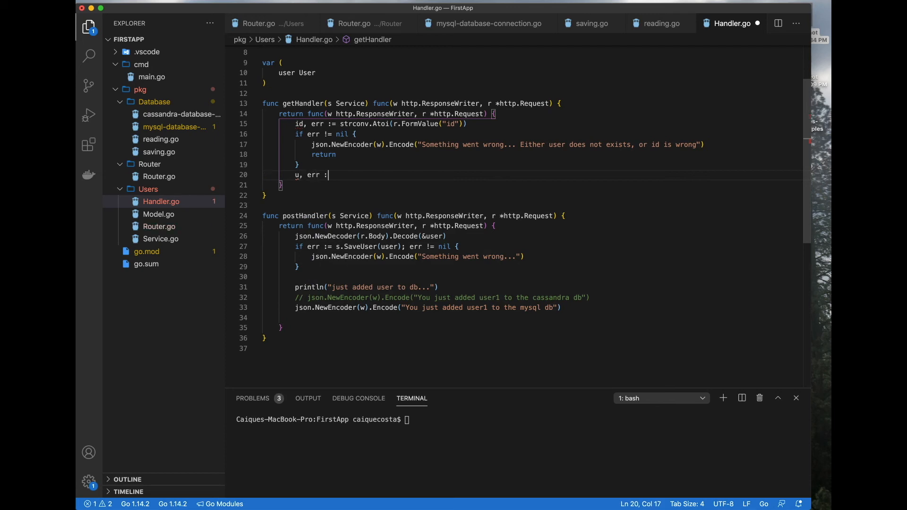
text(=)
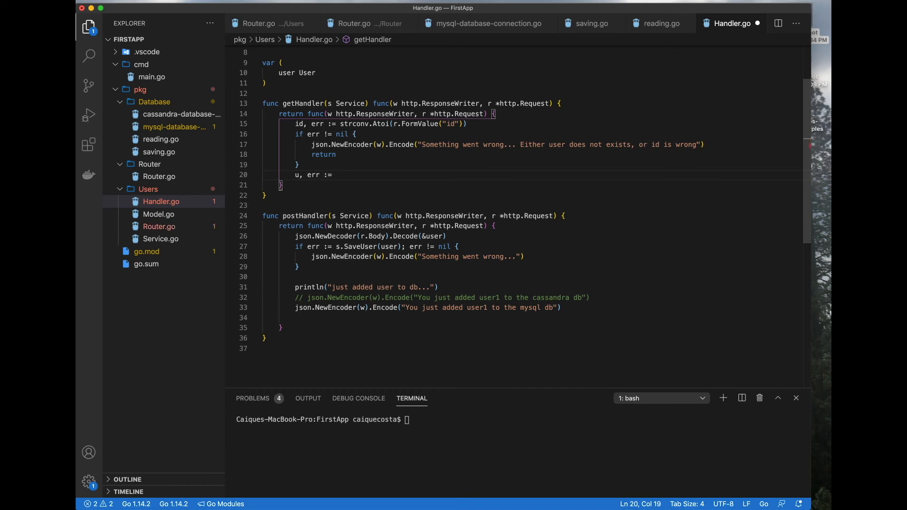
text(s.ReadUser()
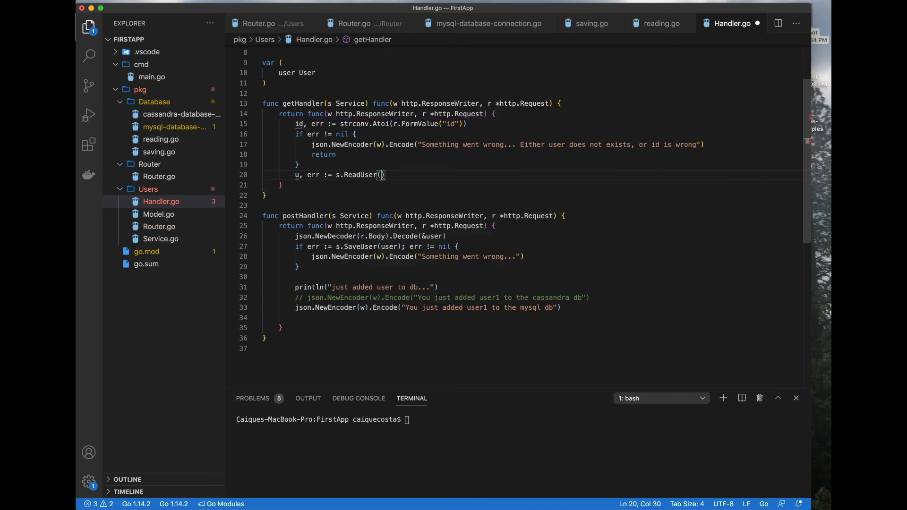
text(id)
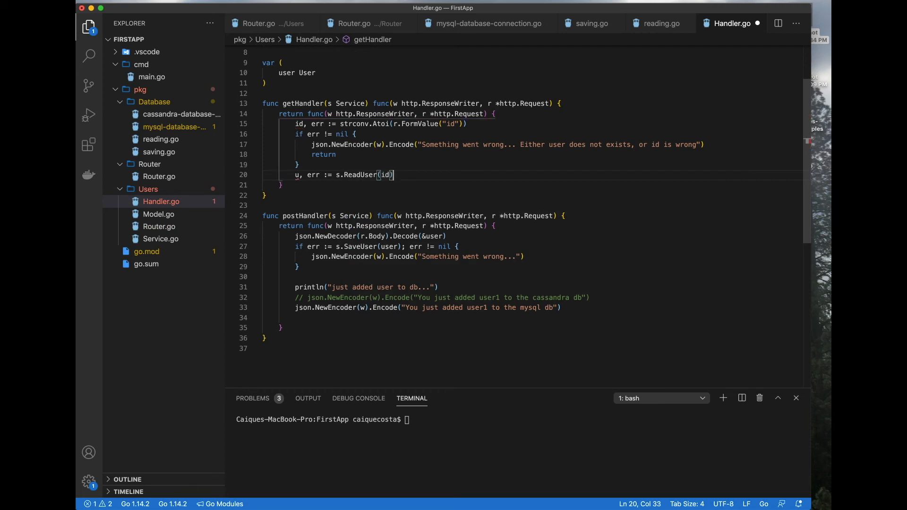
key(Enter)
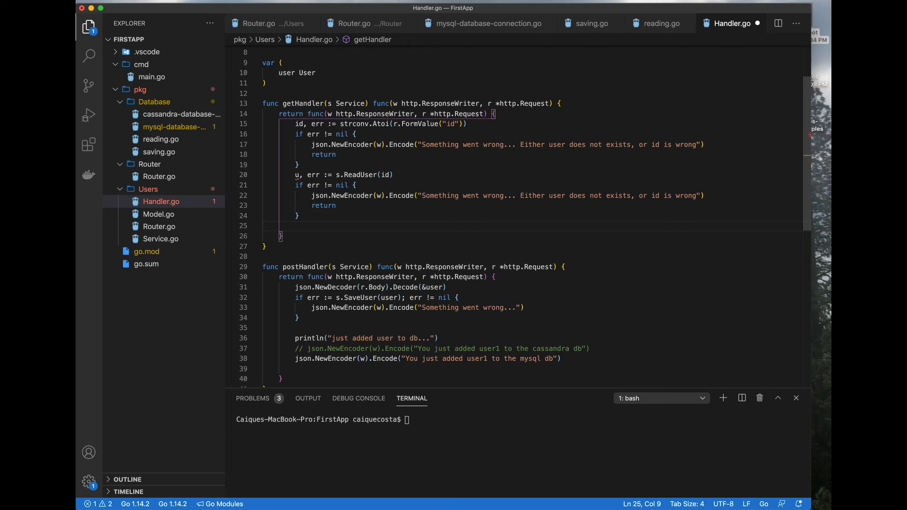
Add json.NewEncoder(w).Encode(&u) after the ReadUser error check to return the user as JSON.
text(json)
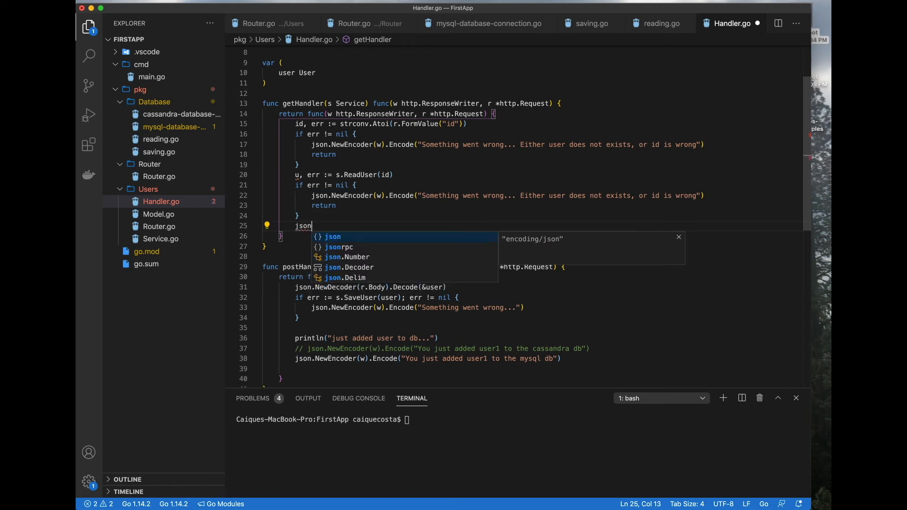
text(.New)
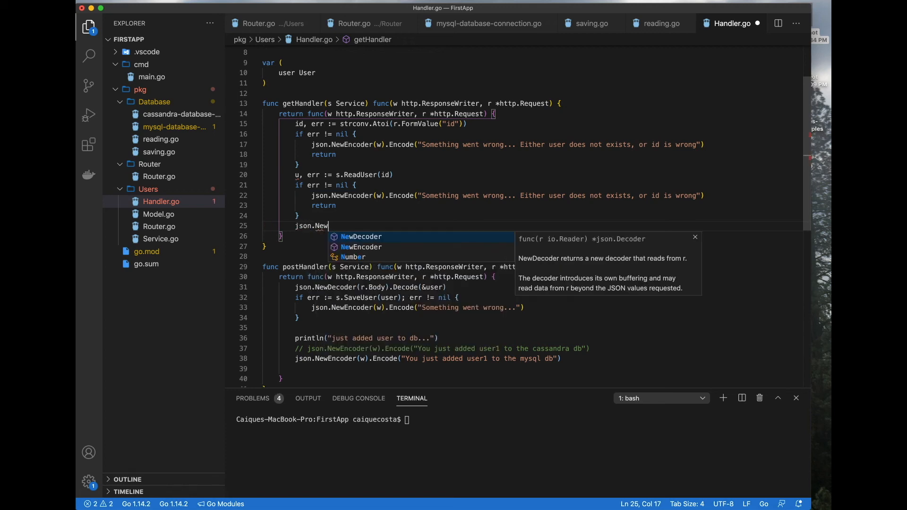
text(Encoder(w).)
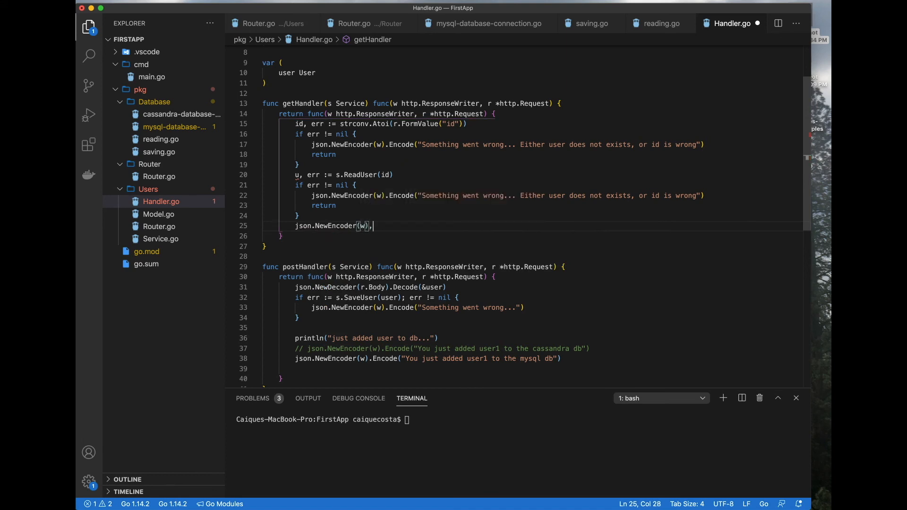
text(.Encode(&u)
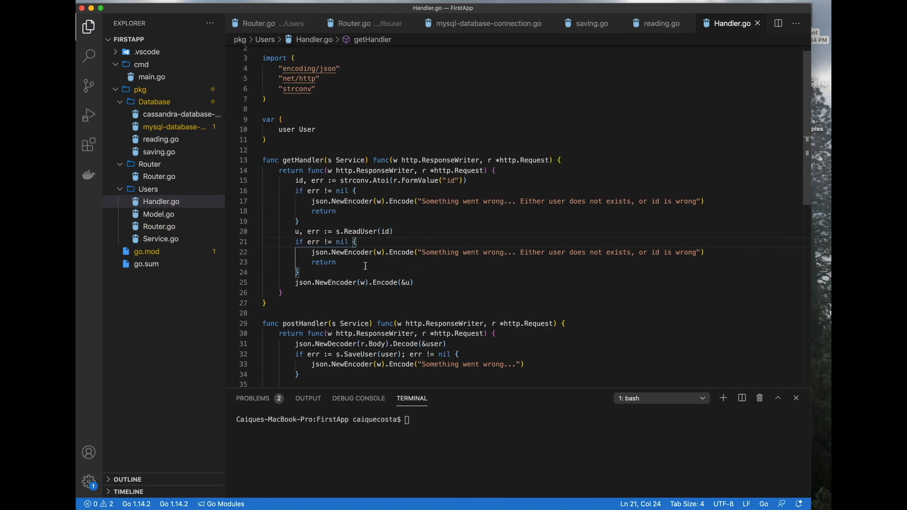
scroll(down, 3)
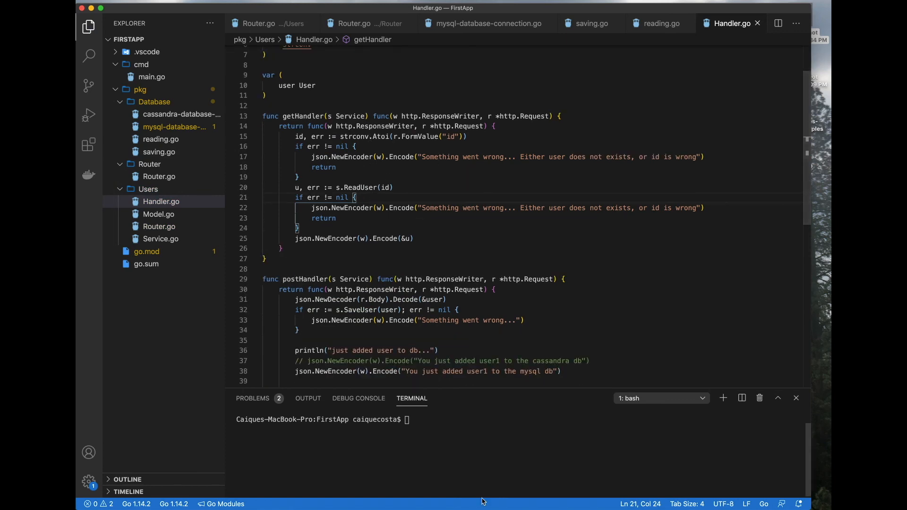
mouse_move(696, 495)
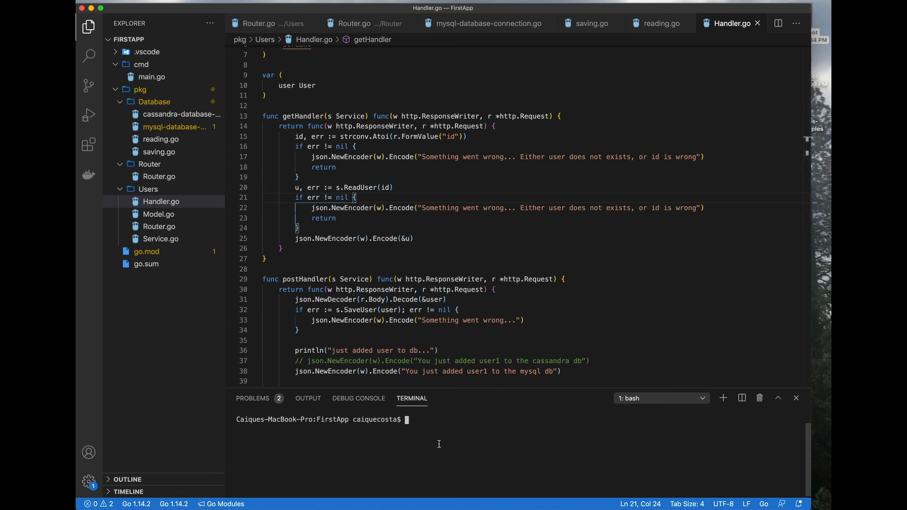
mouse_move(417, 310)
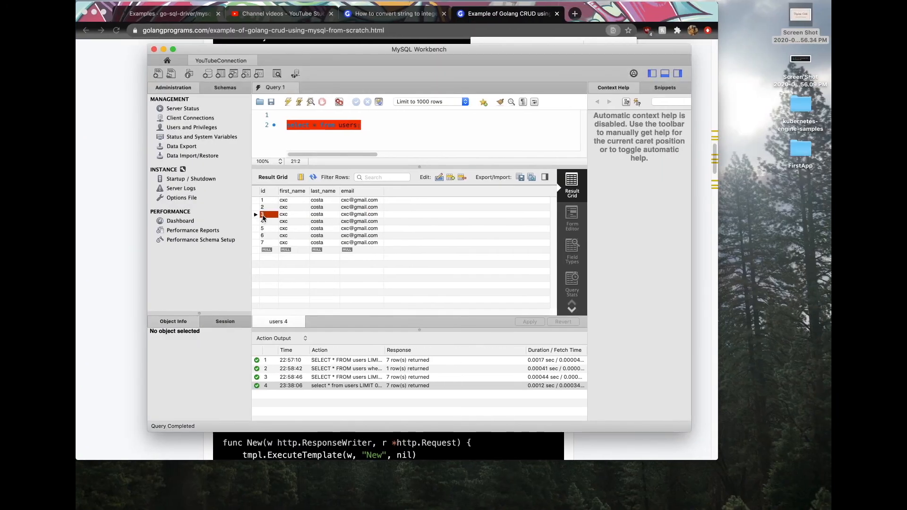
mouse_move(267, 195)
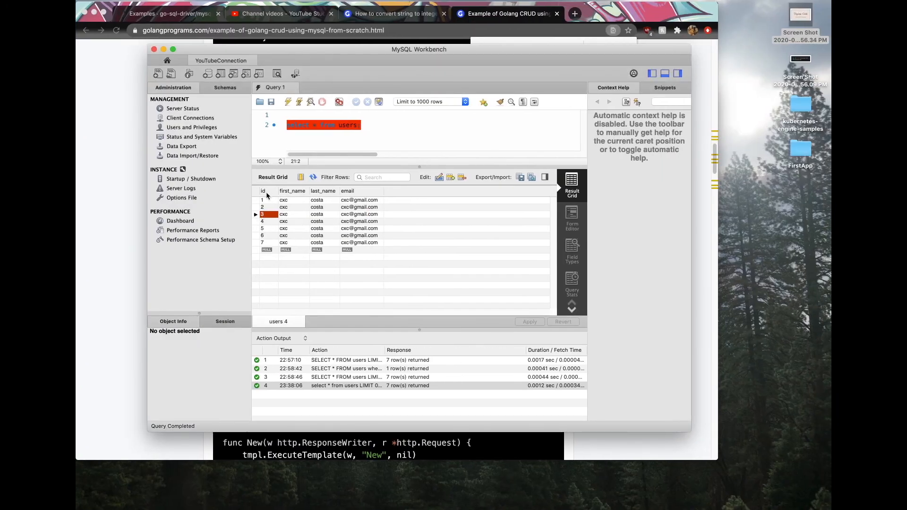
Edit user 3's row to first name steve, last name jobs and a new email.
double_click(283, 214)
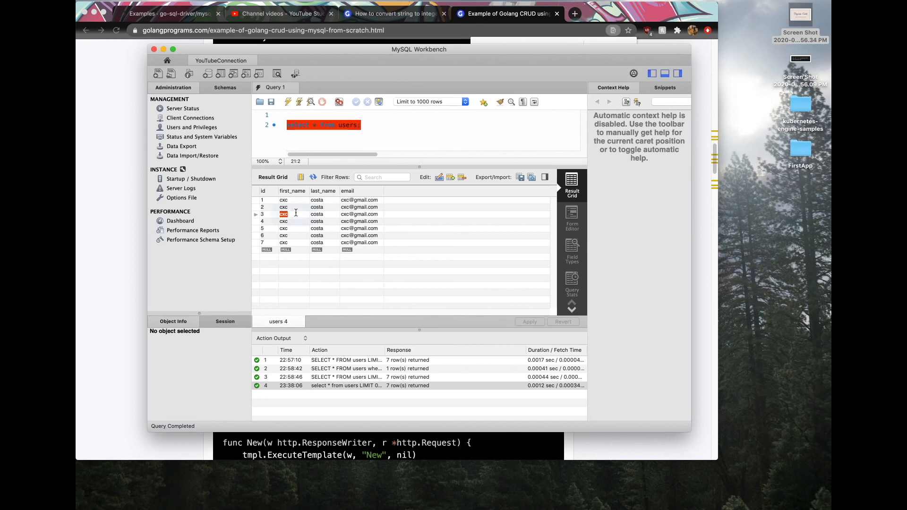
double_click(284, 214)
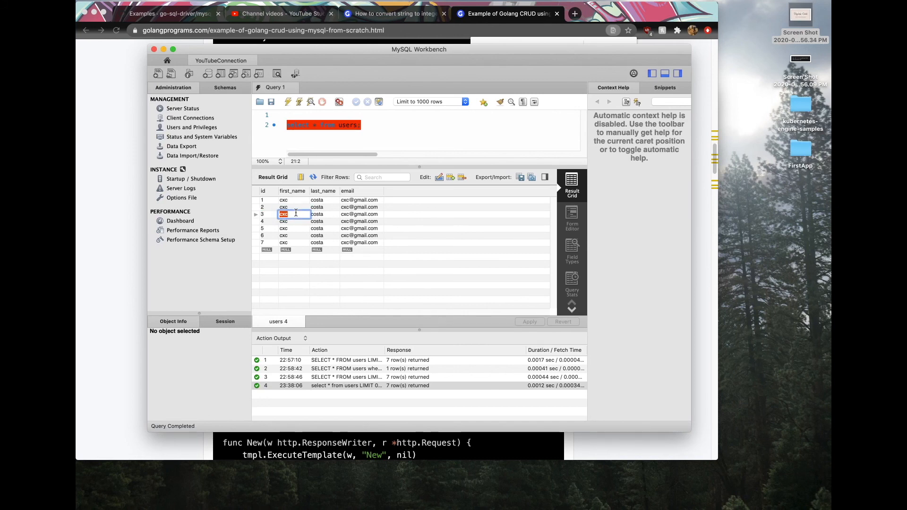
text(steve)
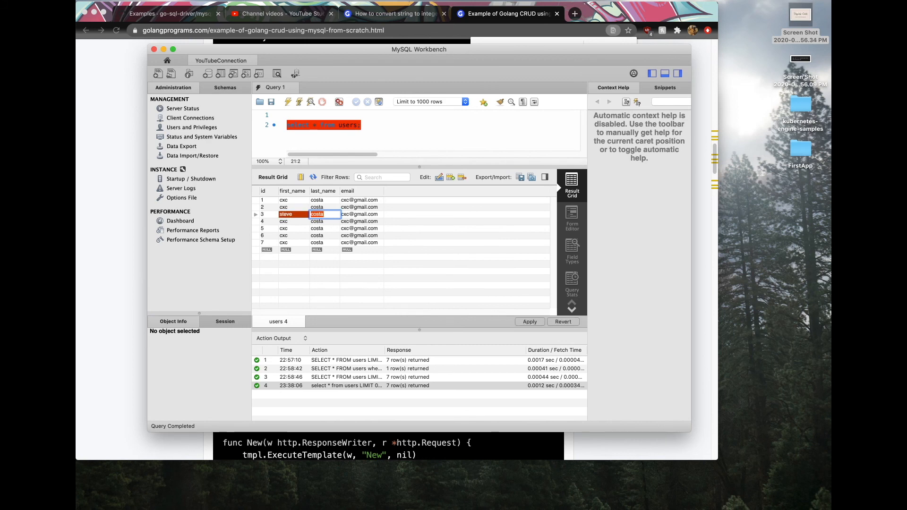
text(jobs)
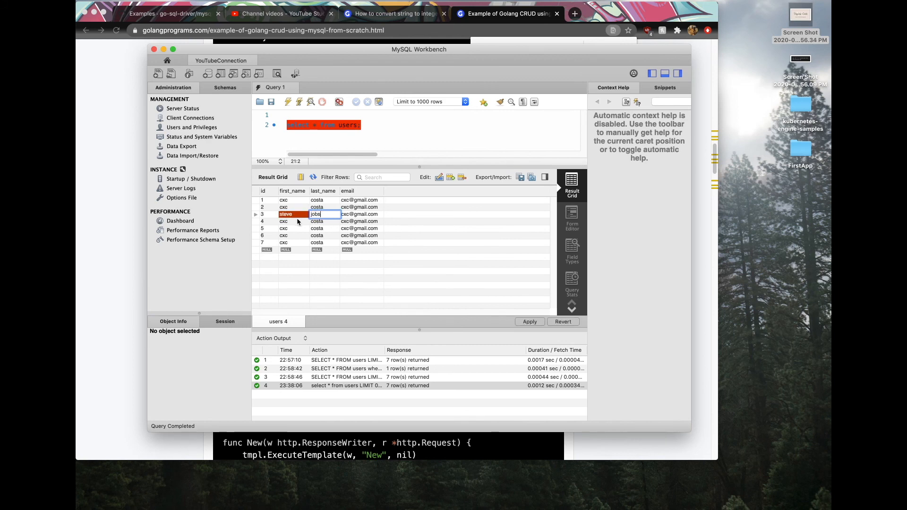
click(360, 214)
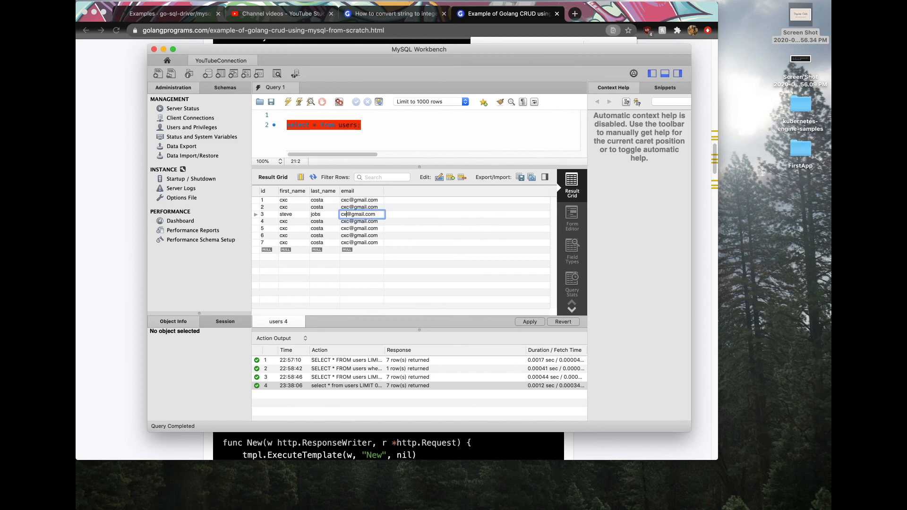
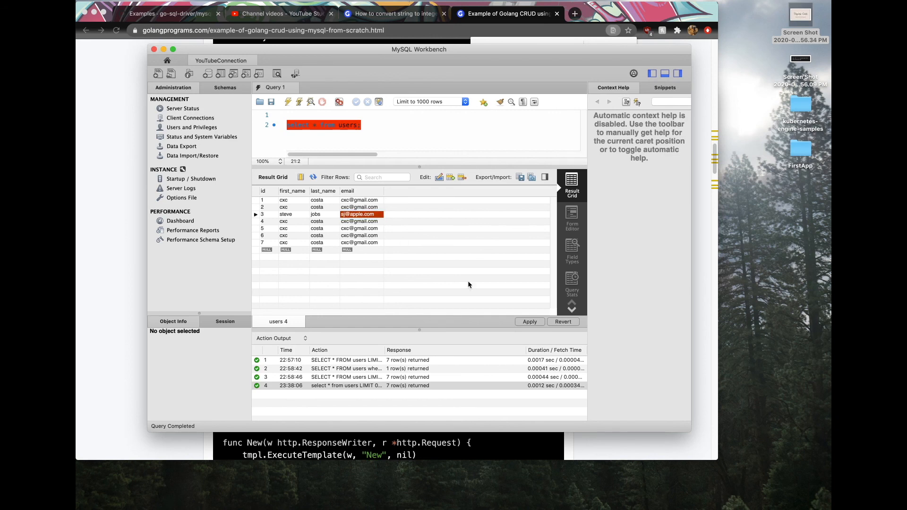
Apply the row update to the database and close the dialog.
click(530, 321)
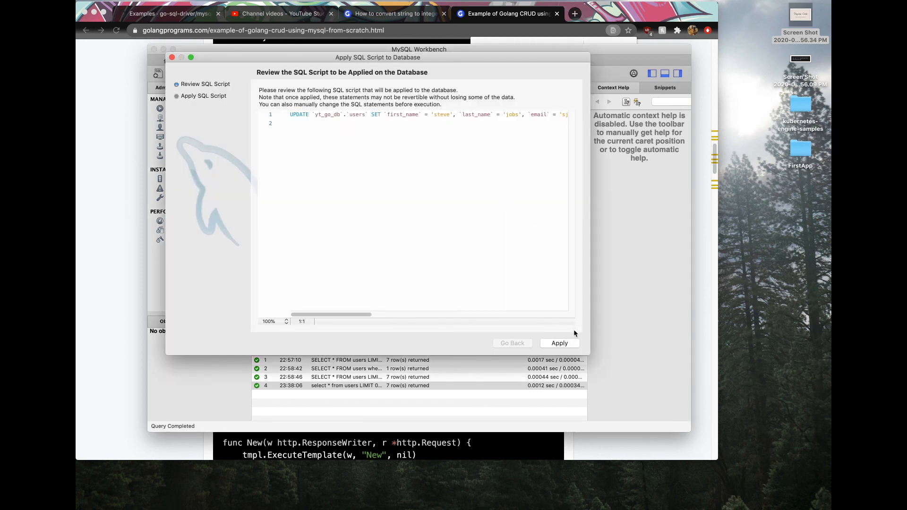
click(559, 343)
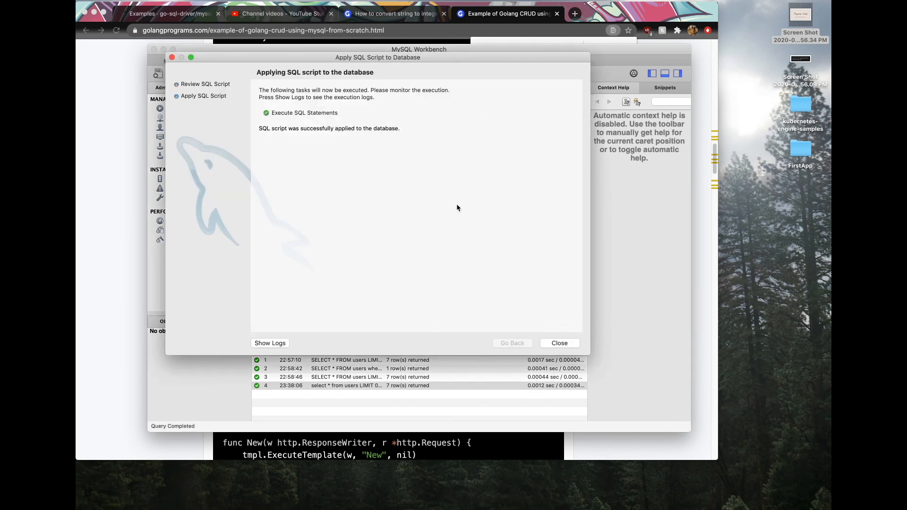
click(559, 343)
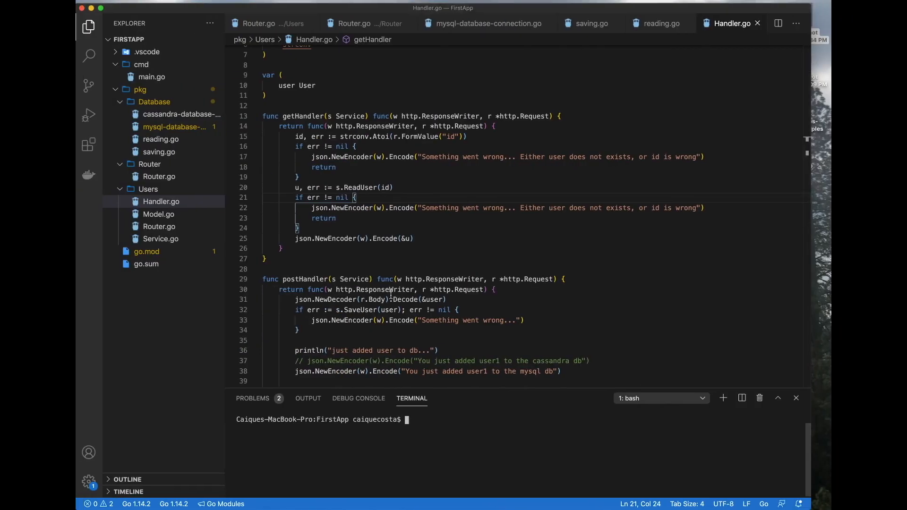
Start the server with go run cmd/main.go in the terminal.
text(go run cmd/main.go)
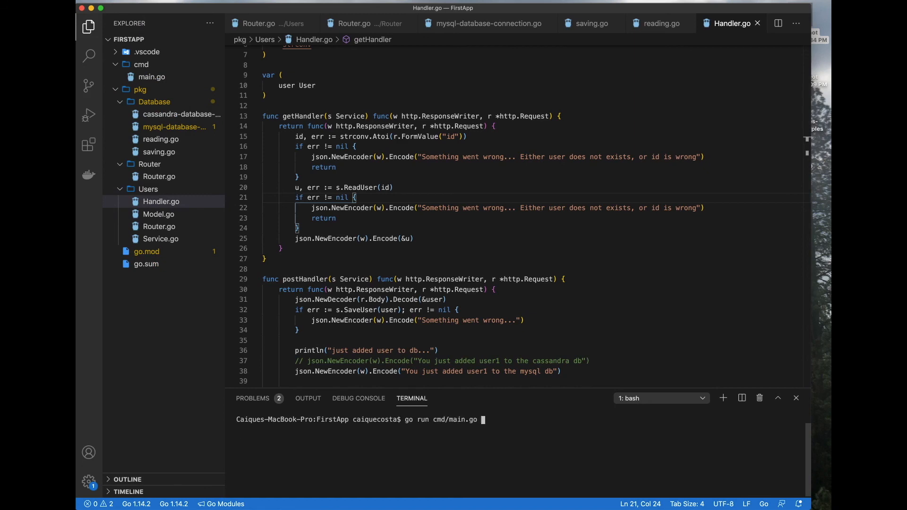
key(Enter)
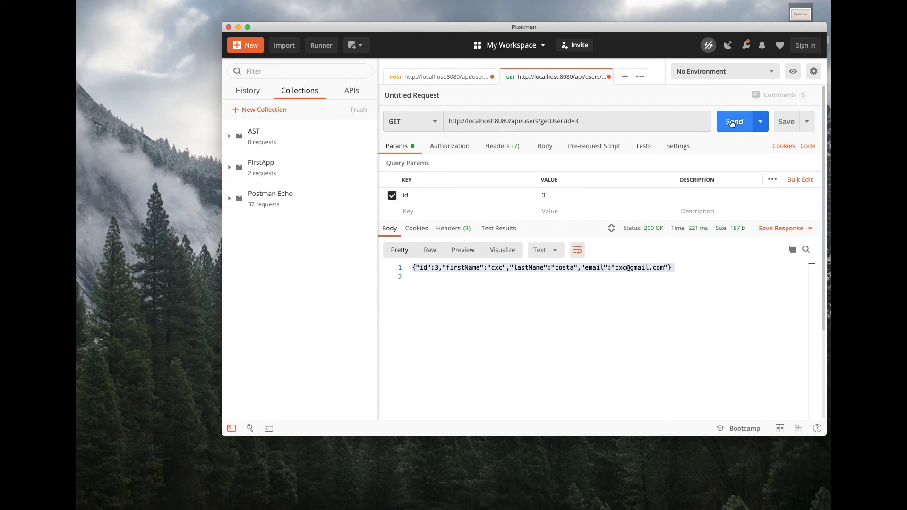
Send getUser for id 3, then an invalid id, then id 4.
click(734, 122)
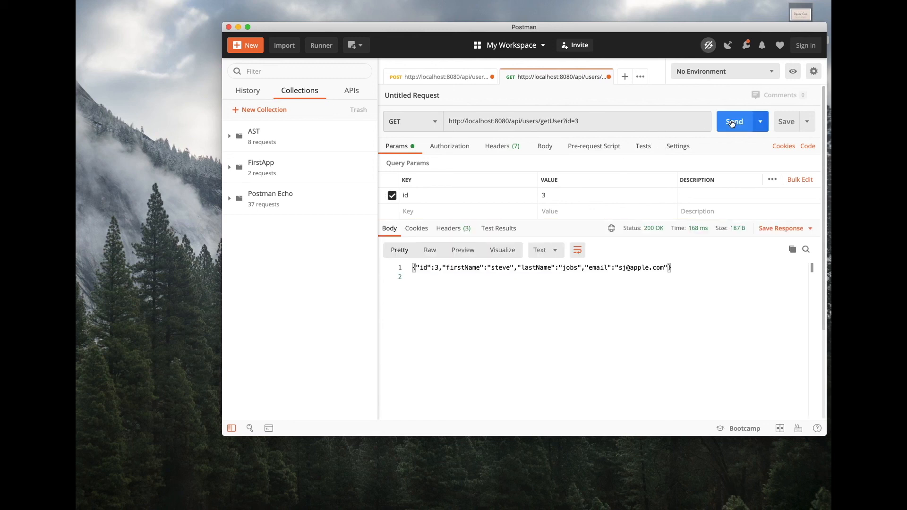
double_click(502, 267)
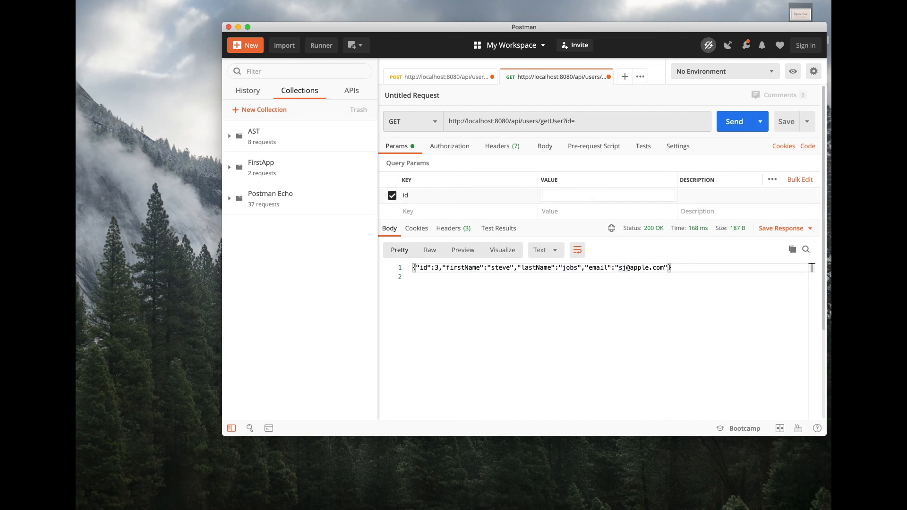
click(734, 121)
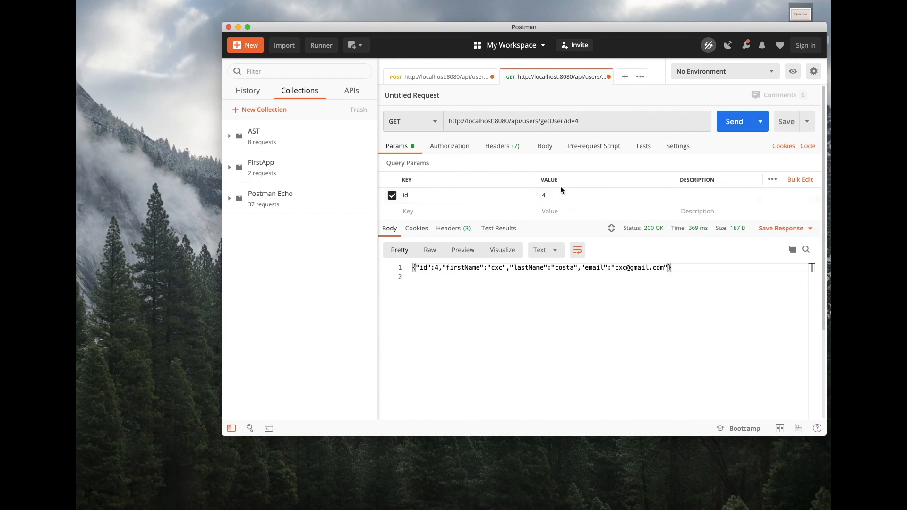
text(djfhsld)
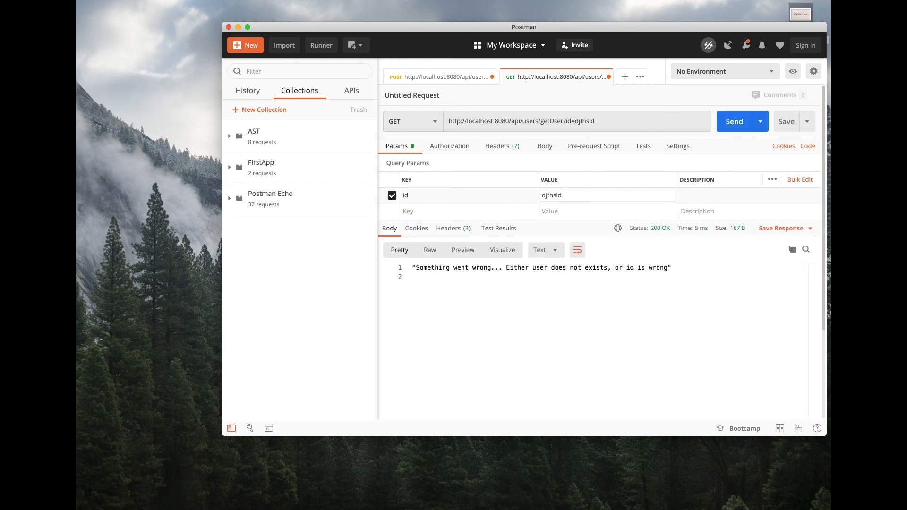
mouse_move(598, 106)
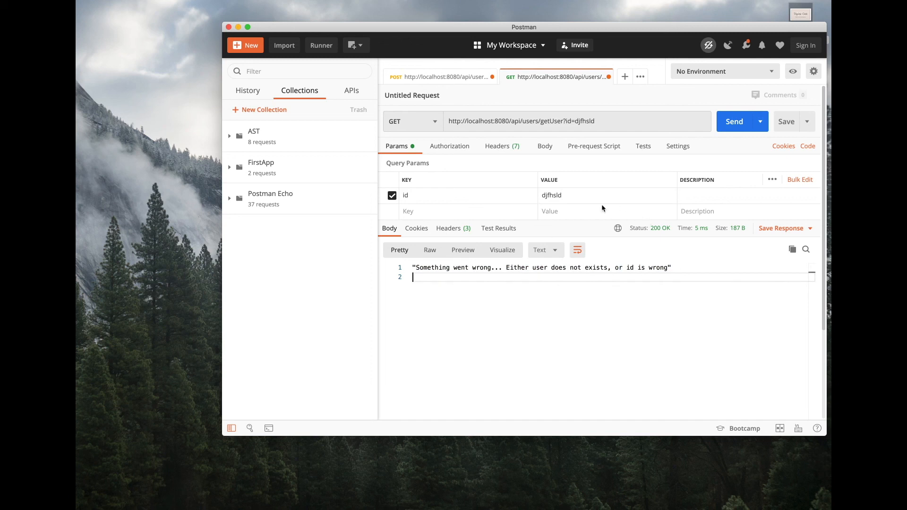
text(4)
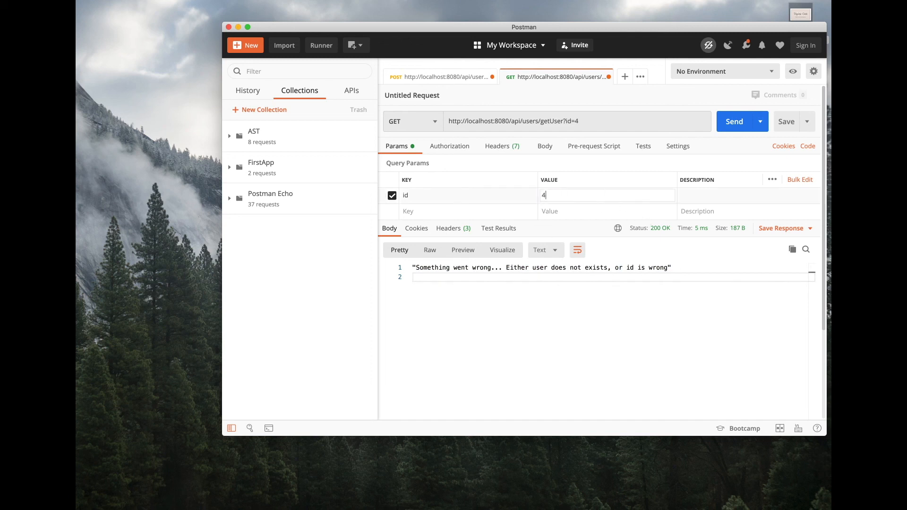
click(734, 122)
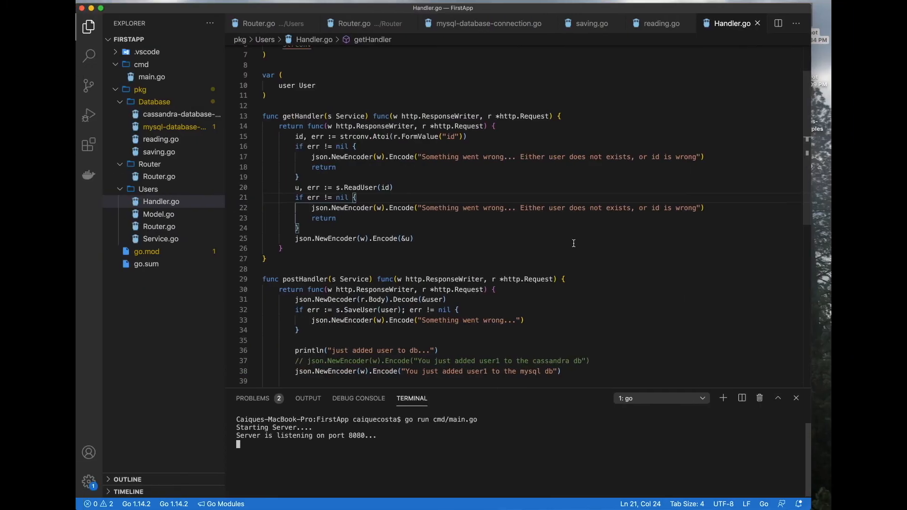
mouse_move(559, 232)
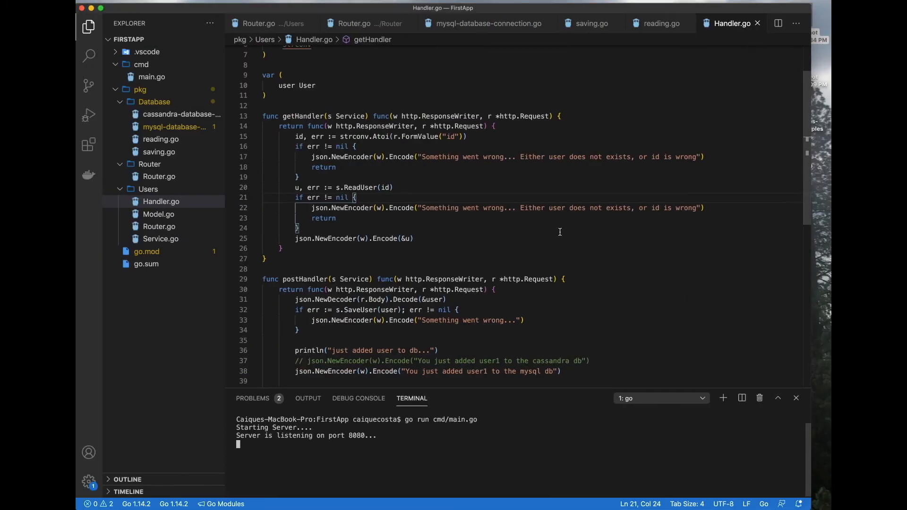